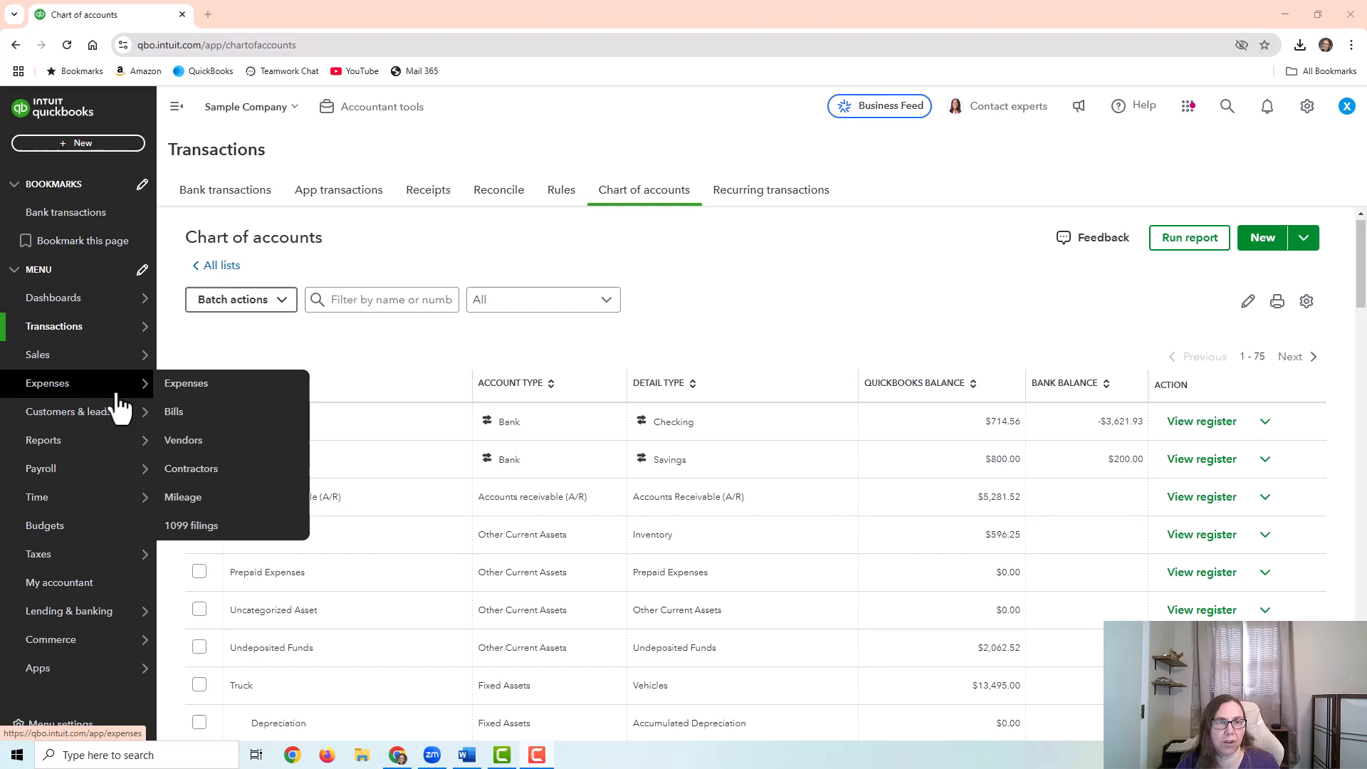
Step: Show the Expenses list filtered to Bill payment, then set the filter back to Check
{"action": "left_click", "coordinate": [185, 383]}
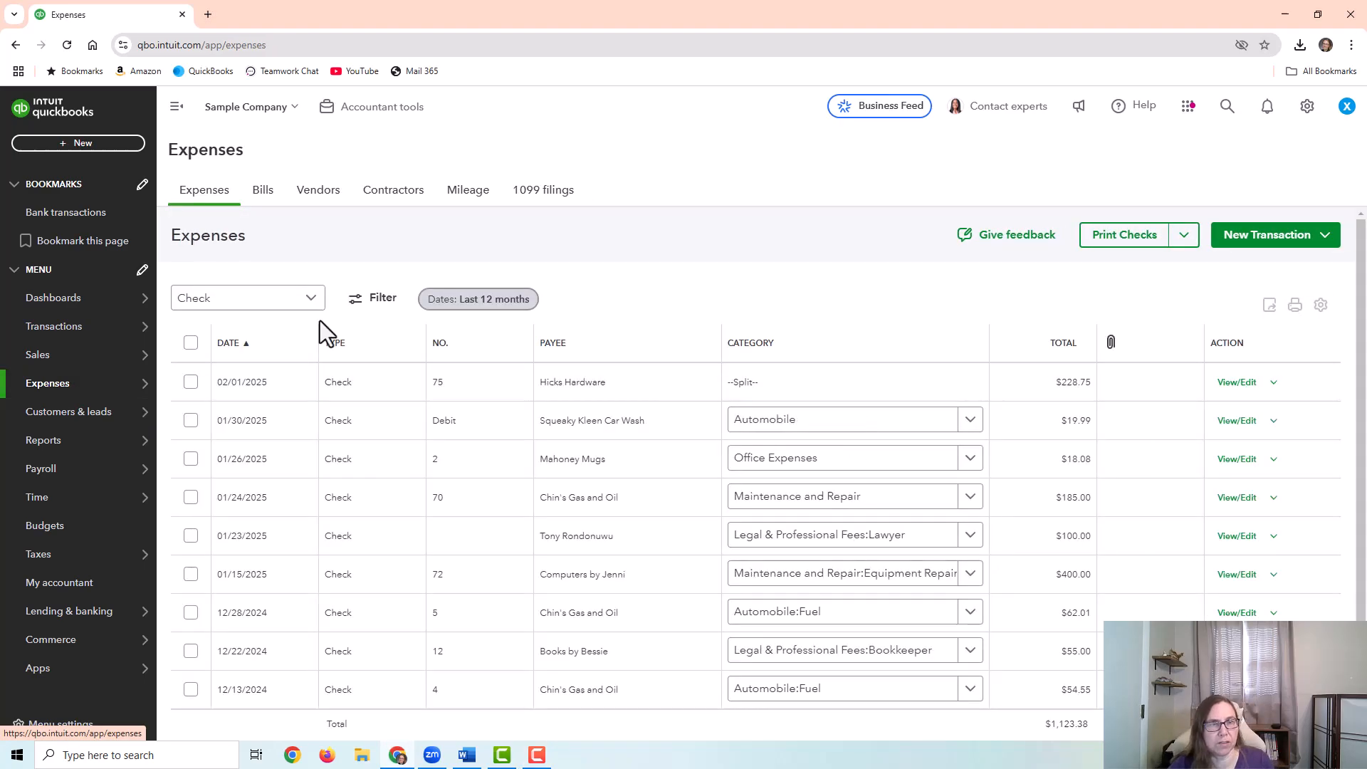
{"action": "left_click", "coordinate": [246, 298]}
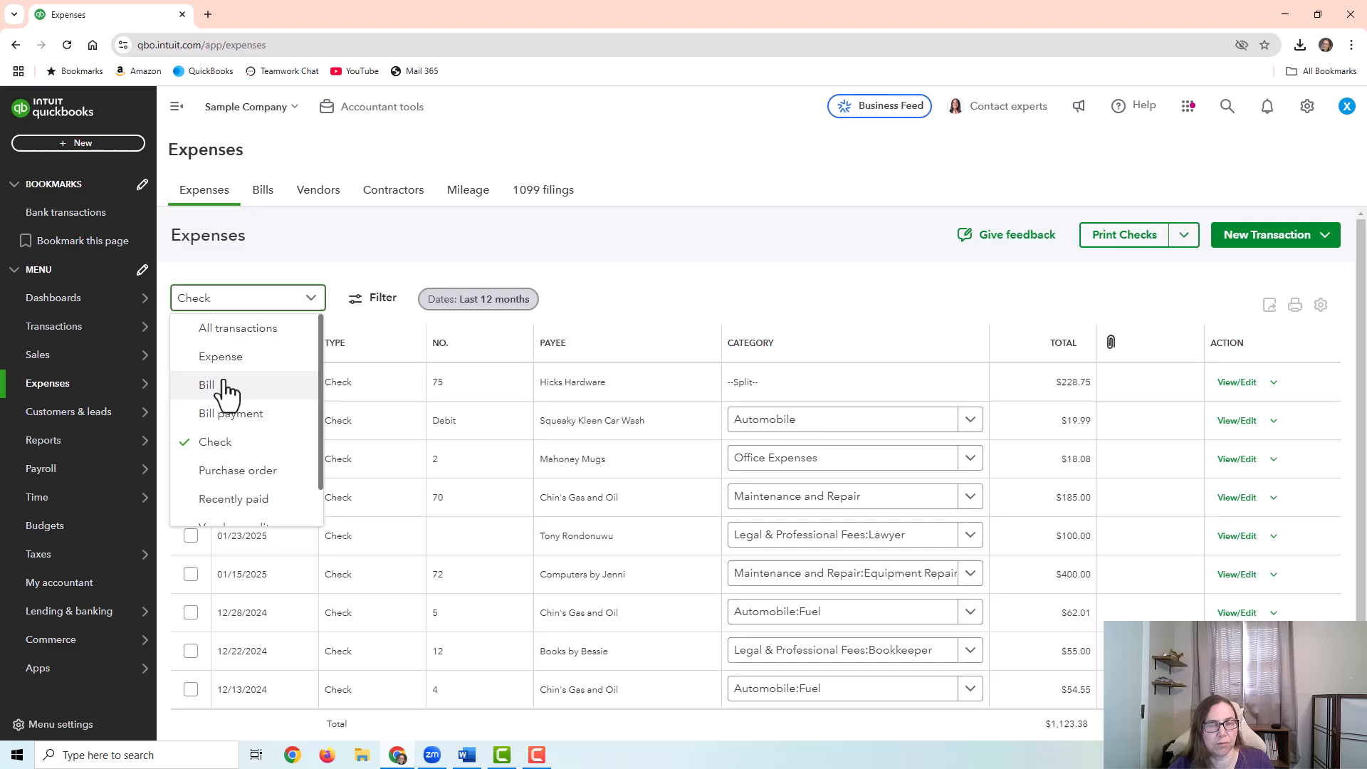
{"action": "left_click", "coordinate": [231, 413]}
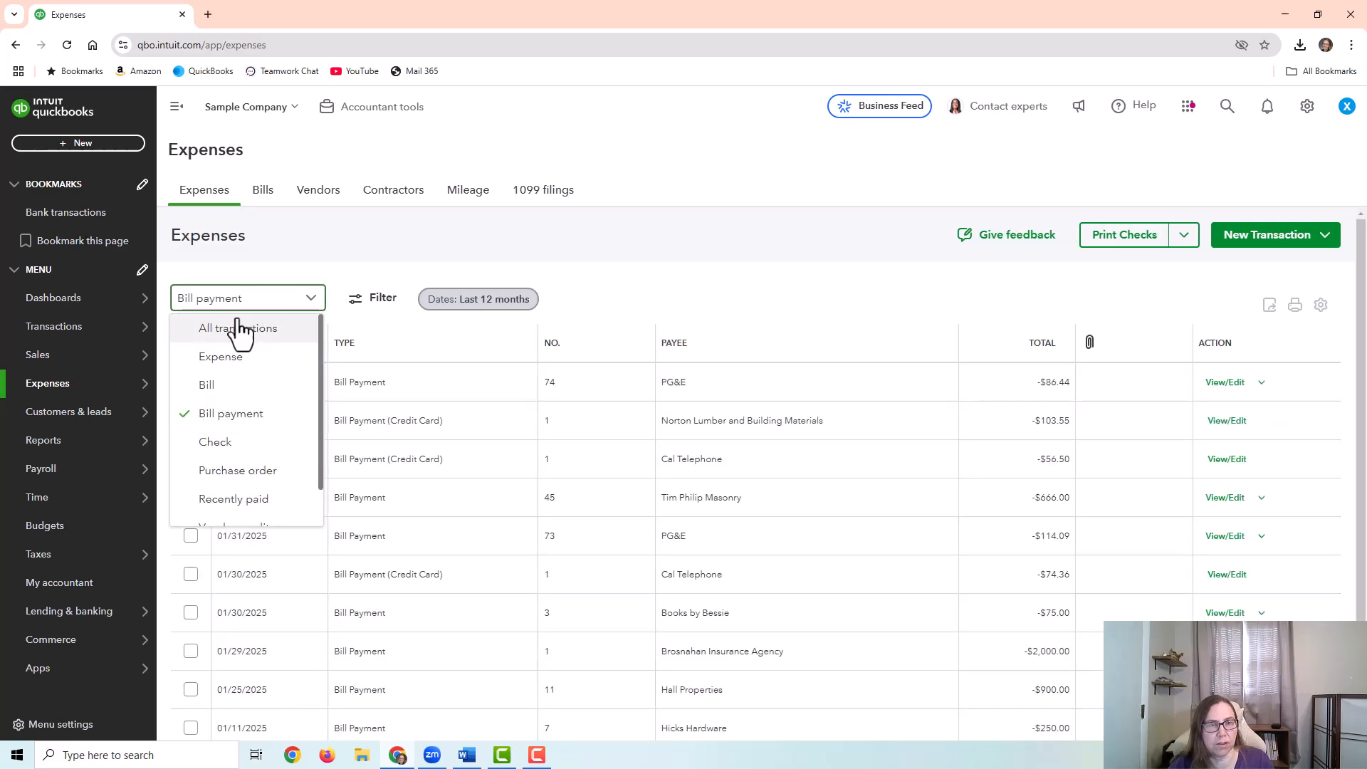
{"action": "left_click", "coordinate": [215, 442]}
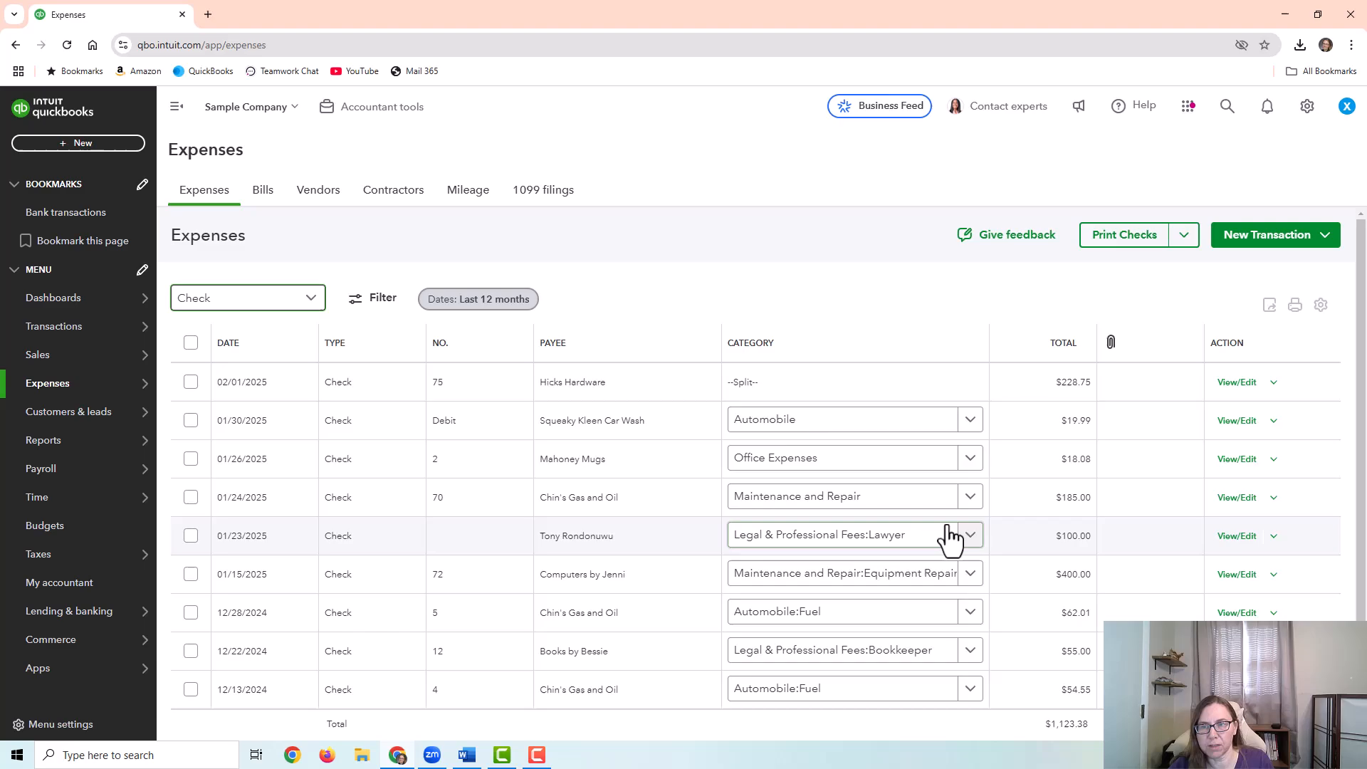
{"action": "mouse_move", "coordinate": [547, 601]}
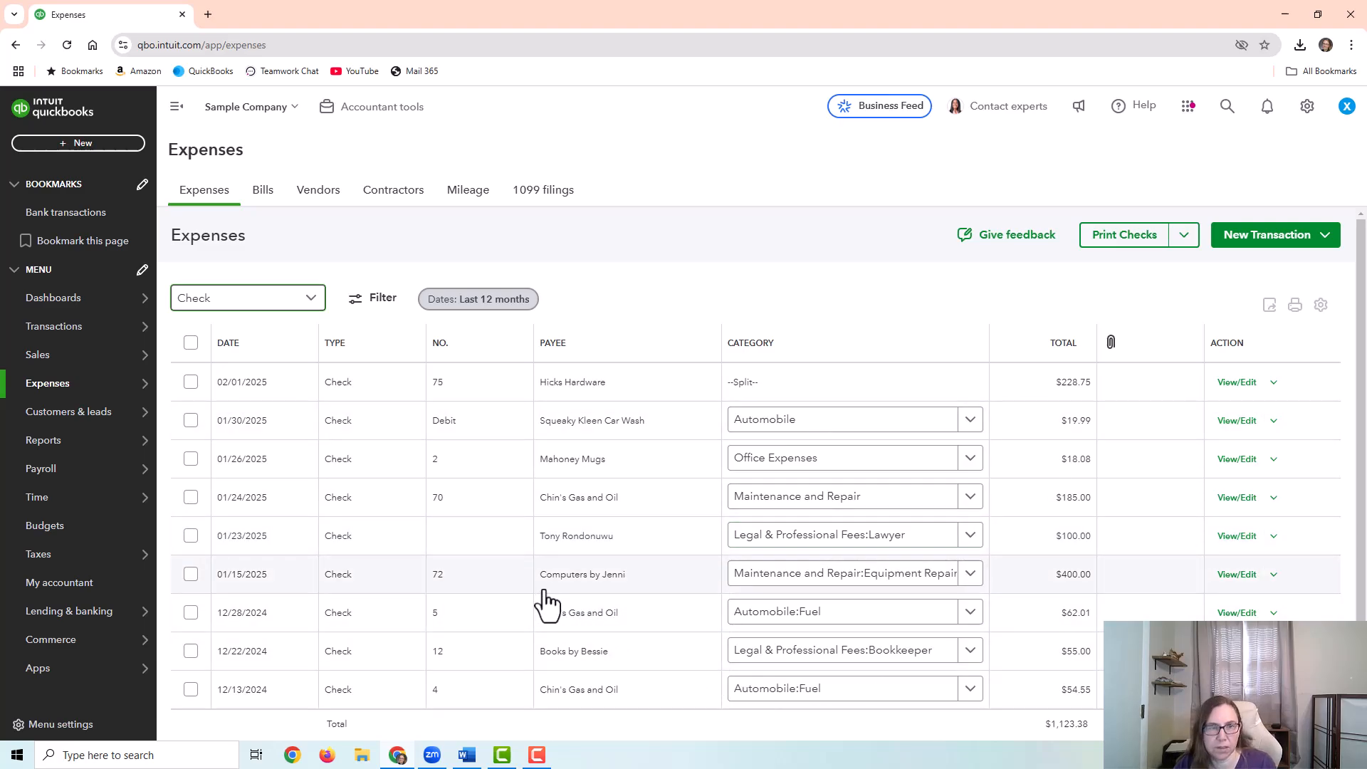
{"action": "mouse_move", "coordinate": [608, 585]}
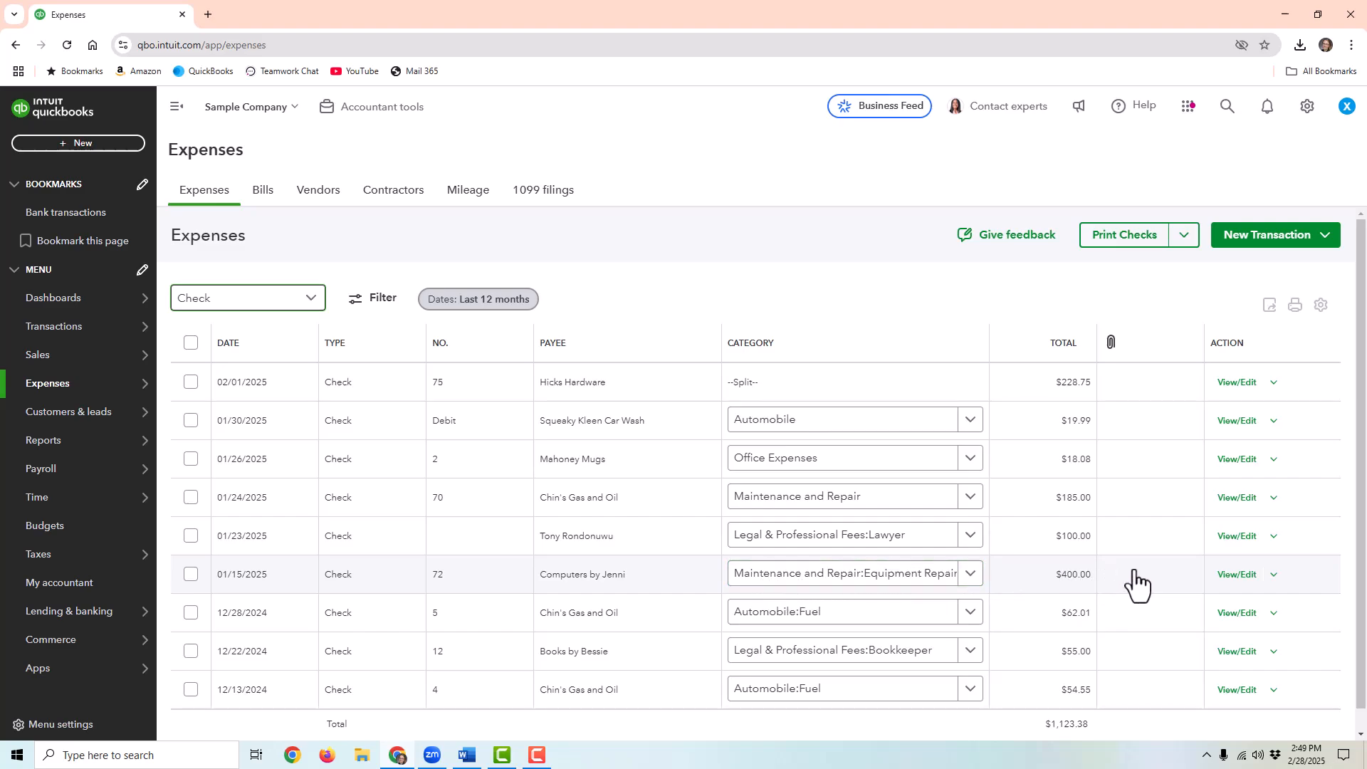
{"action": "left_click", "coordinate": [1271, 574]}
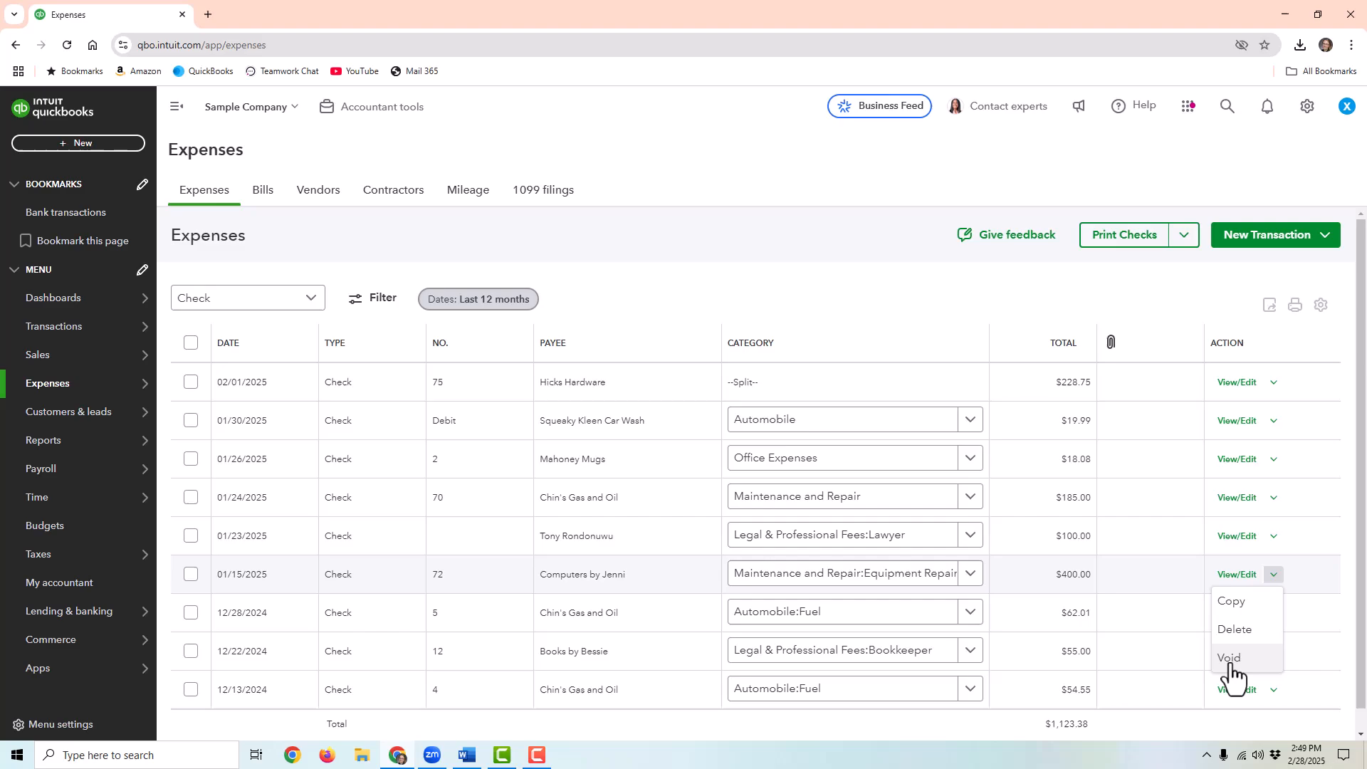
{"action": "left_click", "coordinate": [1230, 658]}
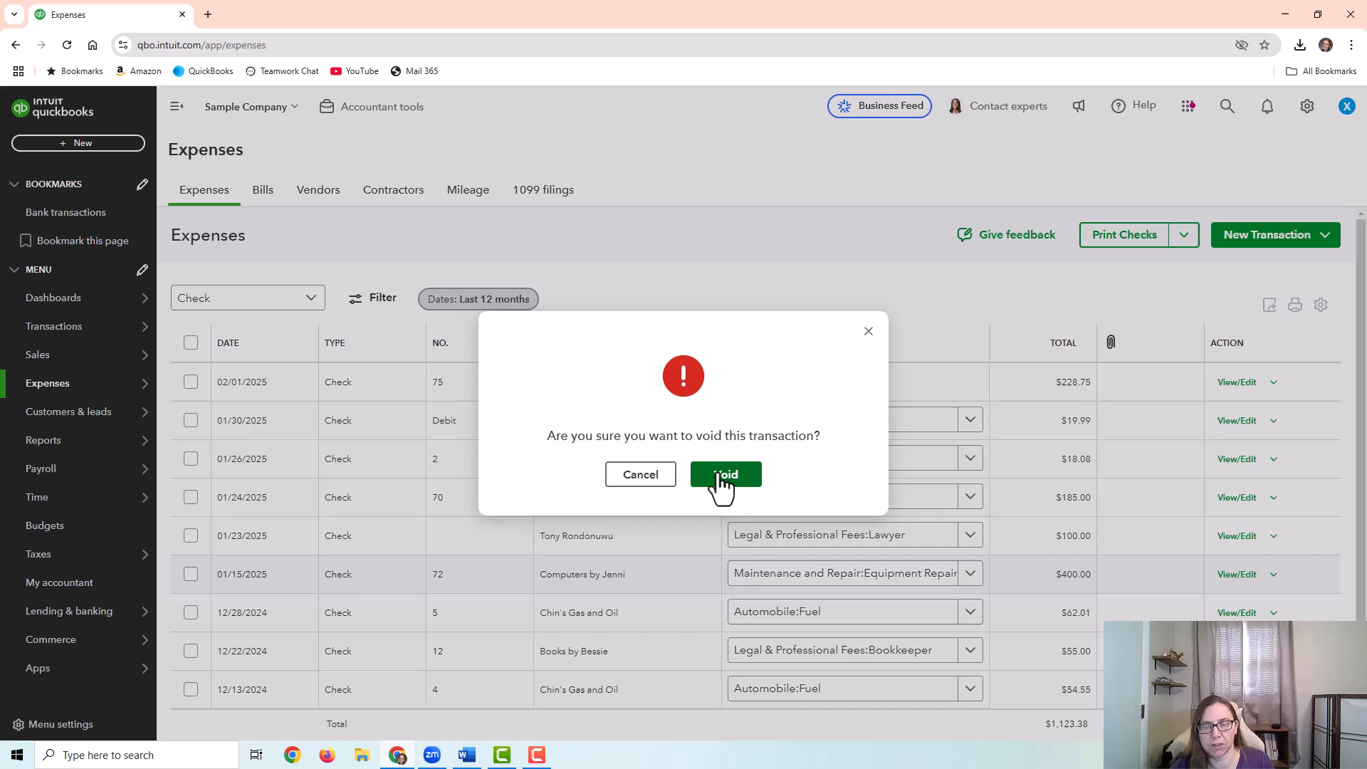
{"action": "mouse_move", "coordinate": [640, 474]}
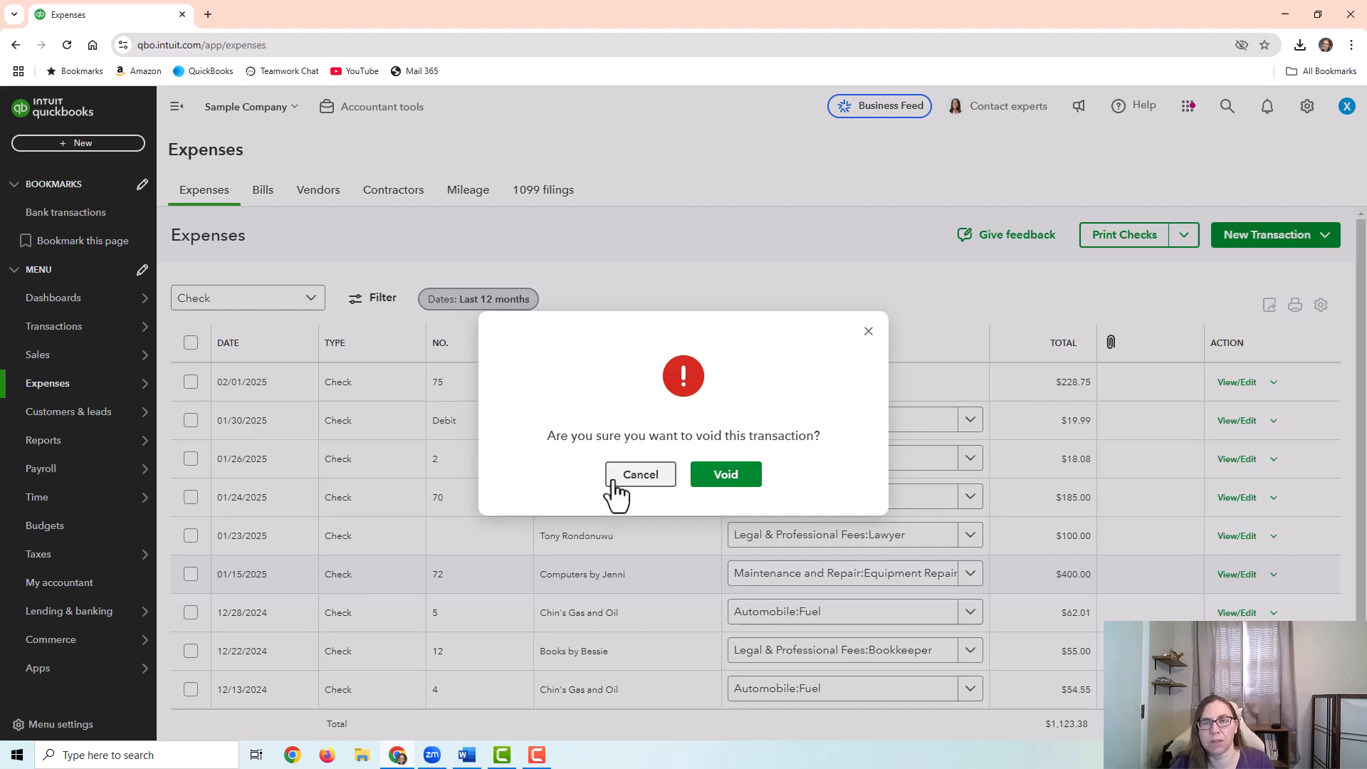
{"action": "left_click", "coordinate": [640, 474]}
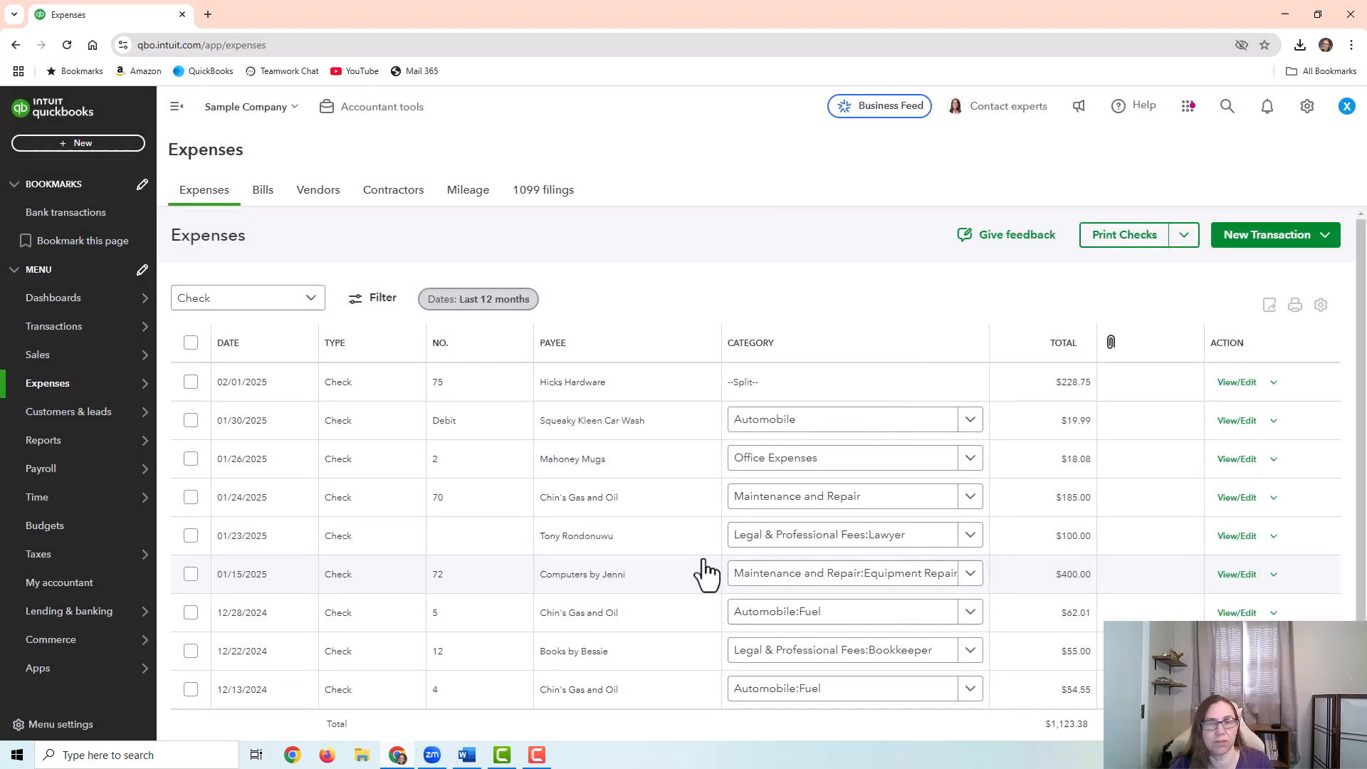
Step: Void check 72 to Computers by Jenni so it totals $0.00, then show unpaid bills
{"action": "left_click", "coordinate": [581, 574]}
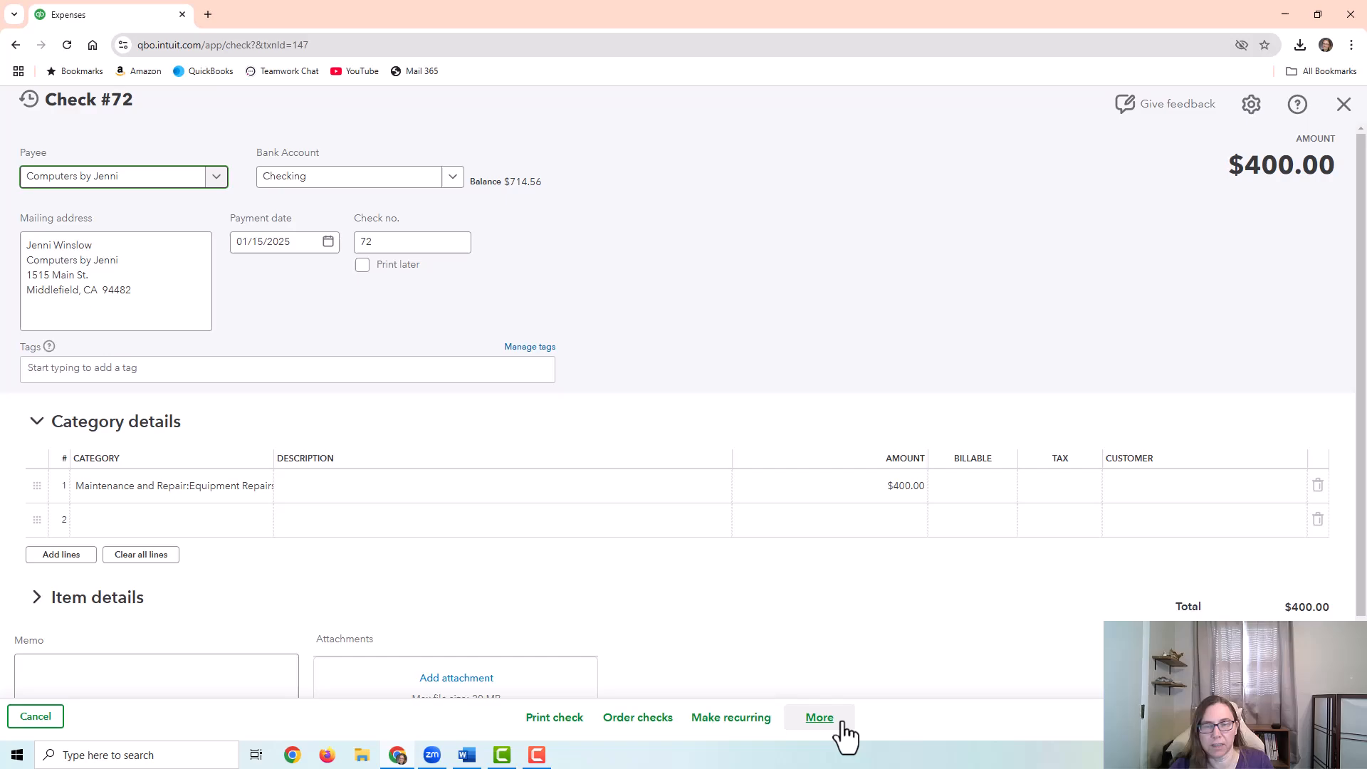
{"action": "left_click", "coordinate": [818, 716]}
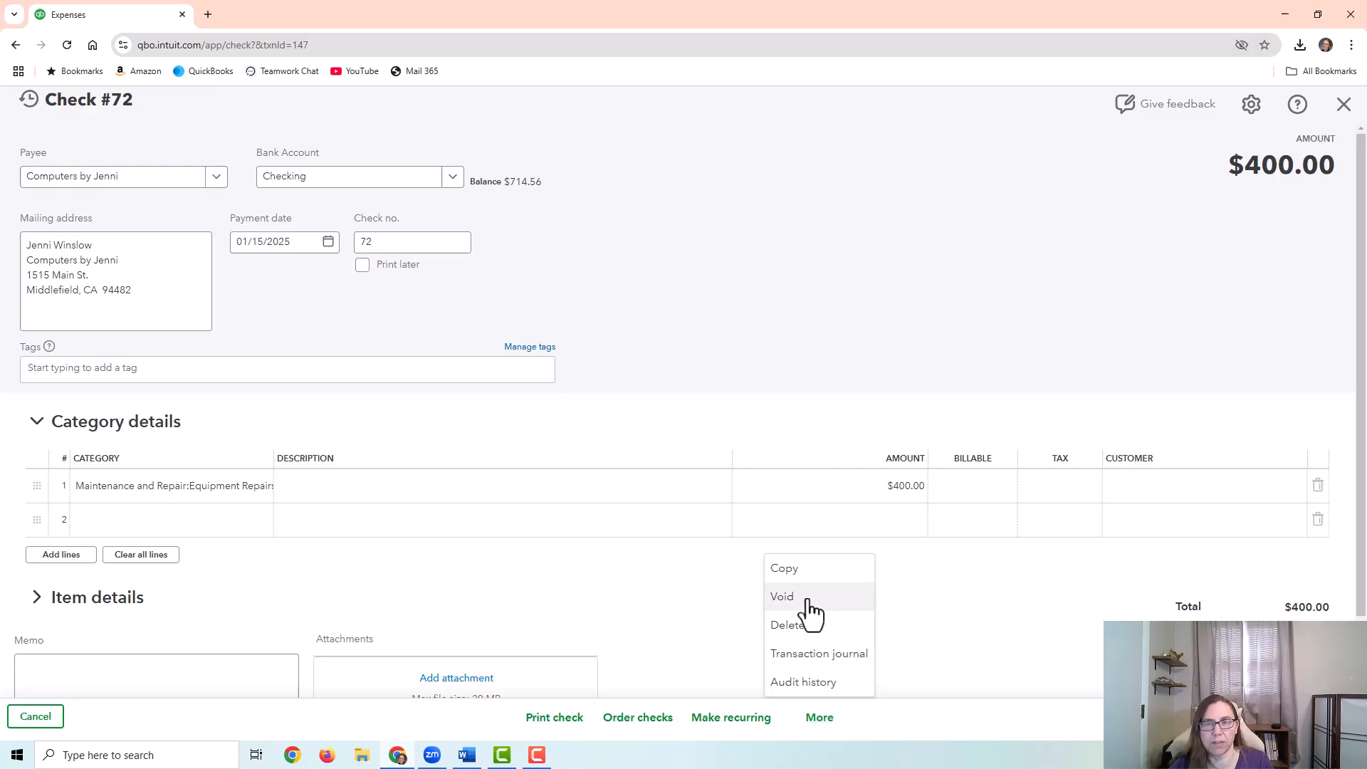
{"action": "left_click", "coordinate": [782, 597]}
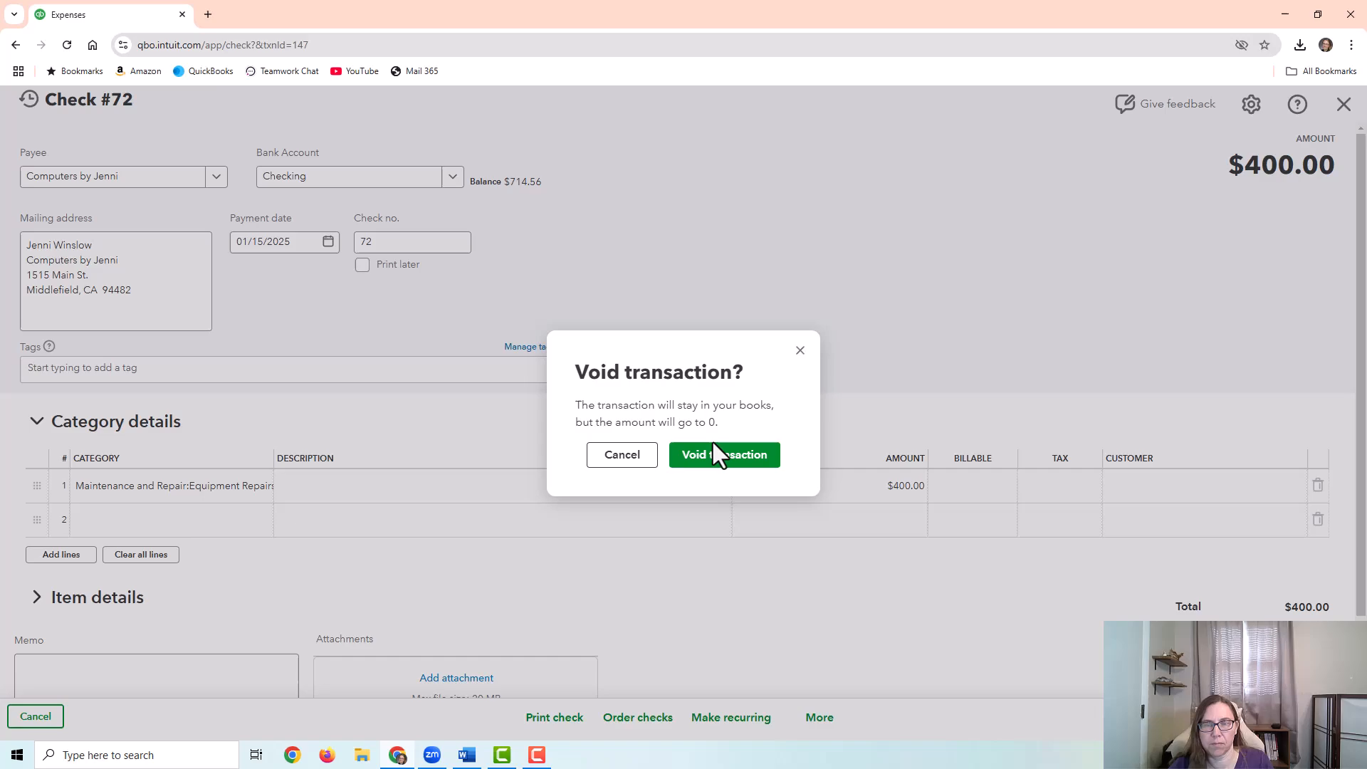
{"action": "left_click", "coordinate": [723, 454]}
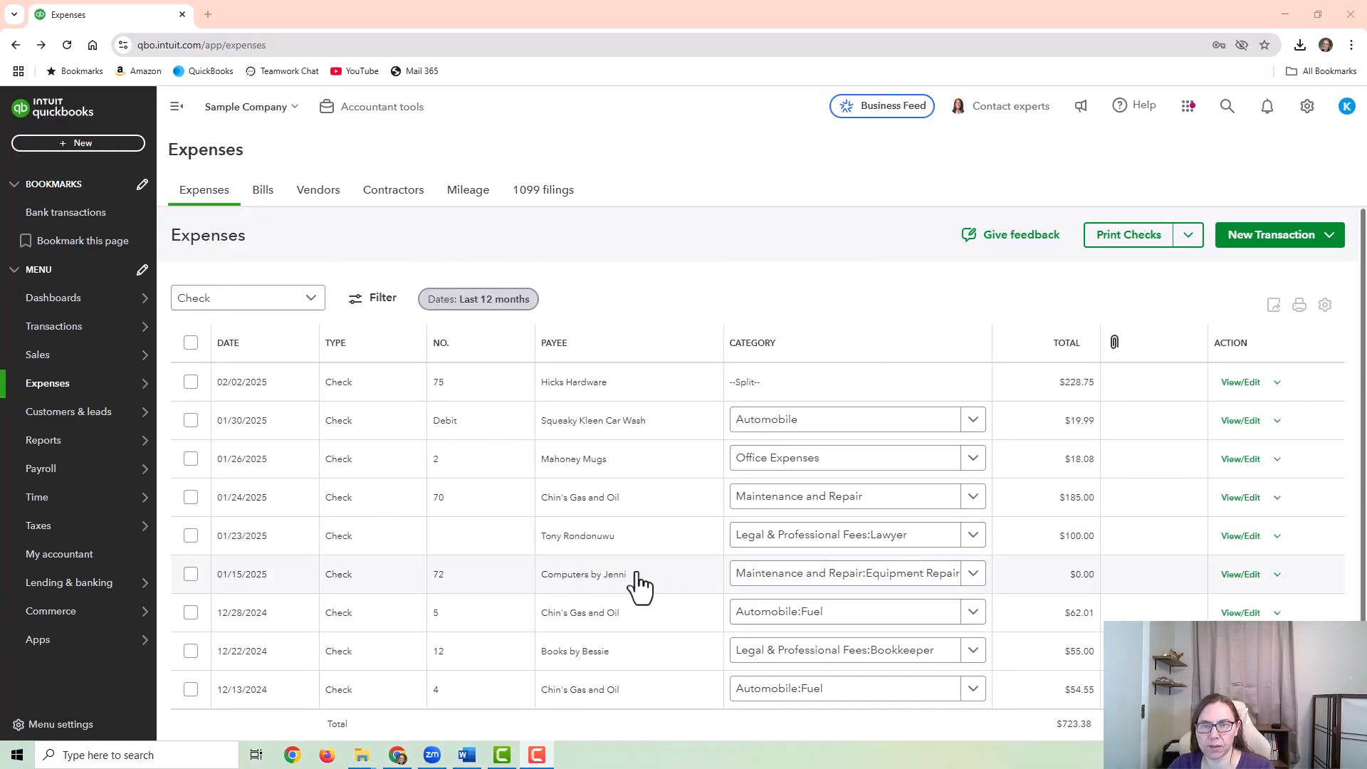
{"action": "mouse_move", "coordinate": [1073, 585]}
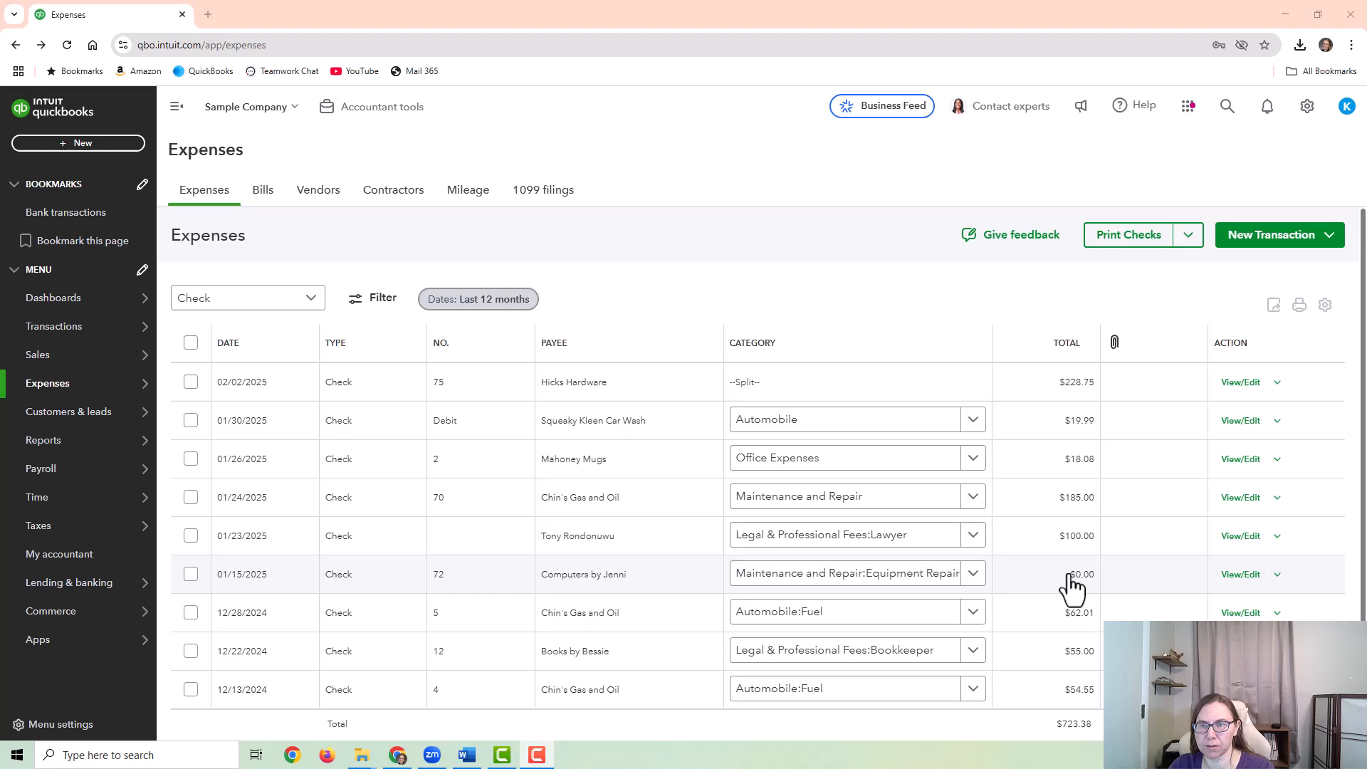
{"action": "mouse_move", "coordinate": [1242, 574]}
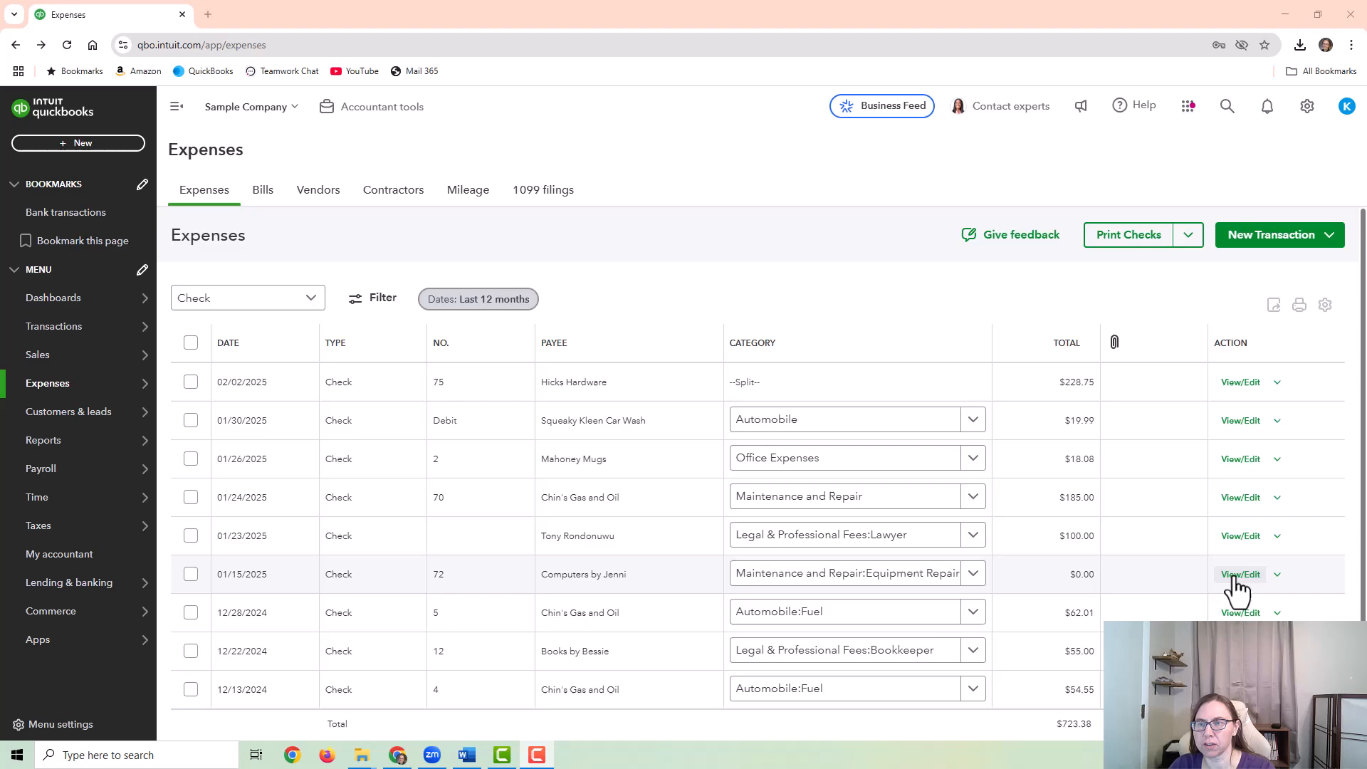
{"action": "left_click", "coordinate": [1241, 574]}
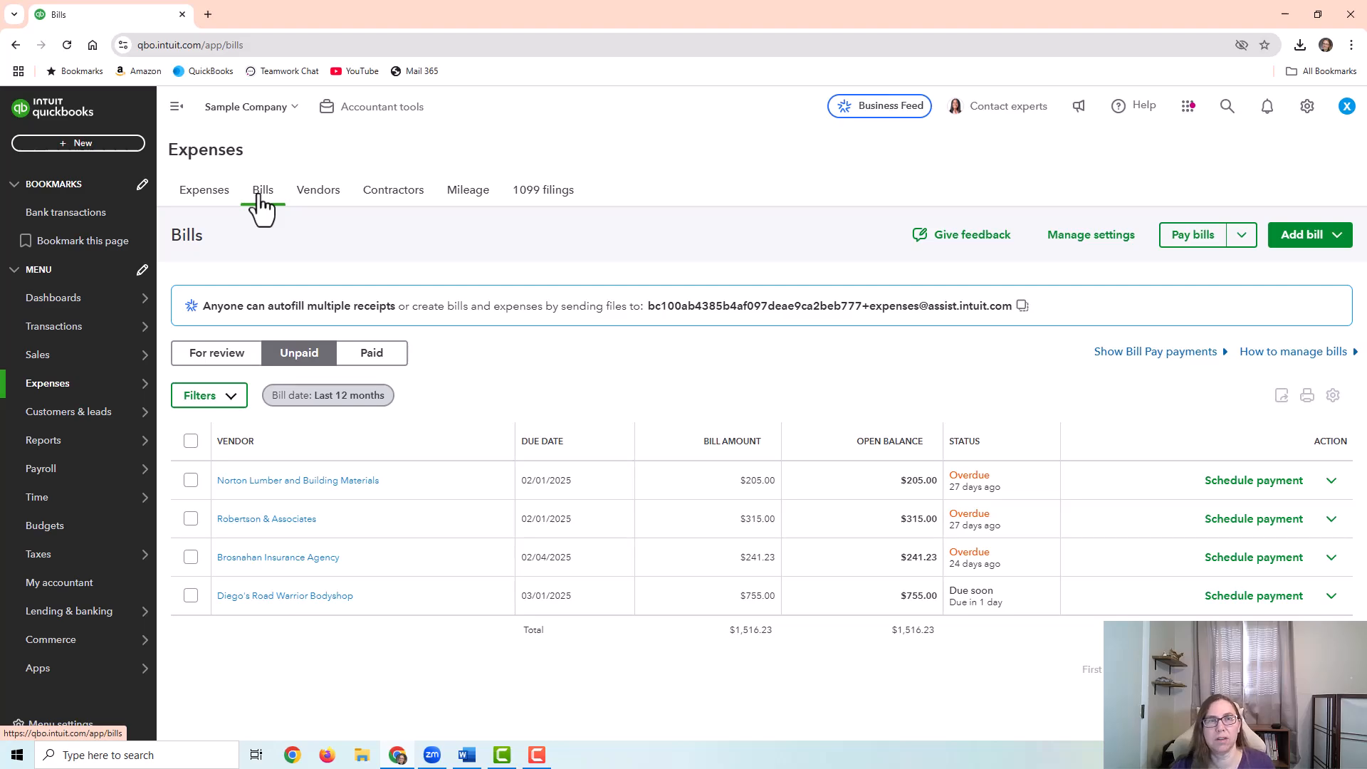
Step: Review PG&E's bill payment 74 for $86.44 from the Vendors list and close it unchanged
{"action": "left_click", "coordinate": [318, 189]}
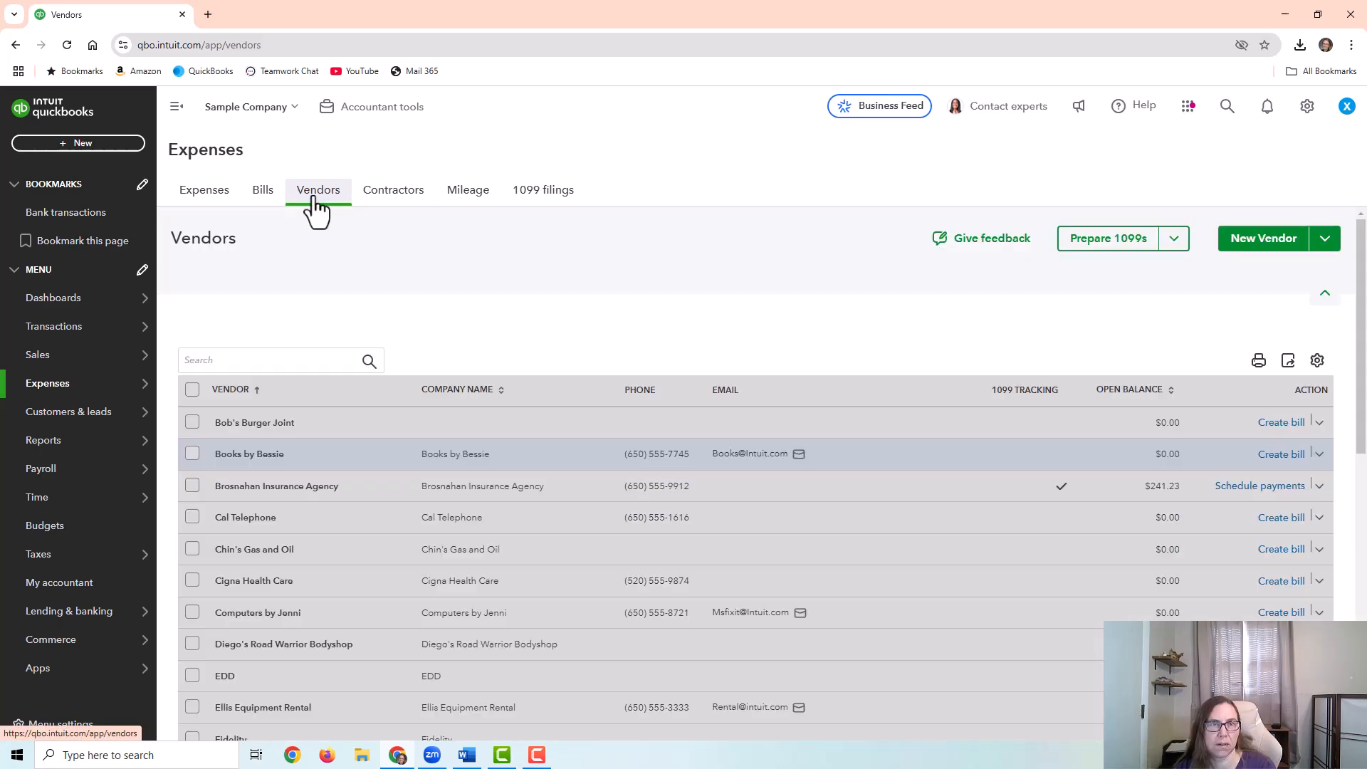
{"action": "scroll", "scroll_direction": "down", "scroll_amount": 3}
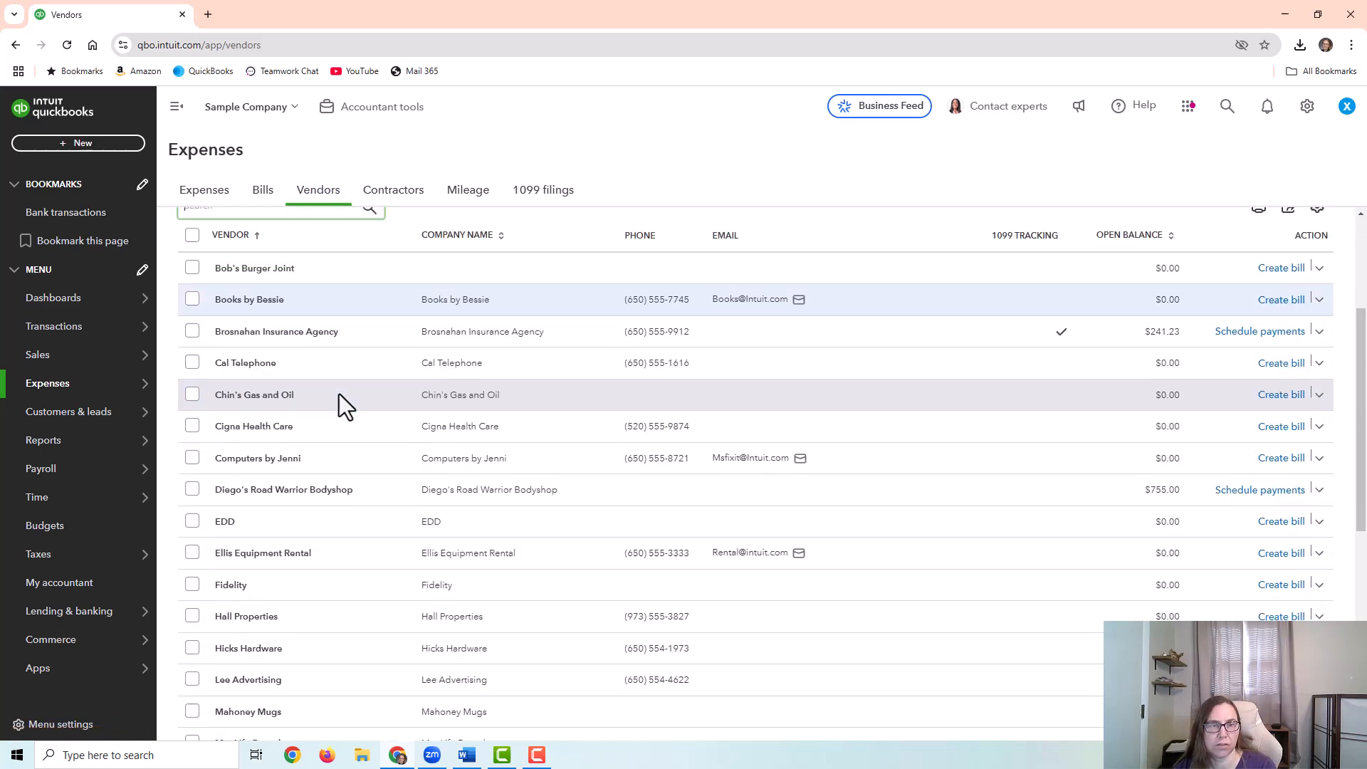
{"action": "scroll", "scroll_direction": "down", "scroll_amount": 3}
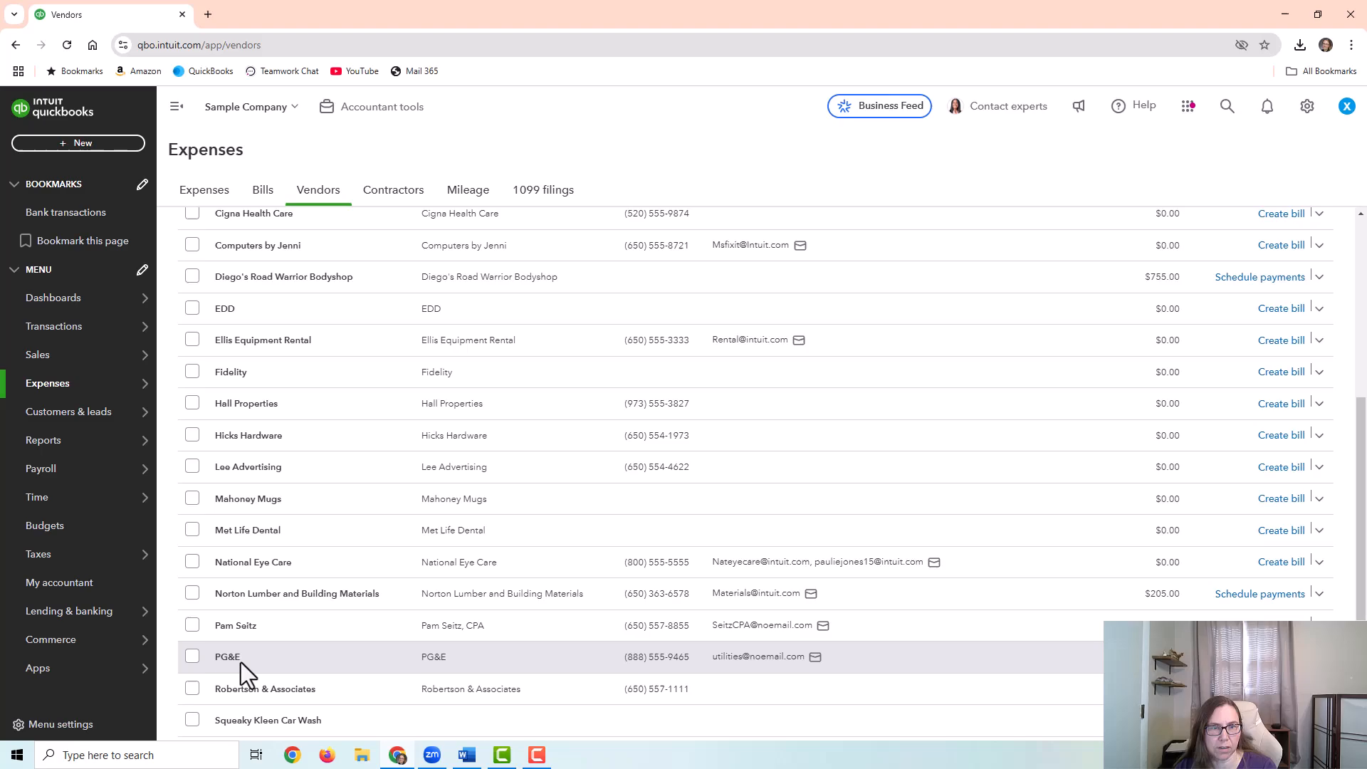
{"action": "left_click", "coordinate": [226, 657]}
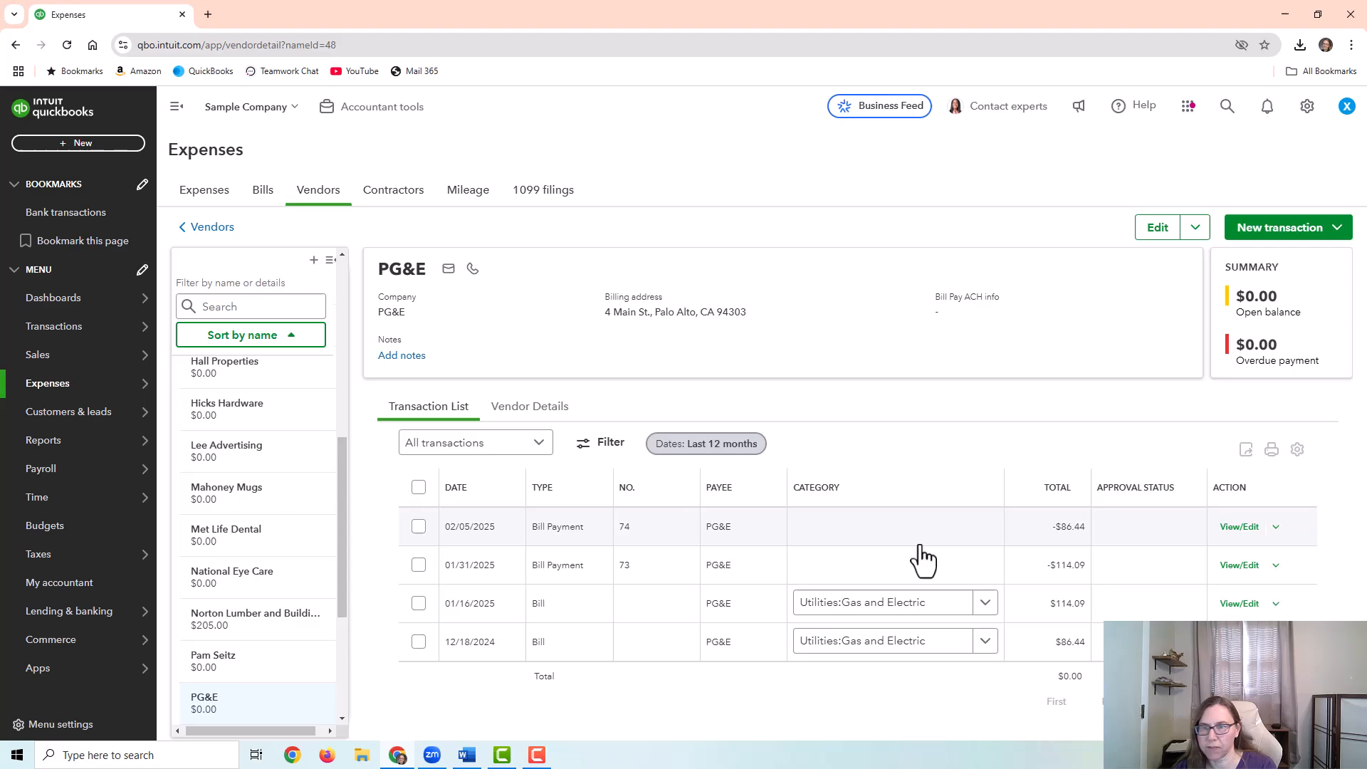
{"action": "mouse_move", "coordinate": [685, 550]}
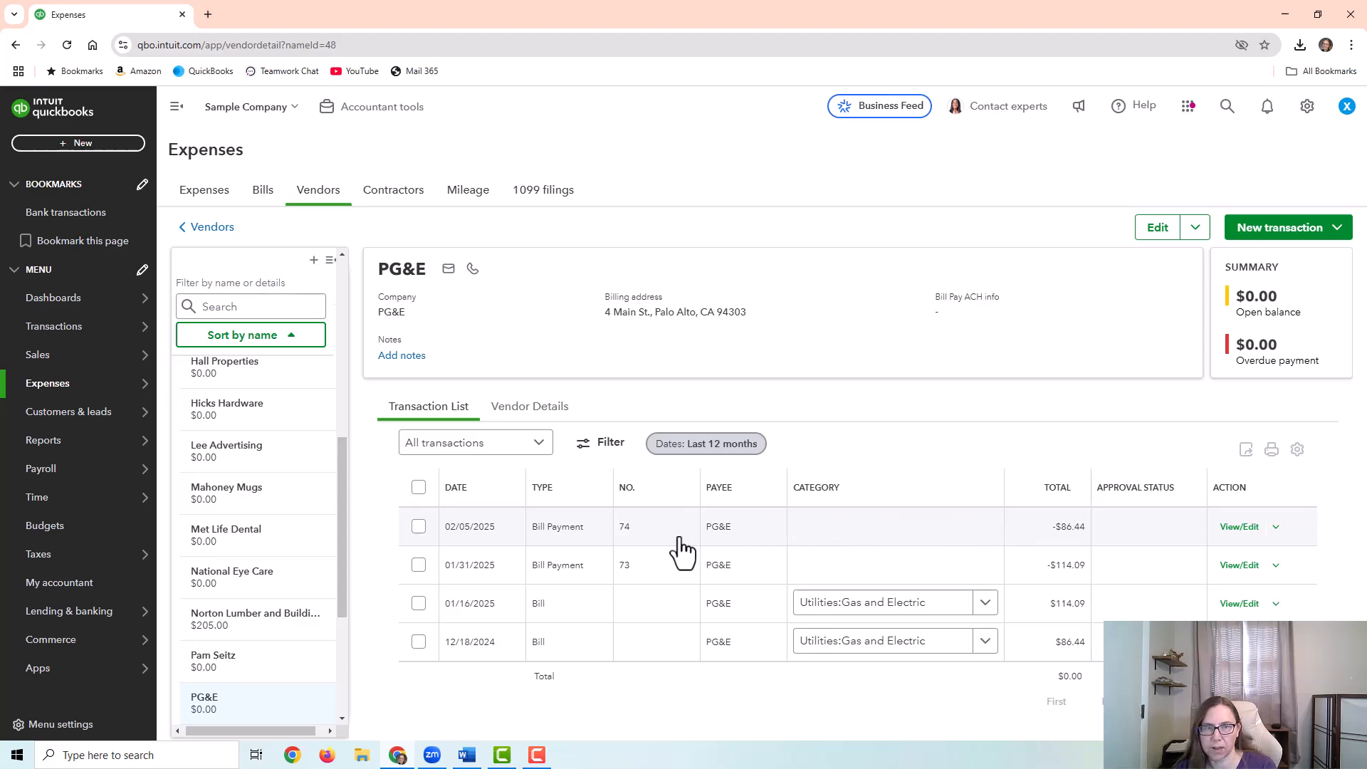
{"action": "mouse_move", "coordinate": [834, 556]}
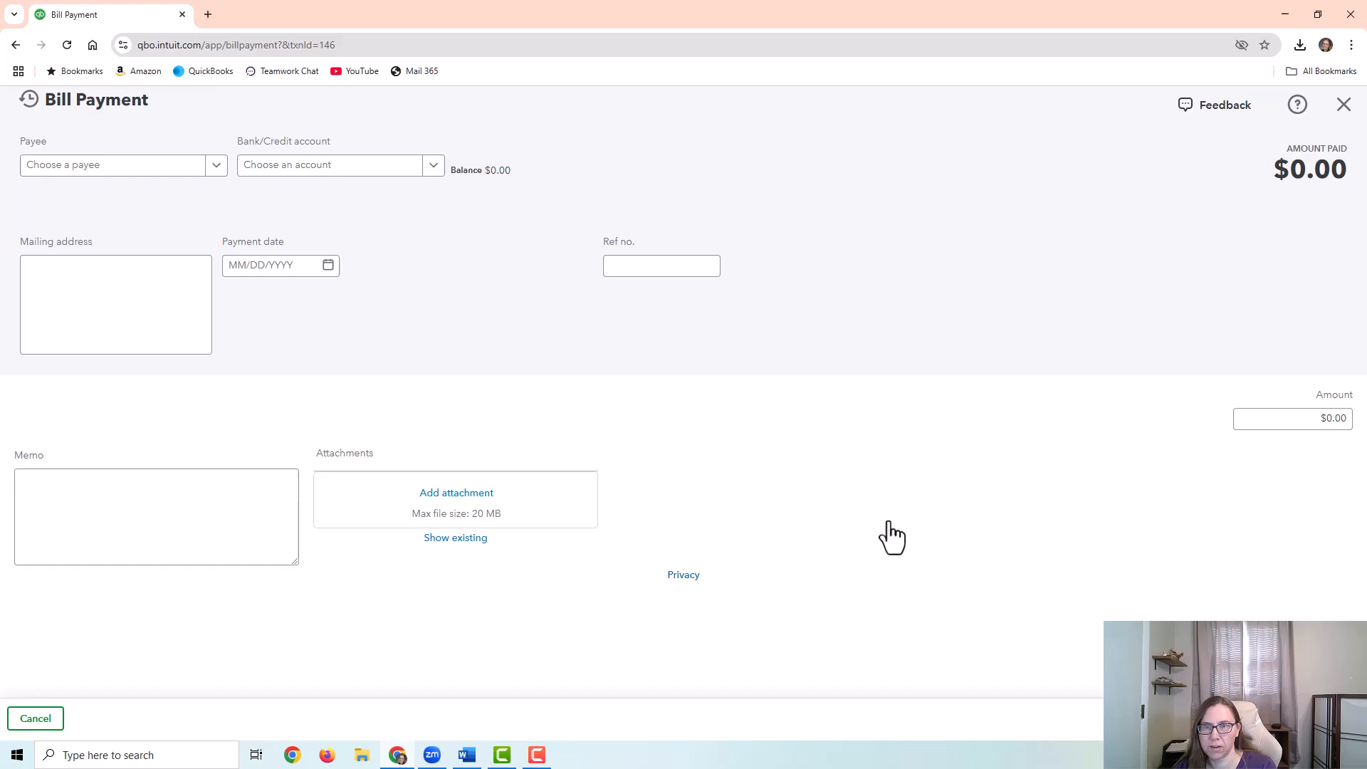
{"action": "left_click", "coordinate": [752, 717]}
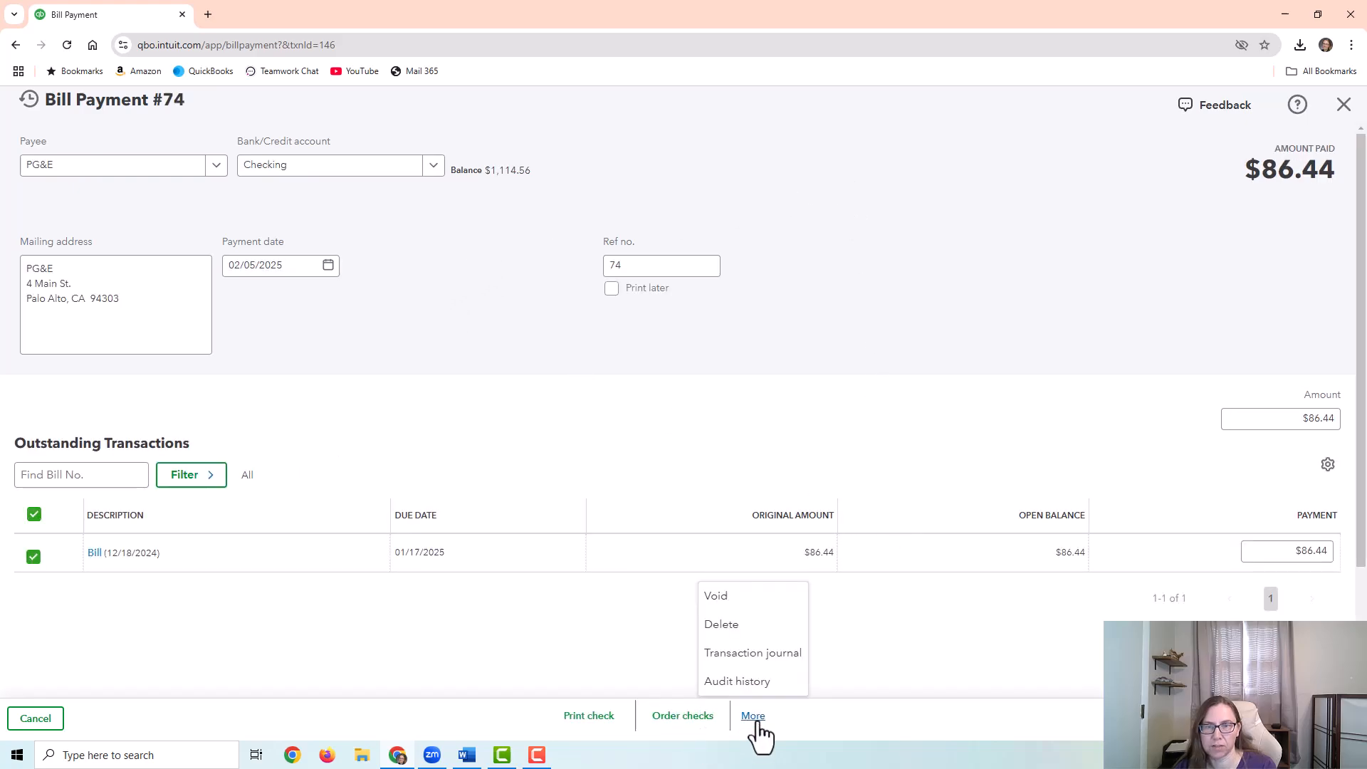
{"action": "mouse_move", "coordinate": [1343, 104]}
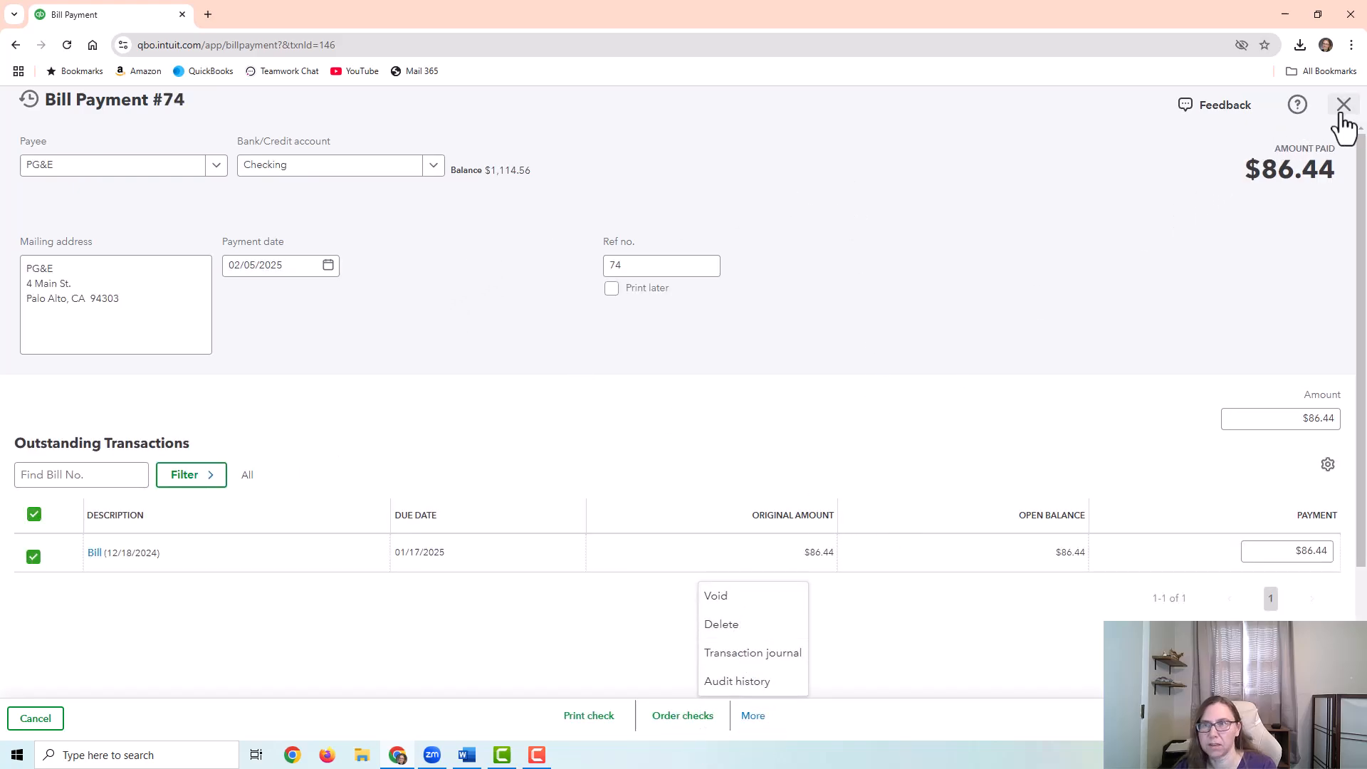
{"action": "left_click", "coordinate": [1342, 104]}
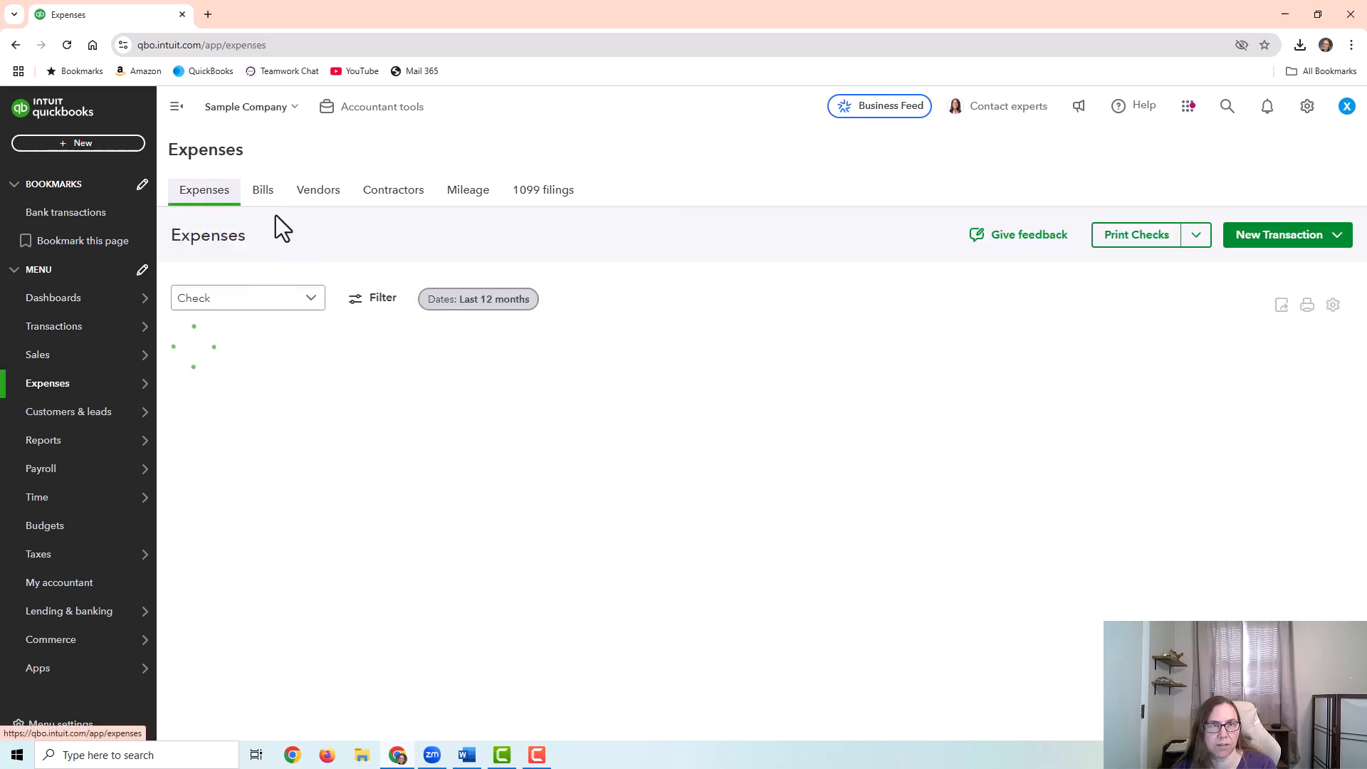
Step: Filter to bill payments and void PG&E's 02/05/2025 bill payment 74 for $86.44
{"action": "left_click", "coordinate": [246, 298]}
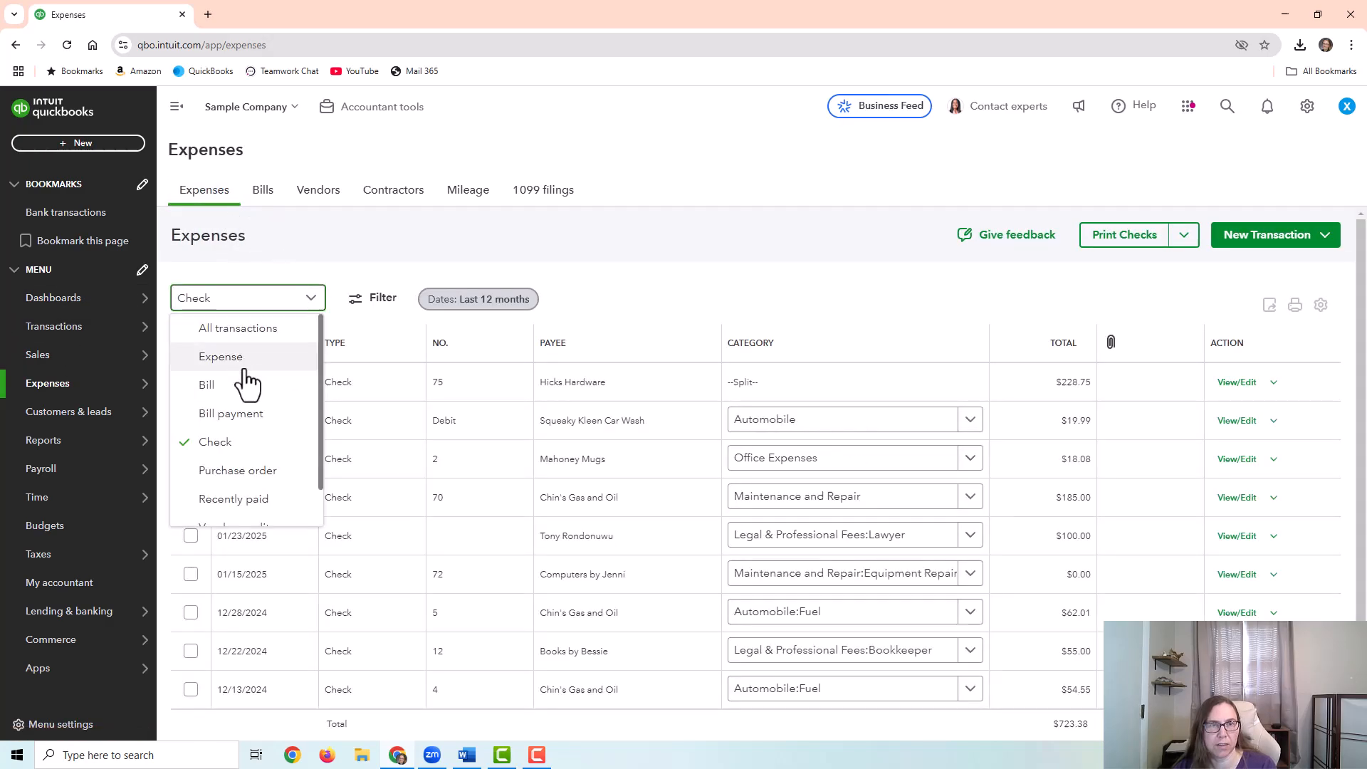
{"action": "left_click", "coordinate": [233, 413]}
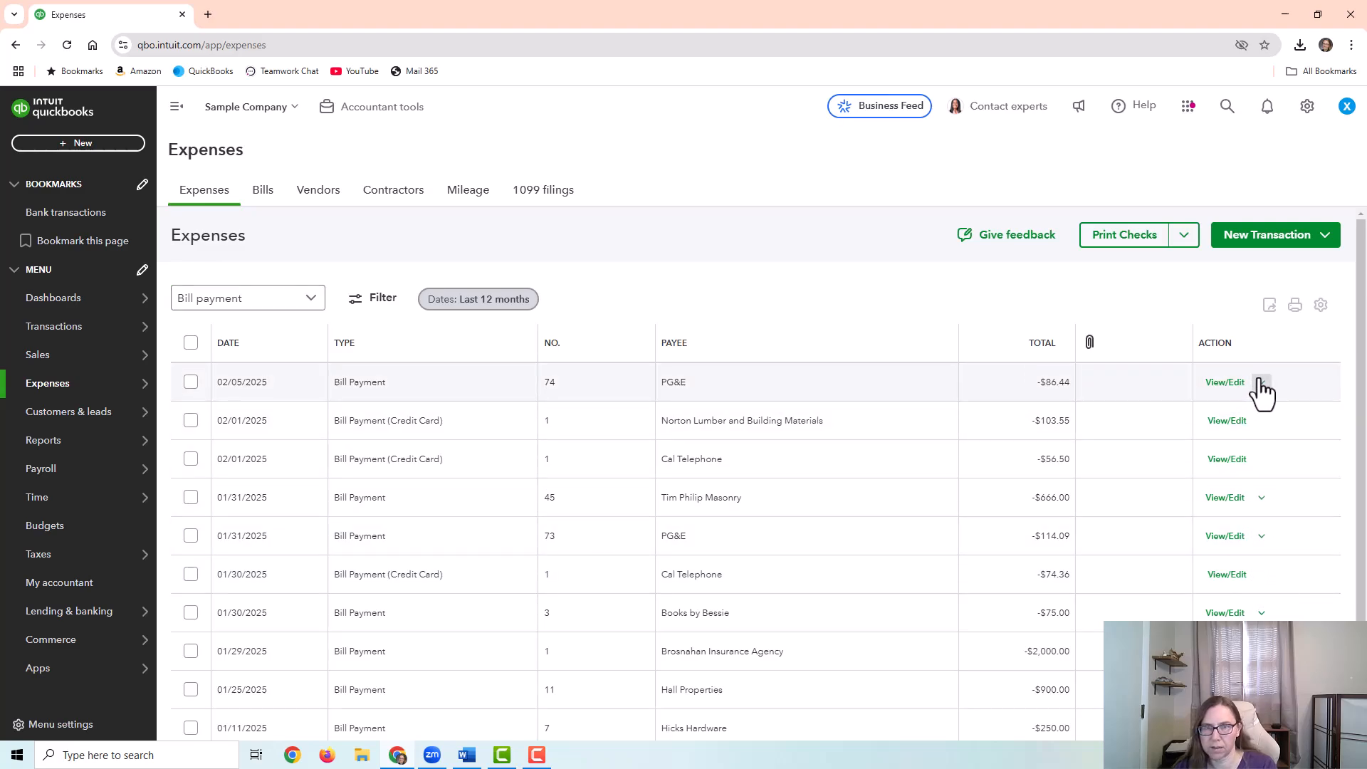
{"action": "left_click", "coordinate": [1262, 382]}
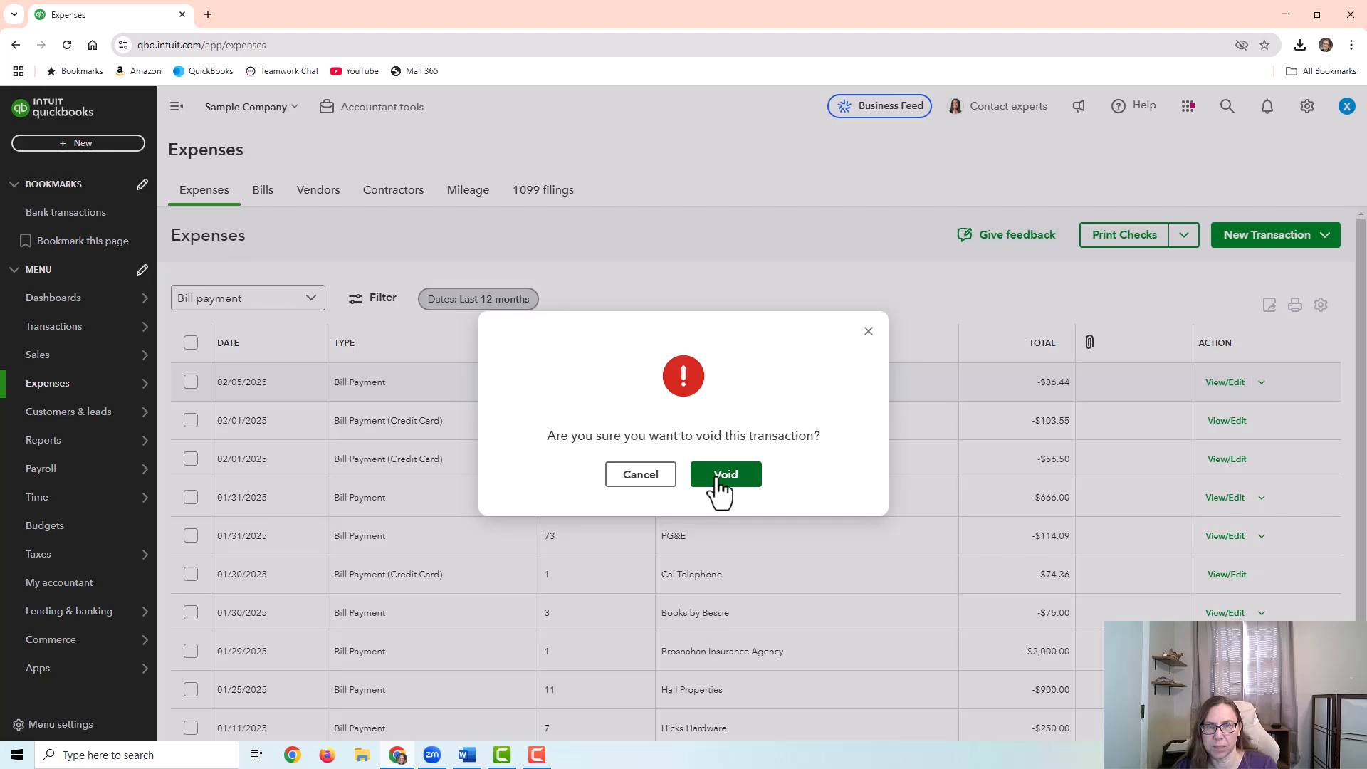
{"action": "left_click", "coordinate": [725, 474]}
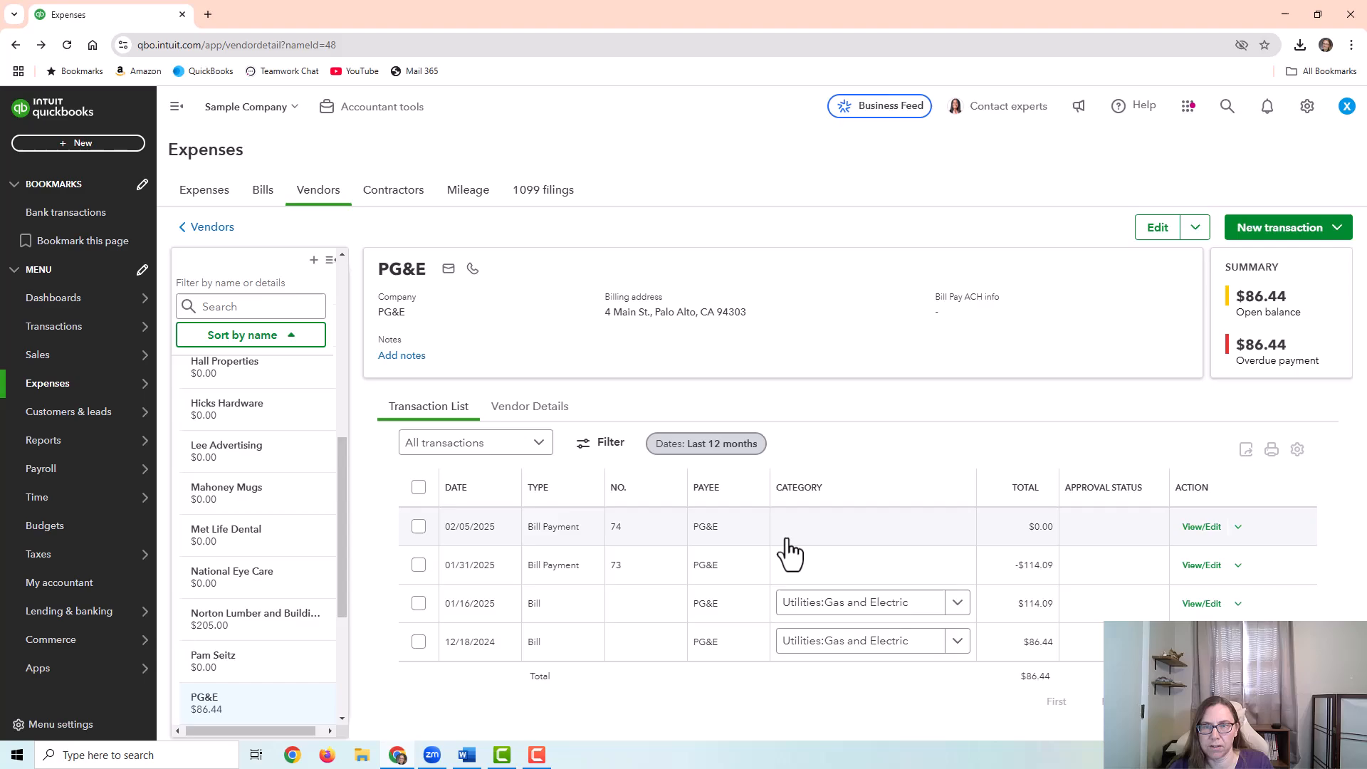
{"action": "mouse_move", "coordinate": [1062, 534]}
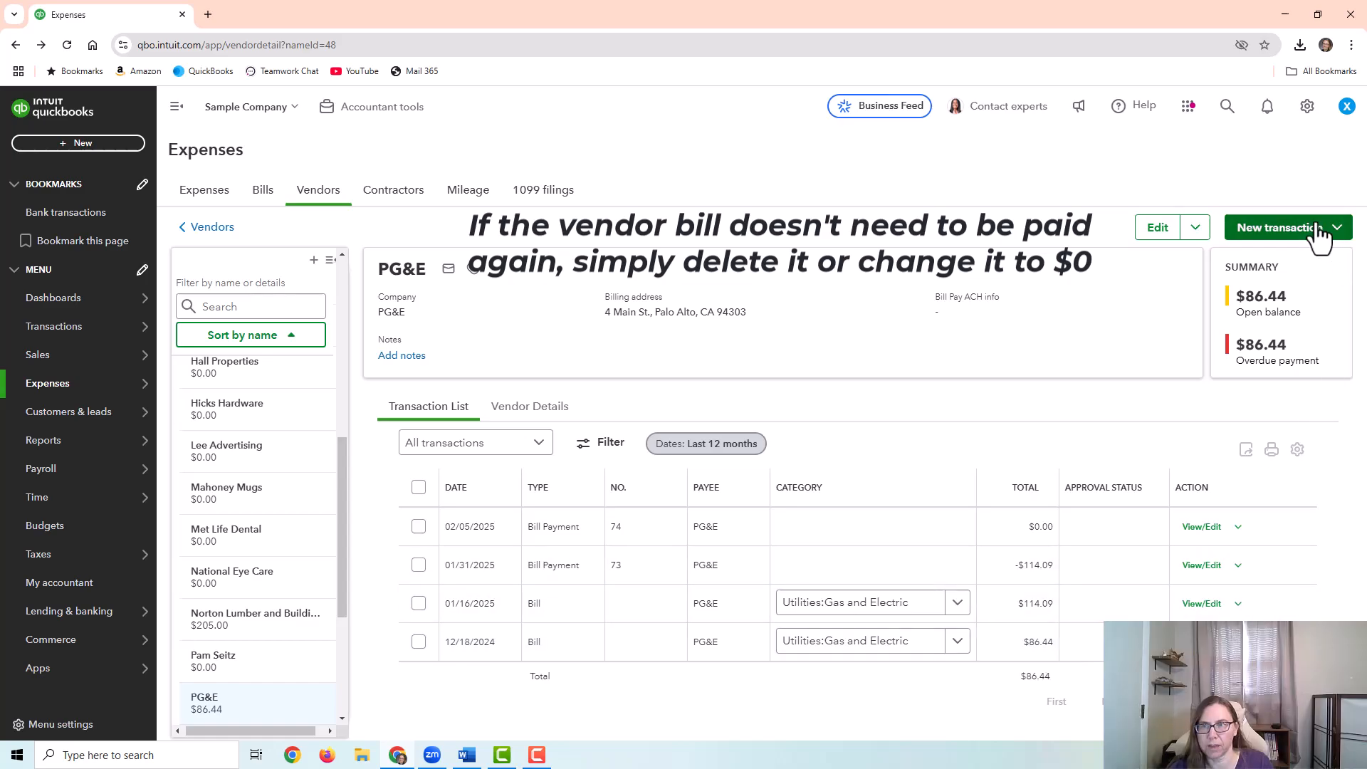
Step: Start a PG&E payment applying the open $86.44 bill, then close it without saving
{"action": "left_click", "coordinate": [1282, 226]}
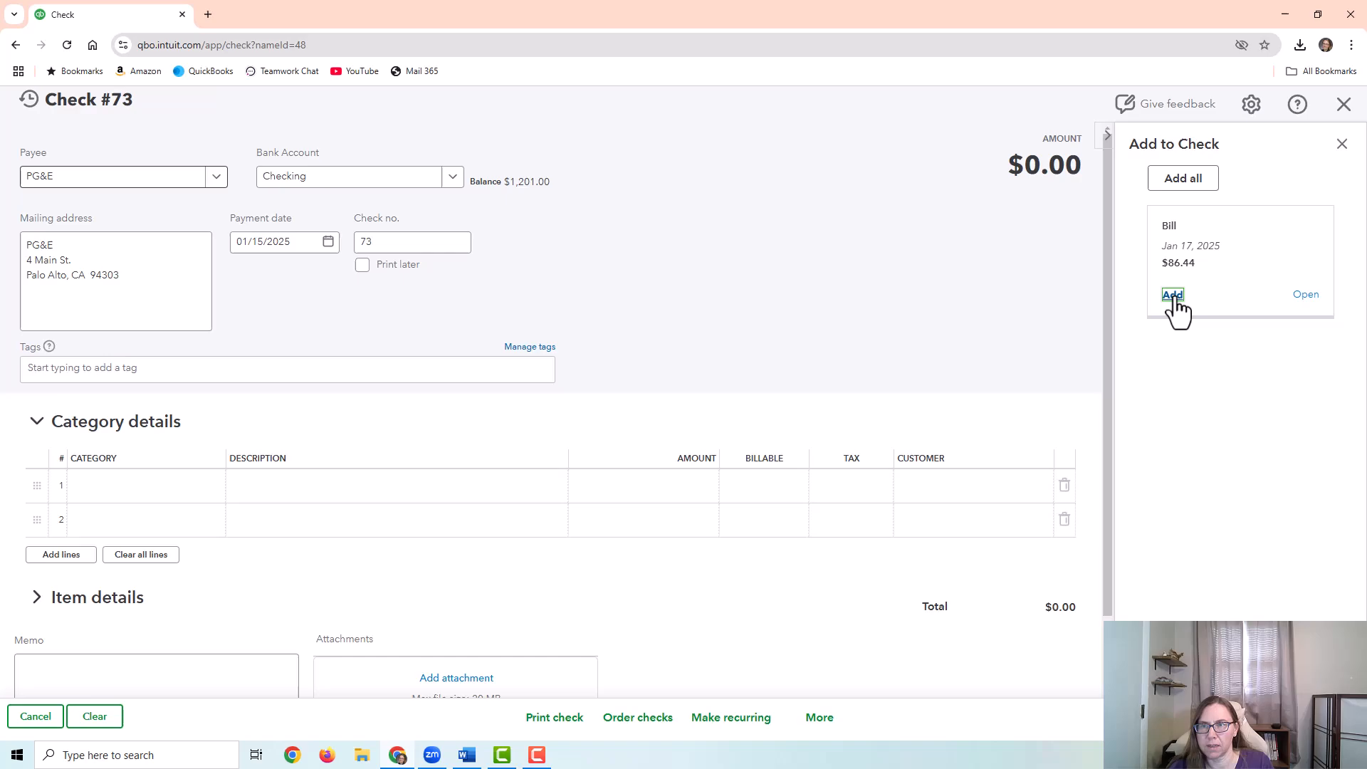
{"action": "left_click", "coordinate": [1172, 294]}
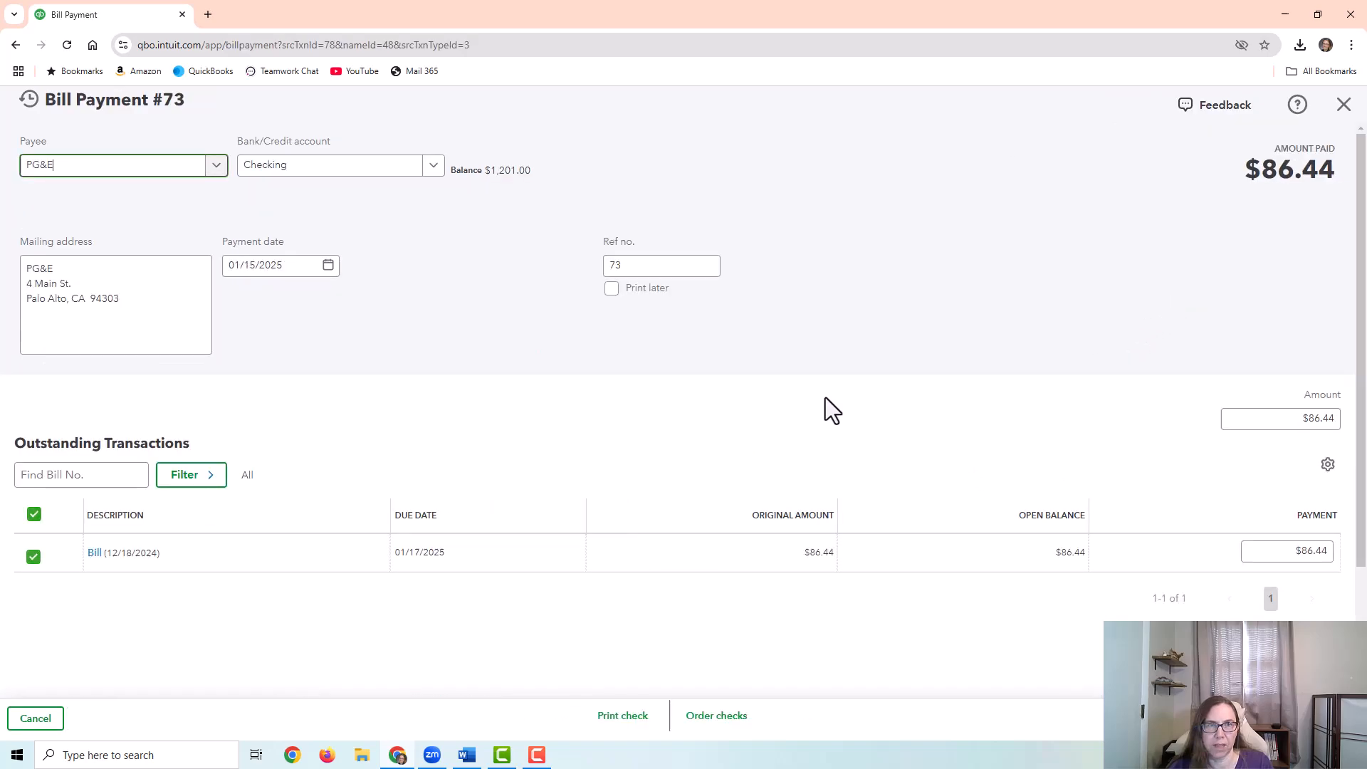
{"action": "mouse_move", "coordinate": [1343, 104]}
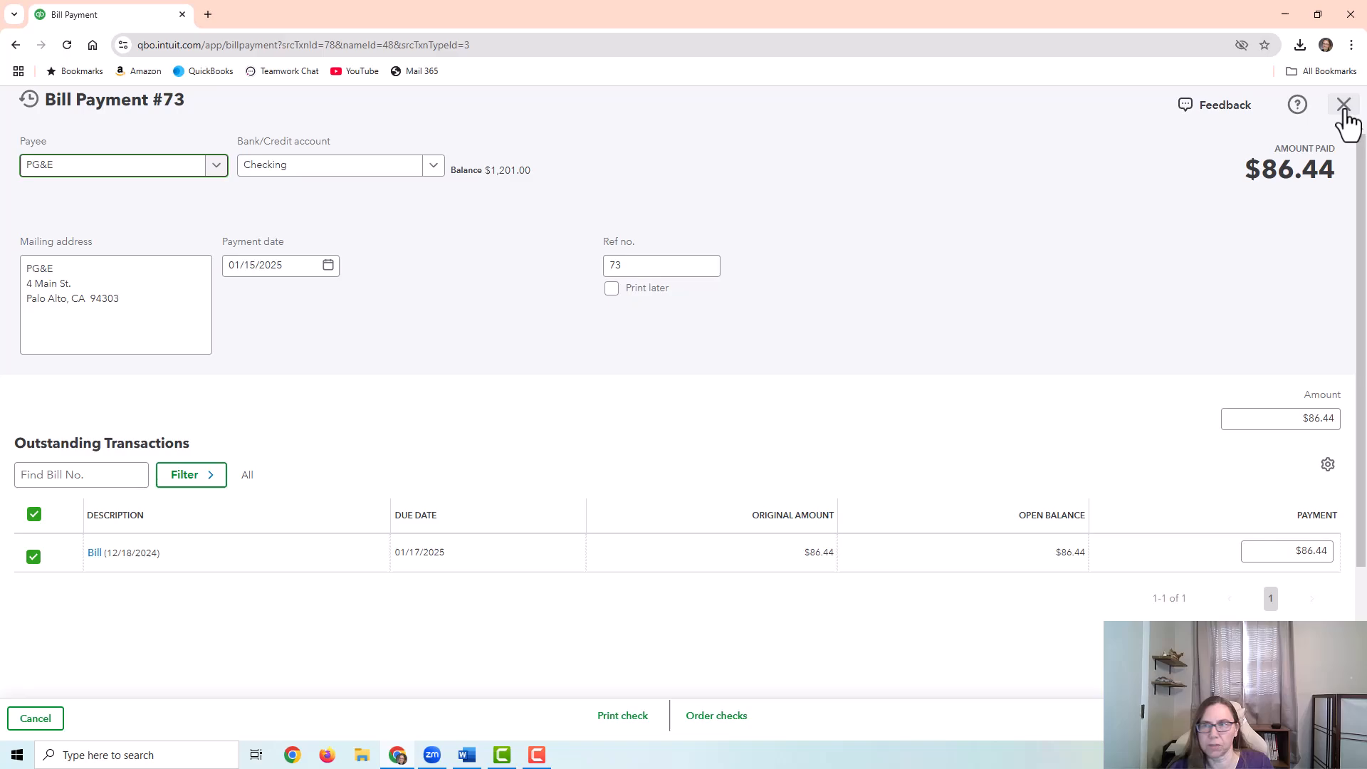
{"action": "left_click", "coordinate": [1342, 103]}
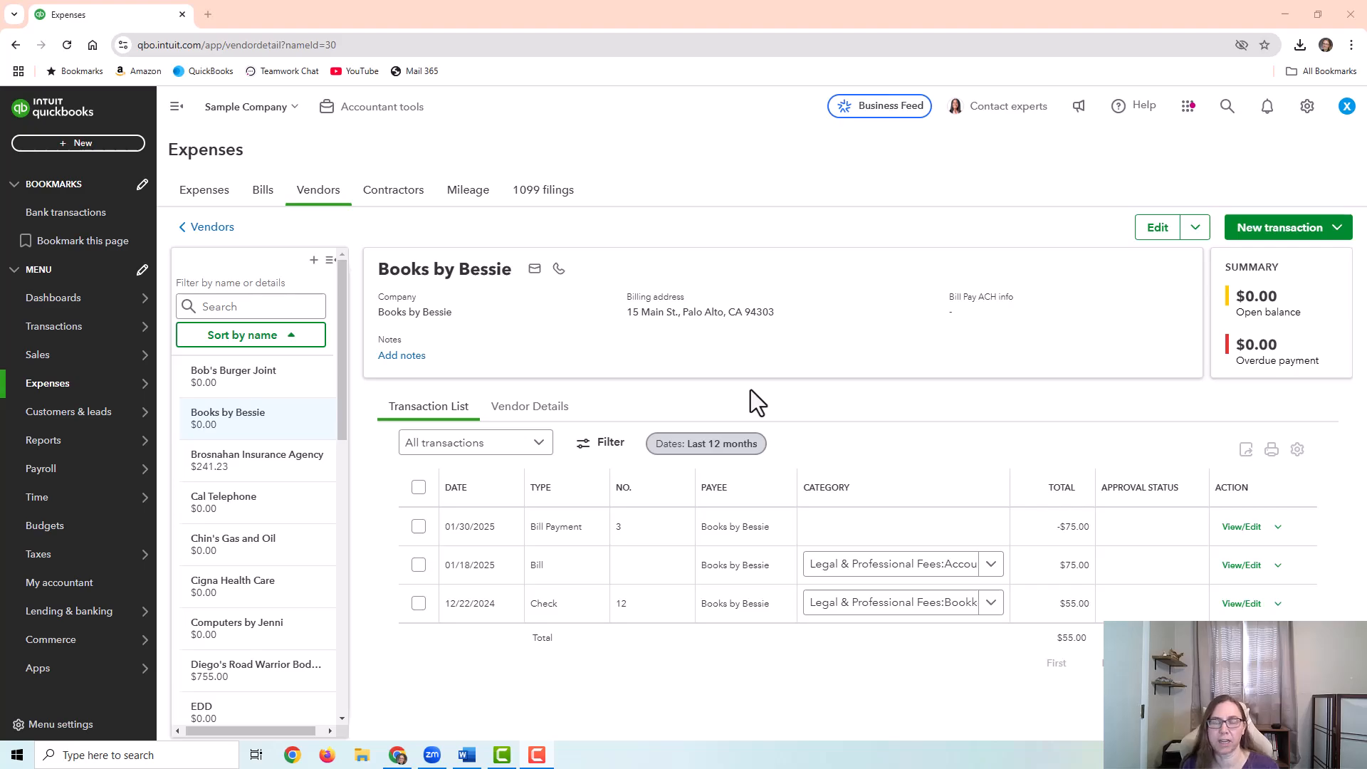
{"action": "mouse_move", "coordinate": [579, 660]}
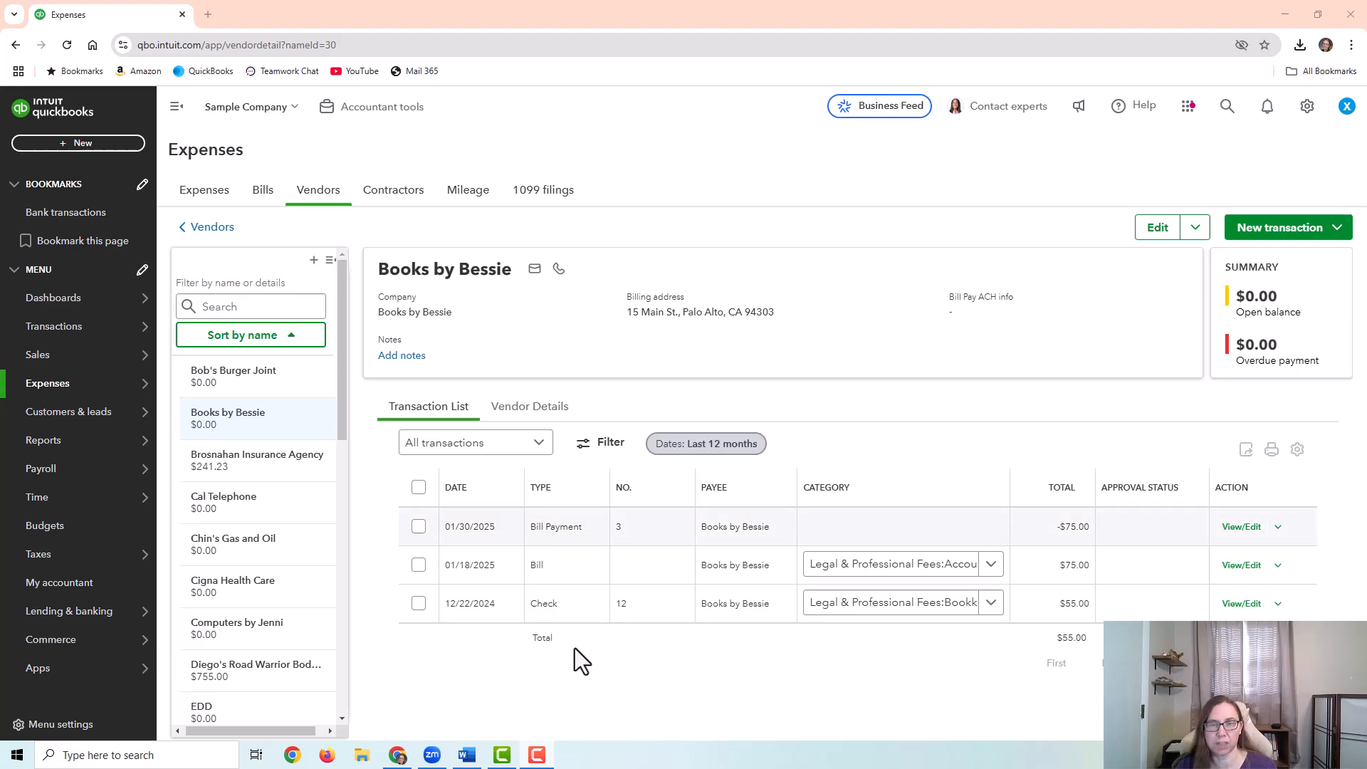
{"action": "left_click", "coordinate": [1241, 602]}
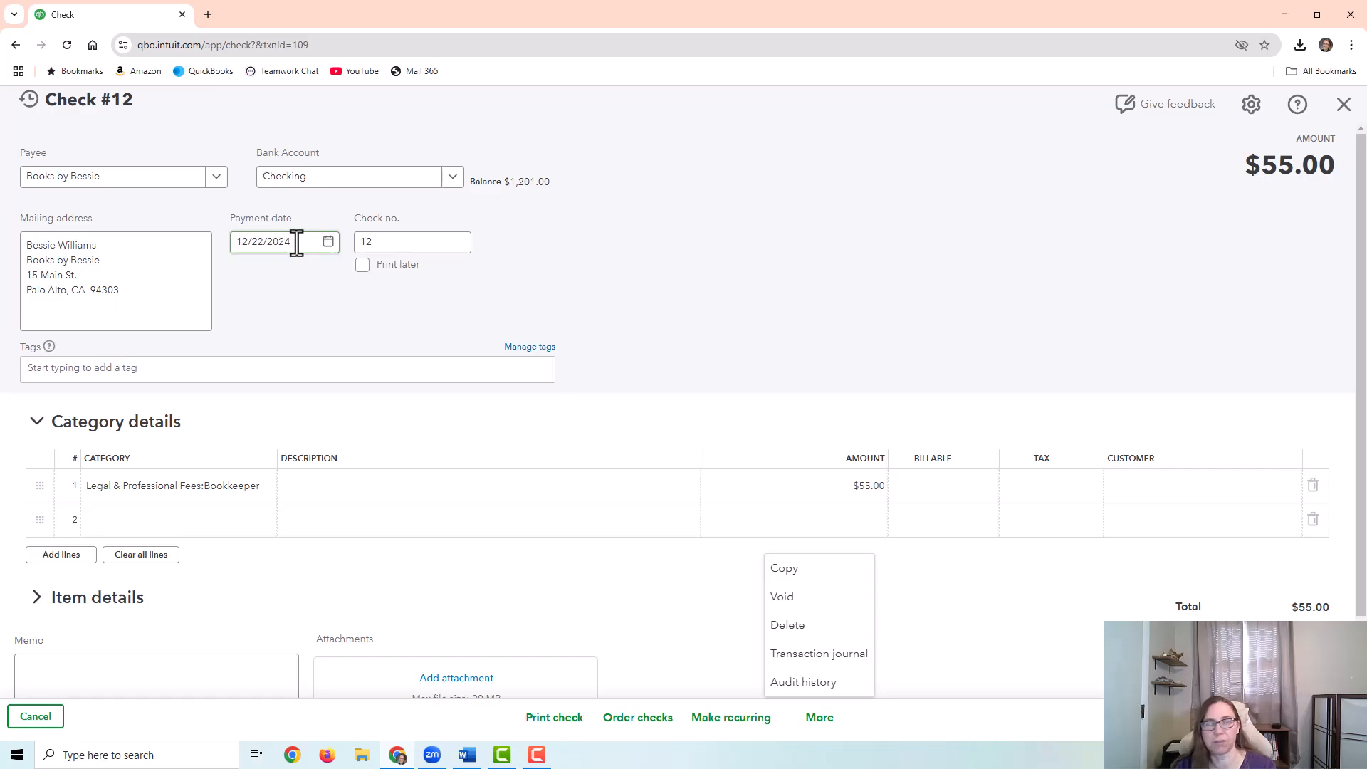
{"action": "mouse_move", "coordinate": [571, 283]}
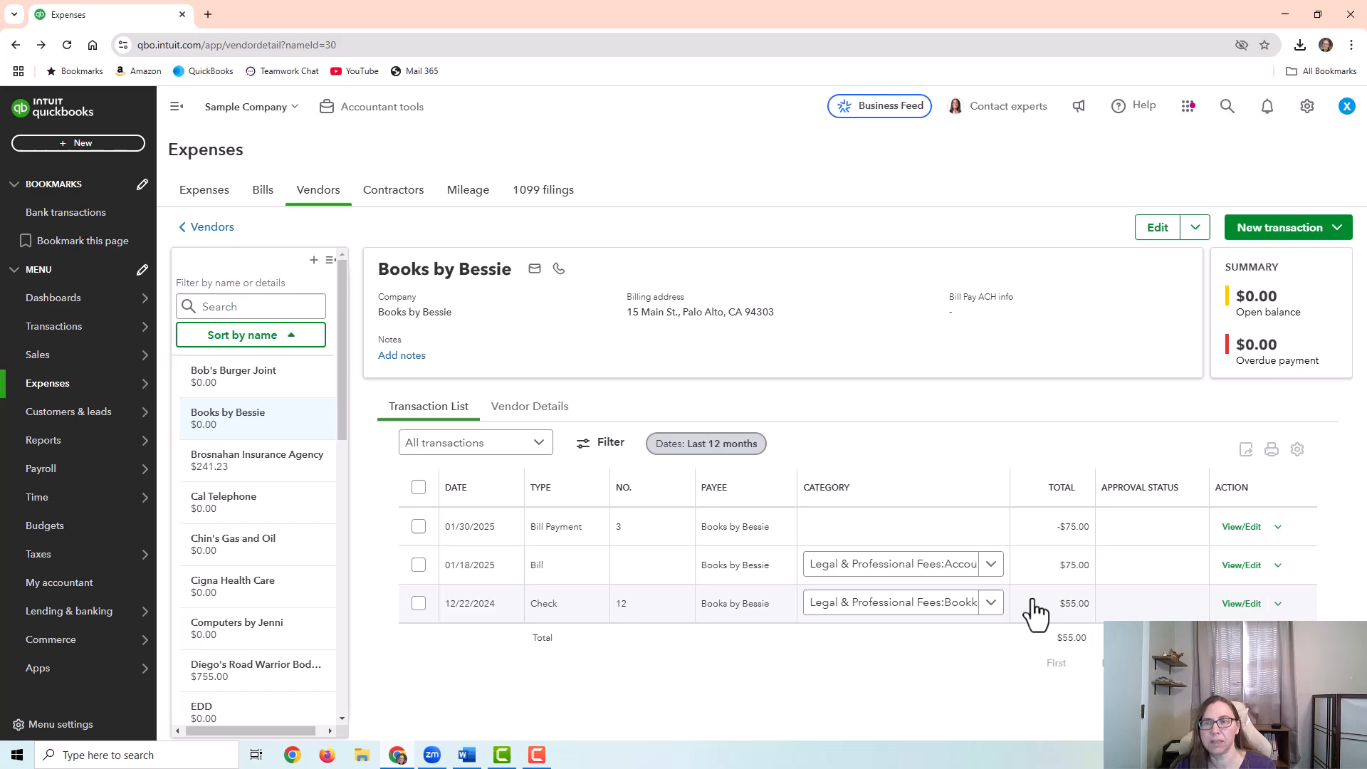
{"action": "mouse_move", "coordinate": [1073, 619]}
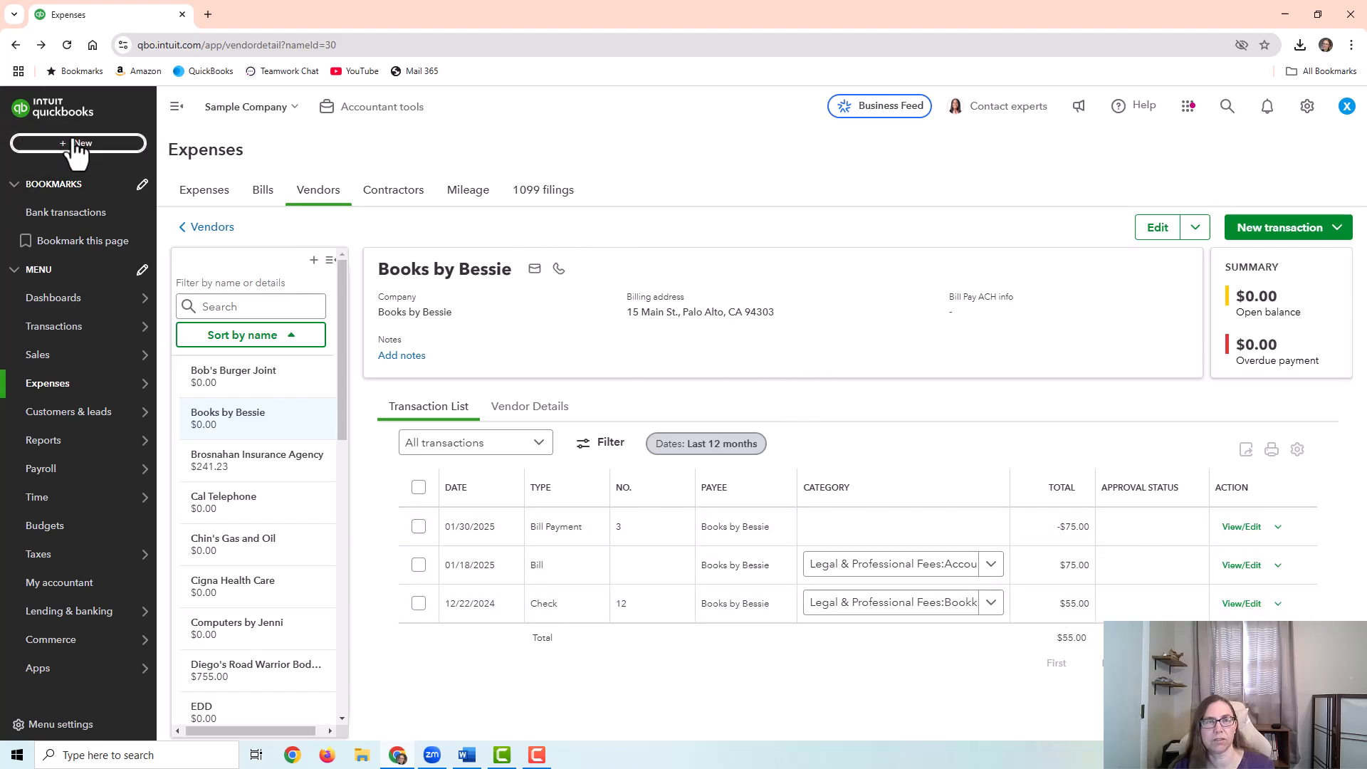
Step: Start journal entry #2 dated January 1, 2025
{"action": "left_click", "coordinate": [77, 142]}
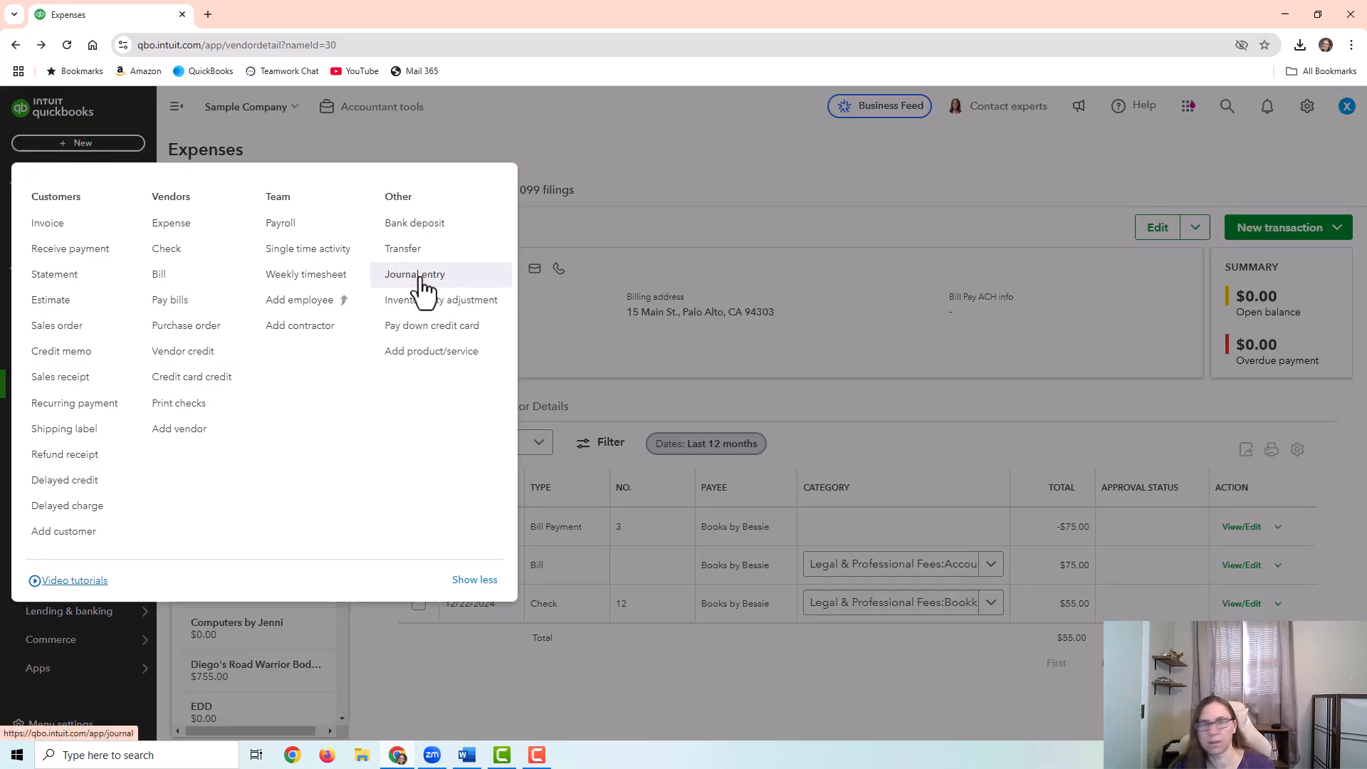
{"action": "left_click", "coordinate": [415, 273]}
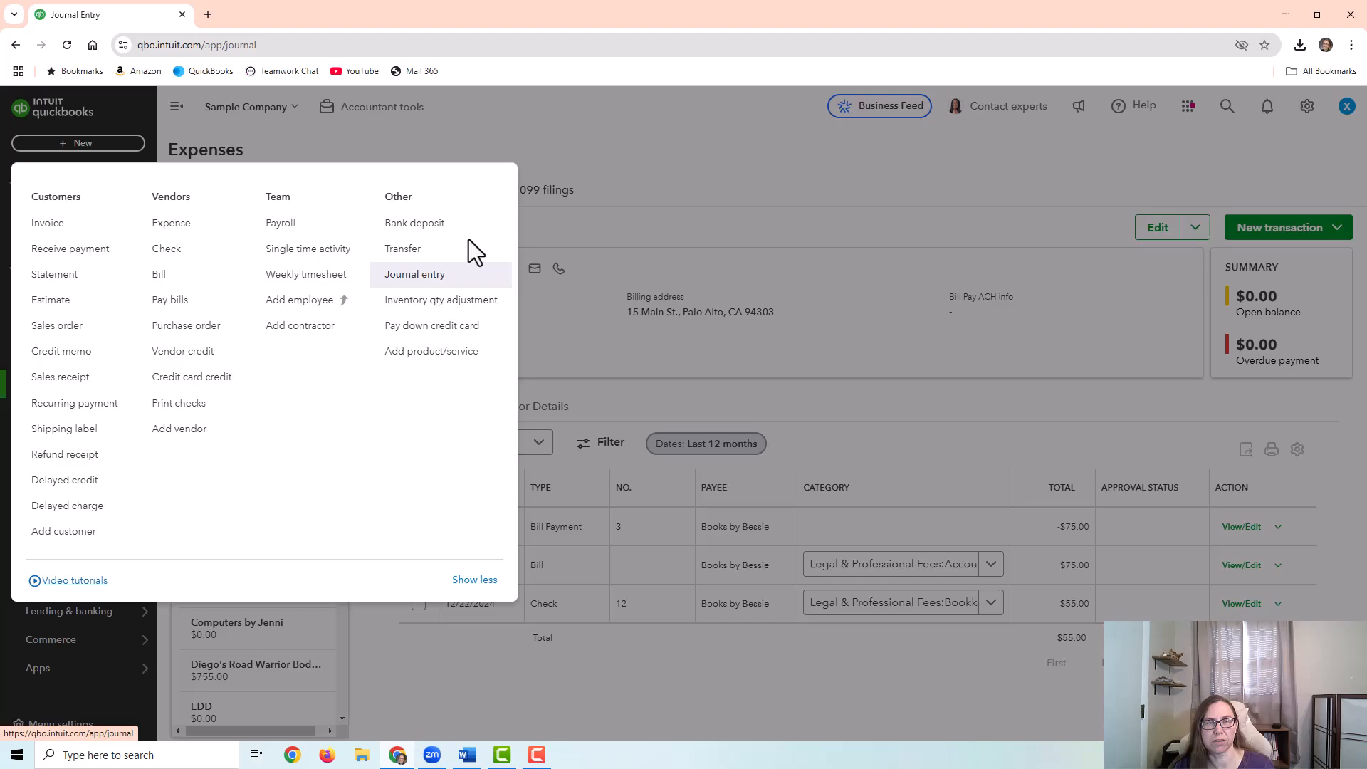
{"action": "left_click", "coordinate": [415, 273]}
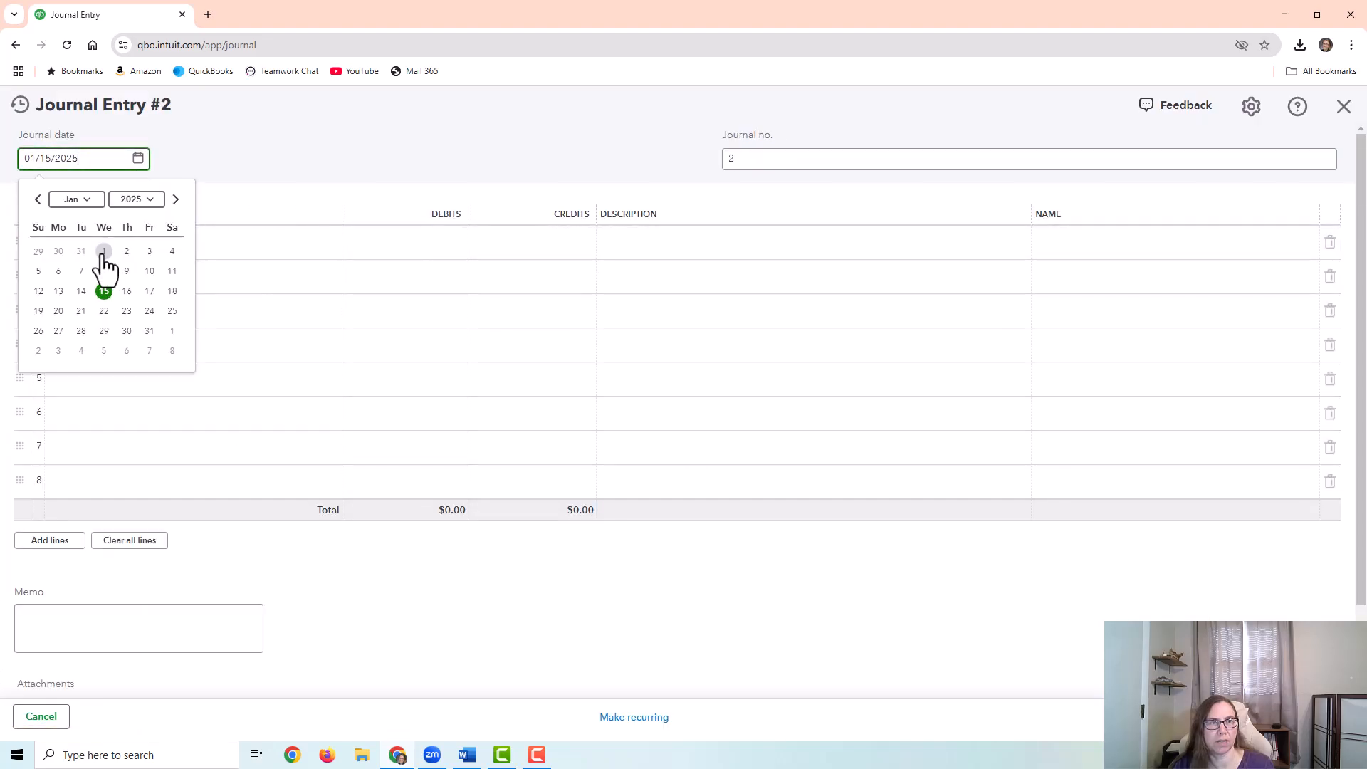
{"action": "left_click", "coordinate": [104, 250]}
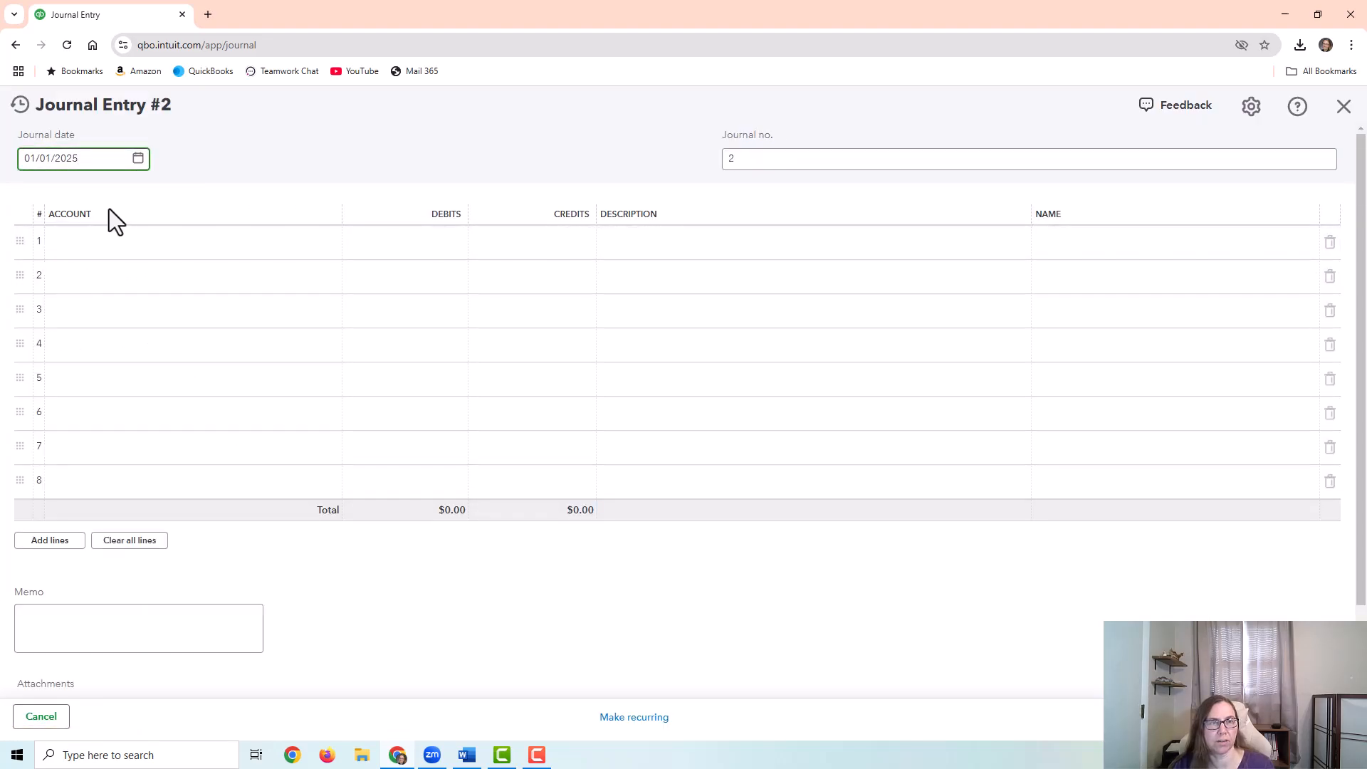
Step: Set line 1 to Legal & Professional Fees:Bookkeeper and line 2 to Checking
{"action": "left_click", "coordinate": [173, 242]}
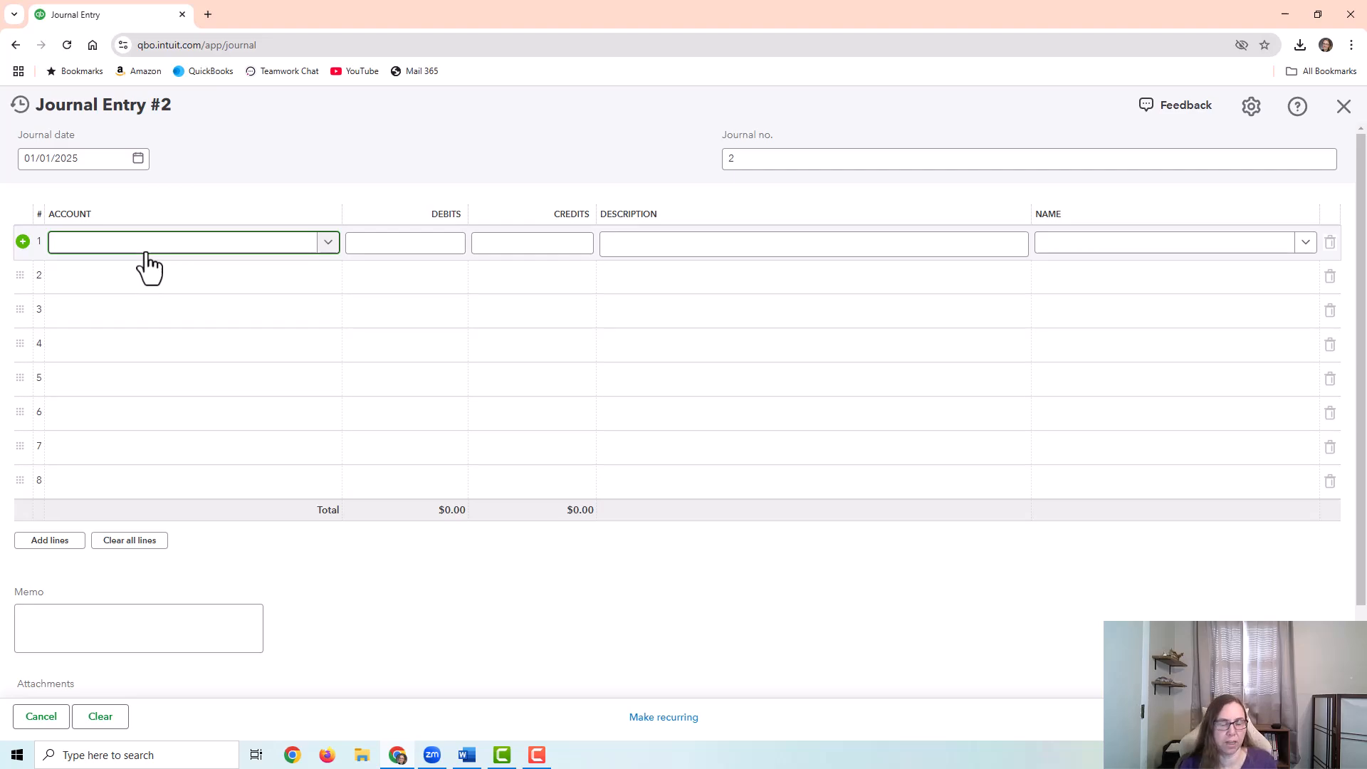
{"action": "type", "text": "book"}
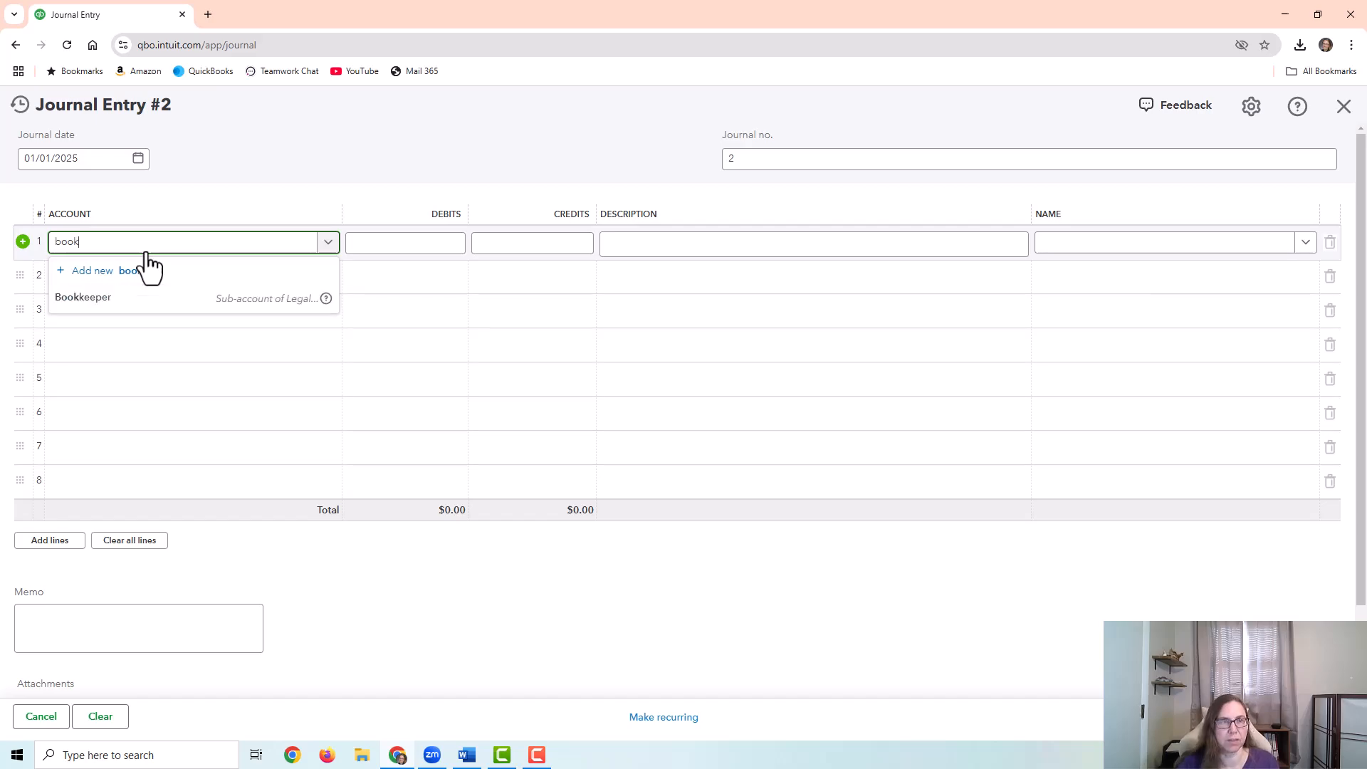
{"action": "left_click", "coordinate": [82, 296]}
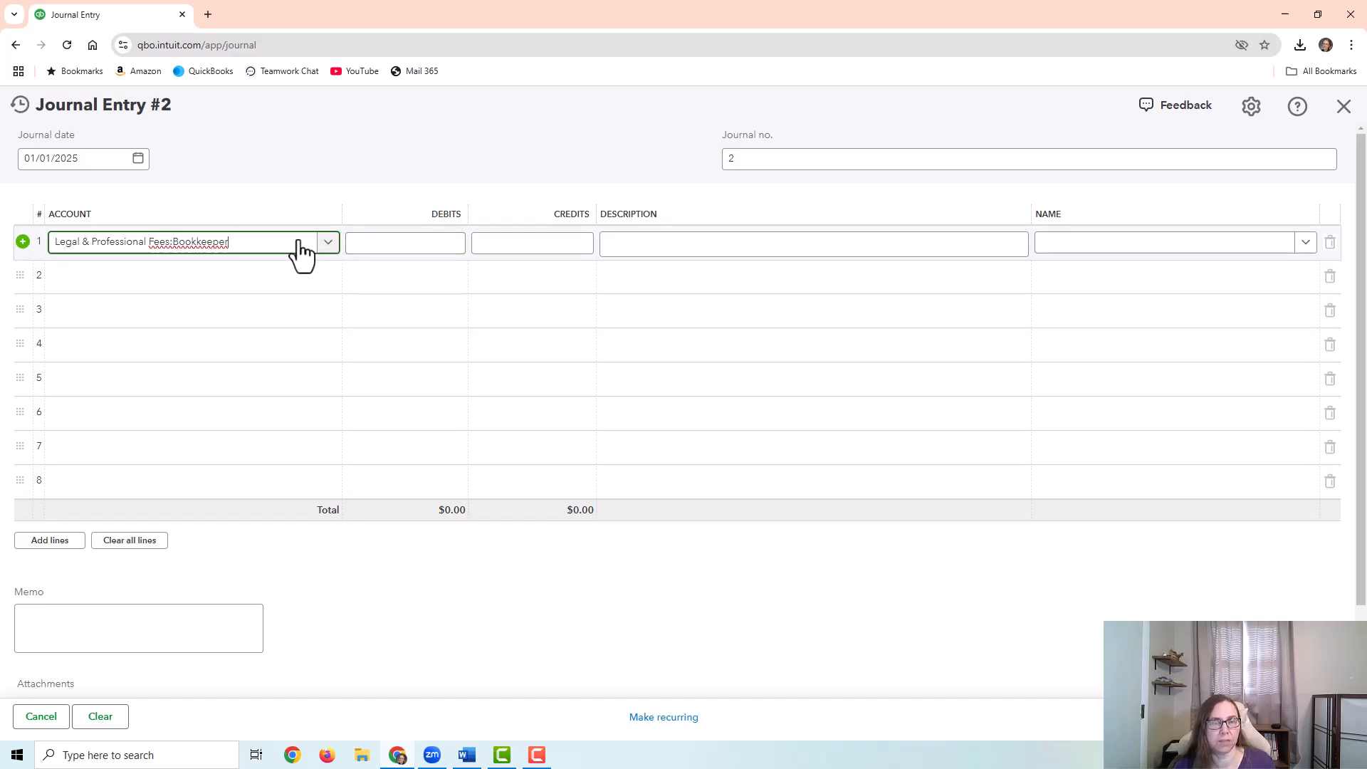
{"action": "mouse_move", "coordinate": [300, 253]}
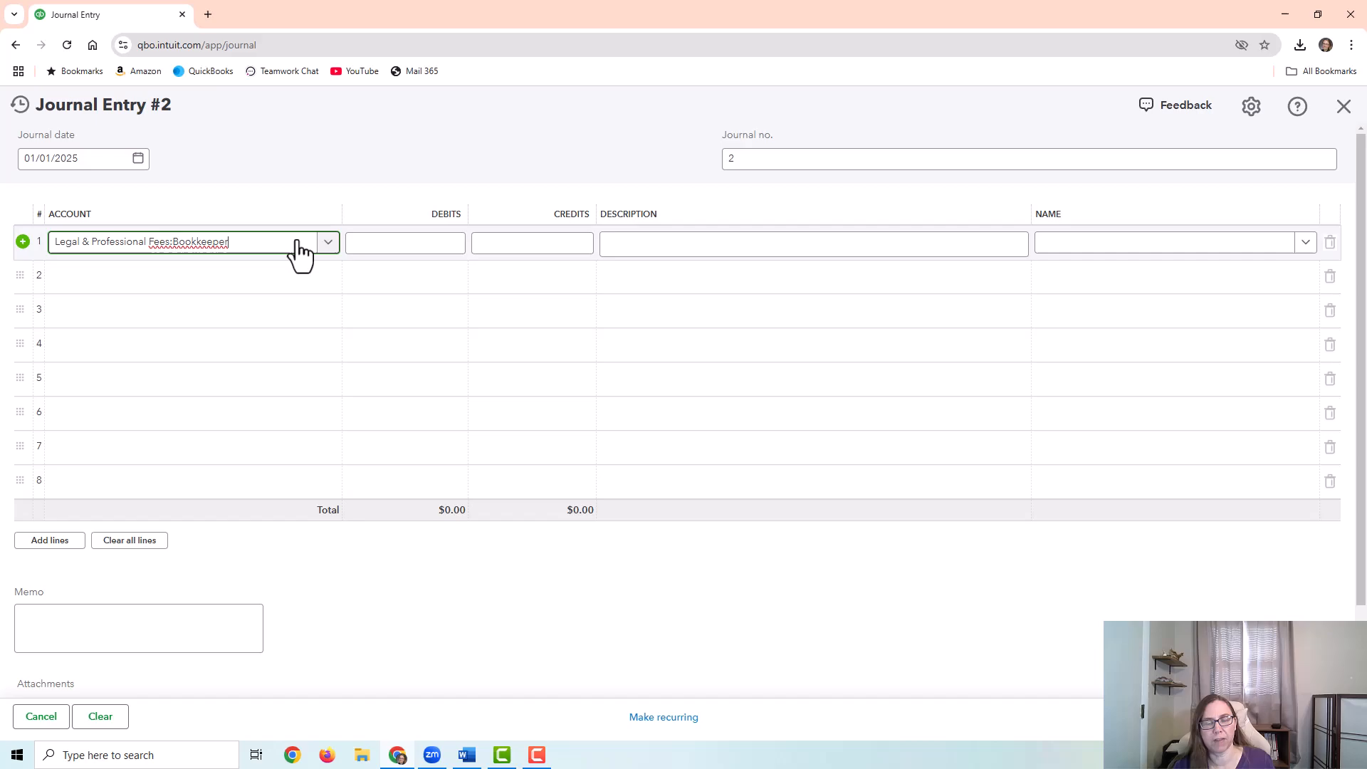
{"action": "type", "text": "oper"}
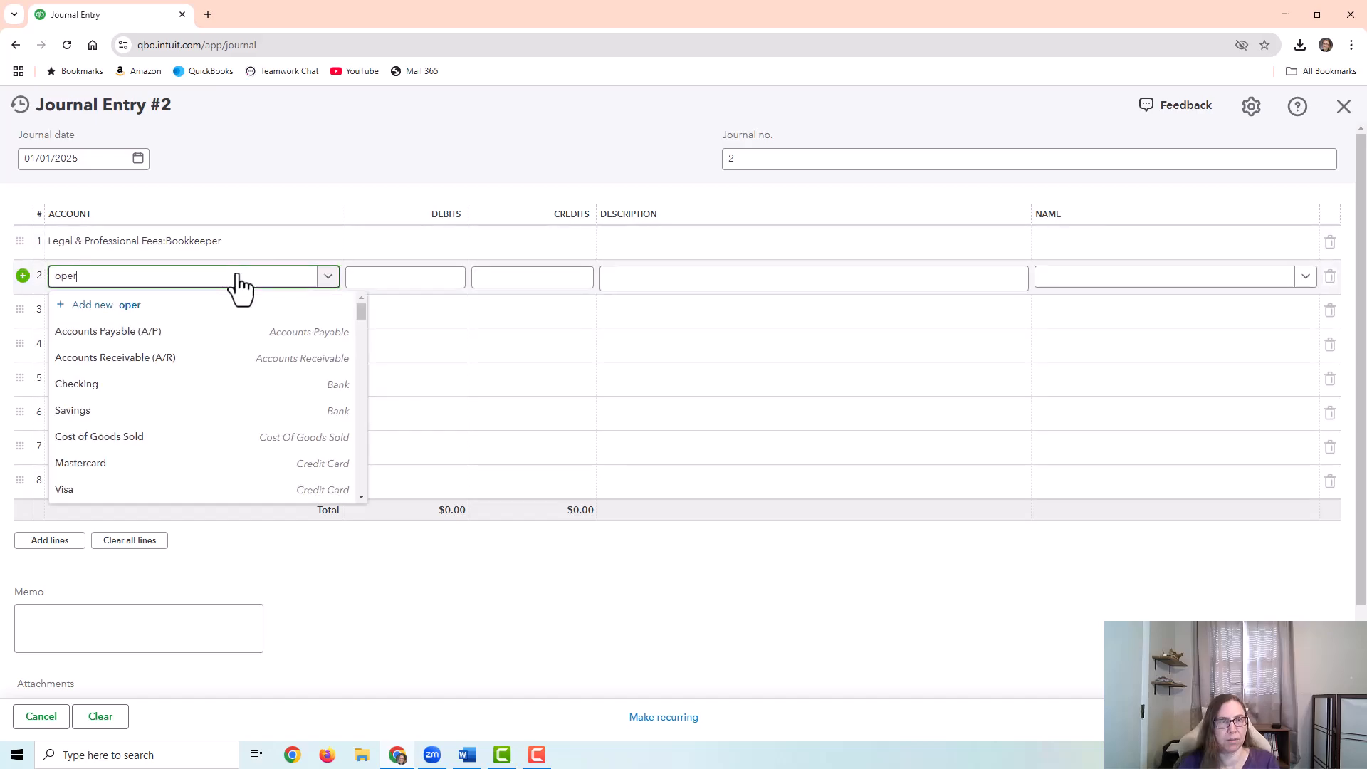
{"action": "type", "text": "checking"}
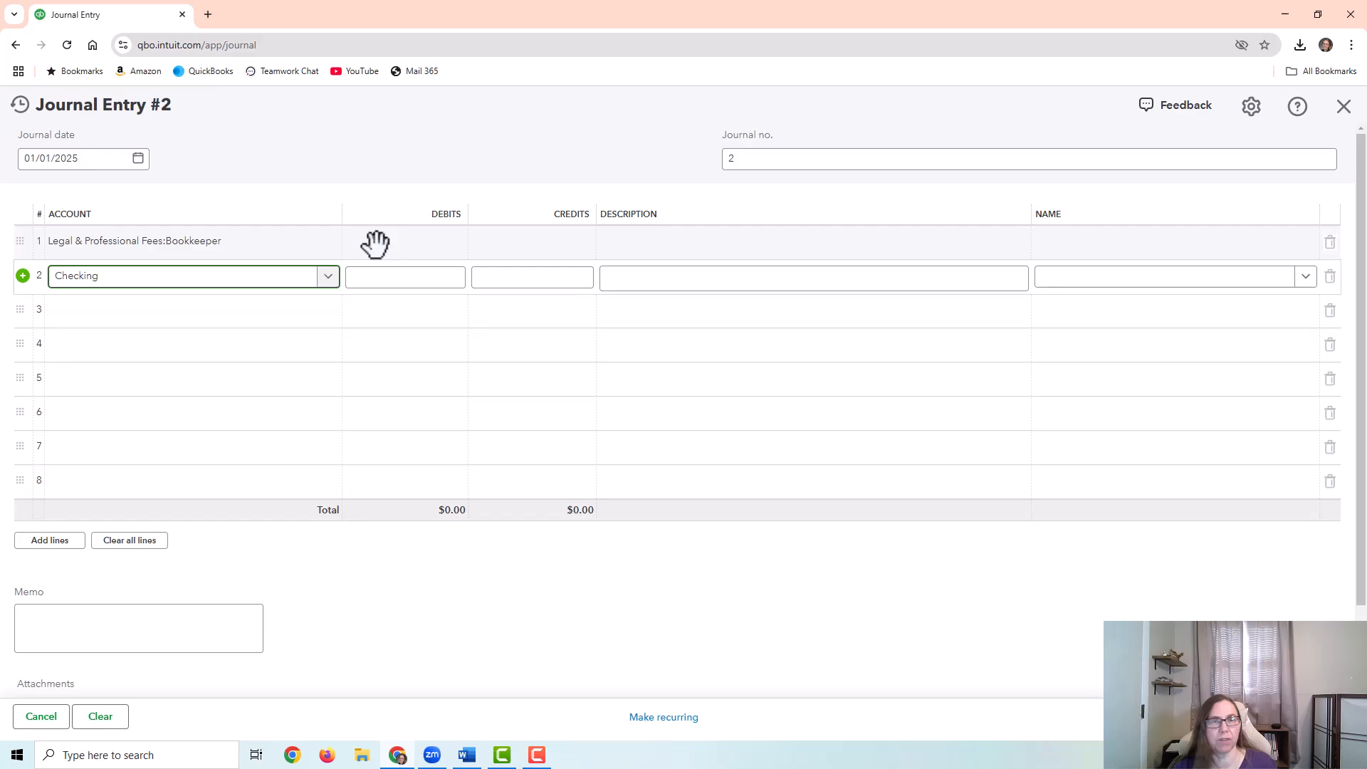
{"action": "mouse_move", "coordinate": [410, 242]}
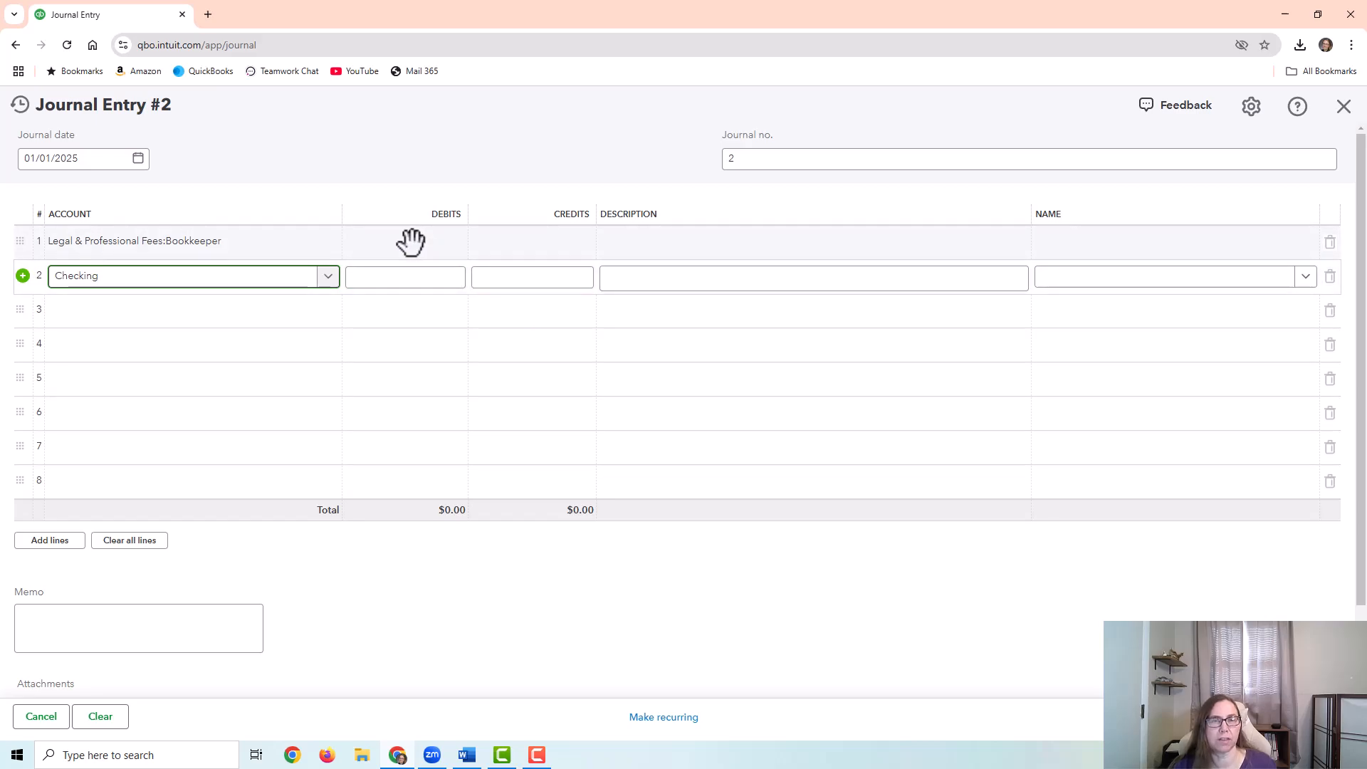
{"action": "left_click", "coordinate": [531, 277]}
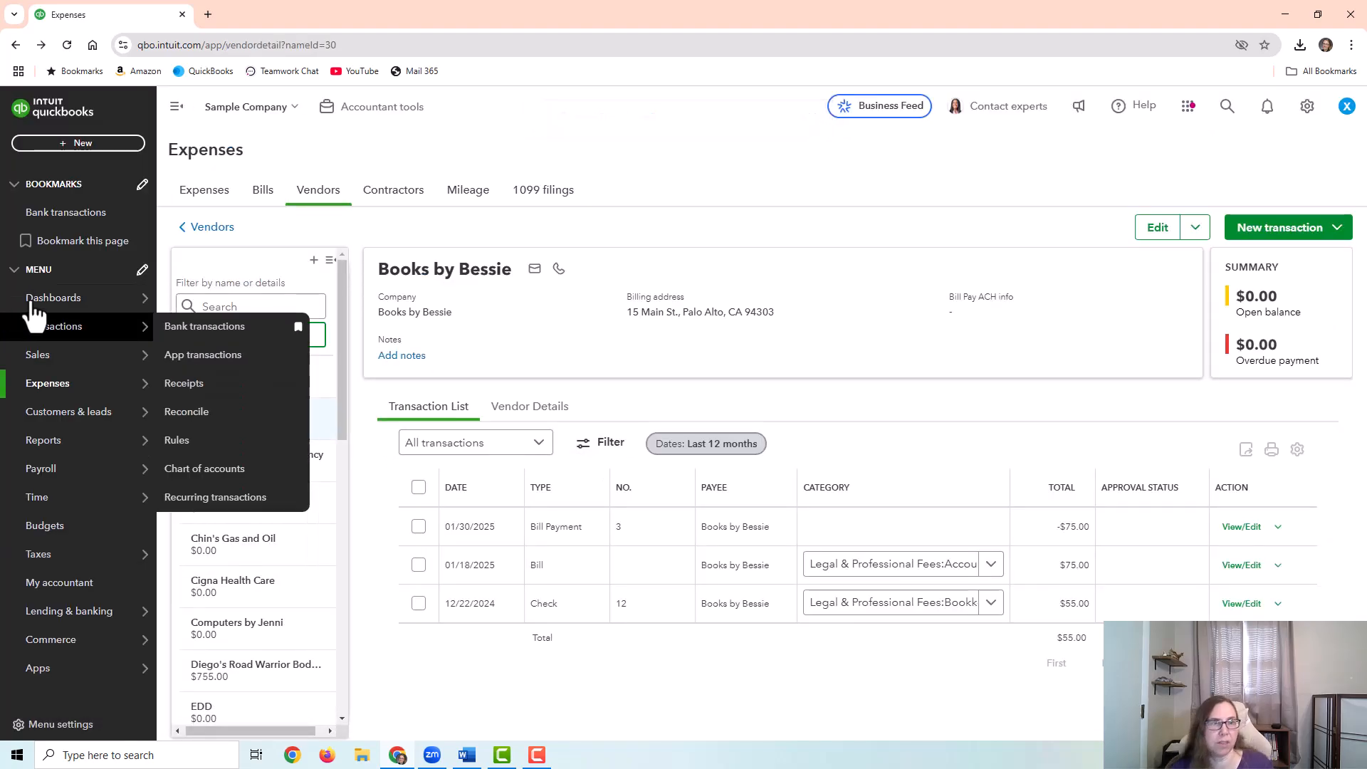
Step: Start reconciling Checking with ending balance 5000 and statement date January 31, 2025
{"action": "left_click", "coordinate": [186, 410]}
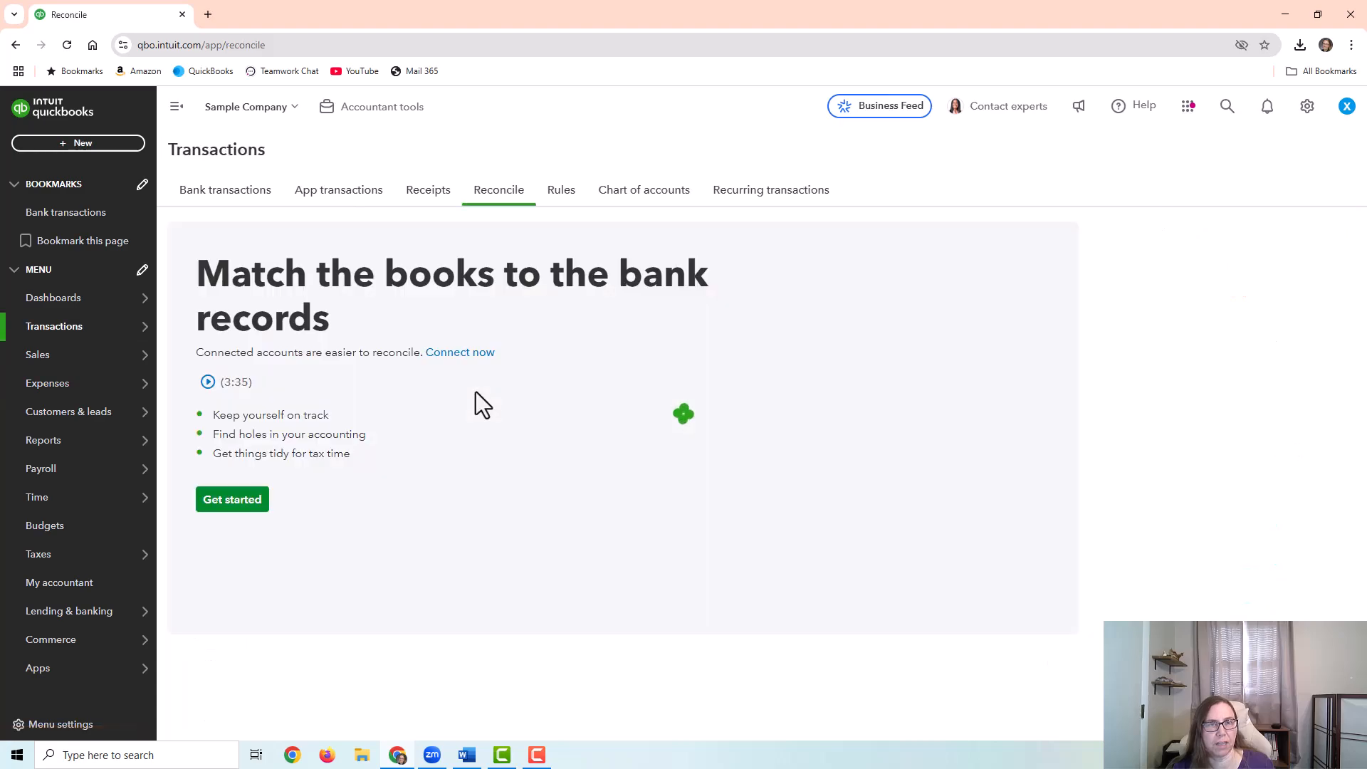
{"action": "left_click", "coordinate": [232, 498]}
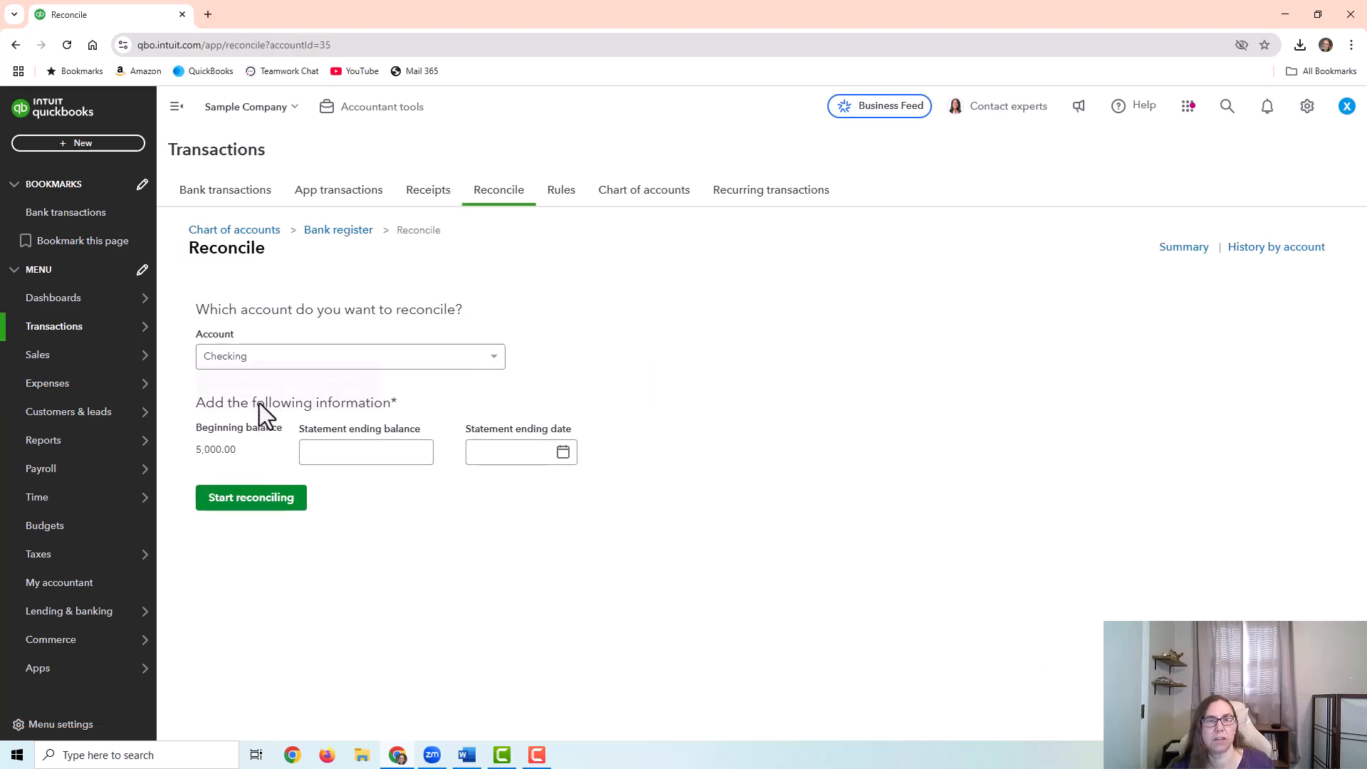
{"action": "type", "text": "5000"}
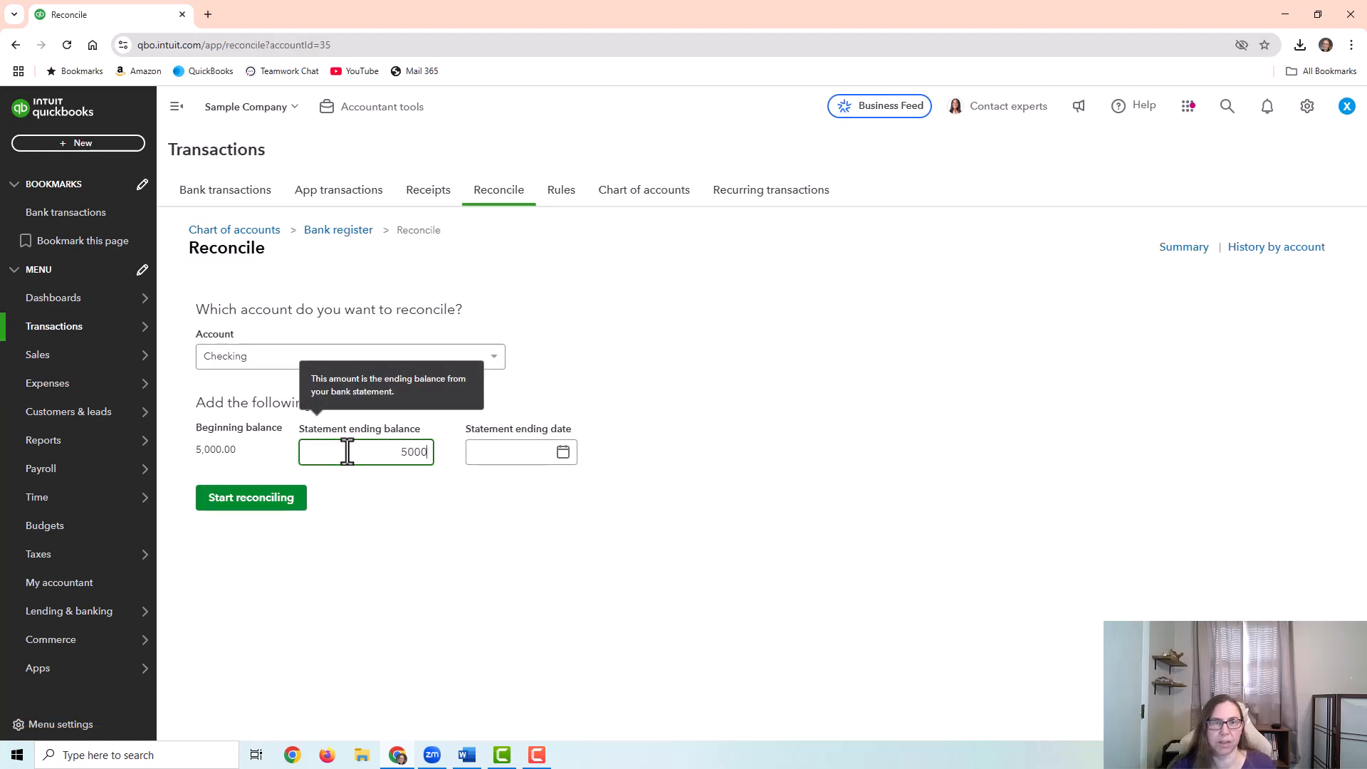
{"action": "left_click", "coordinate": [521, 452]}
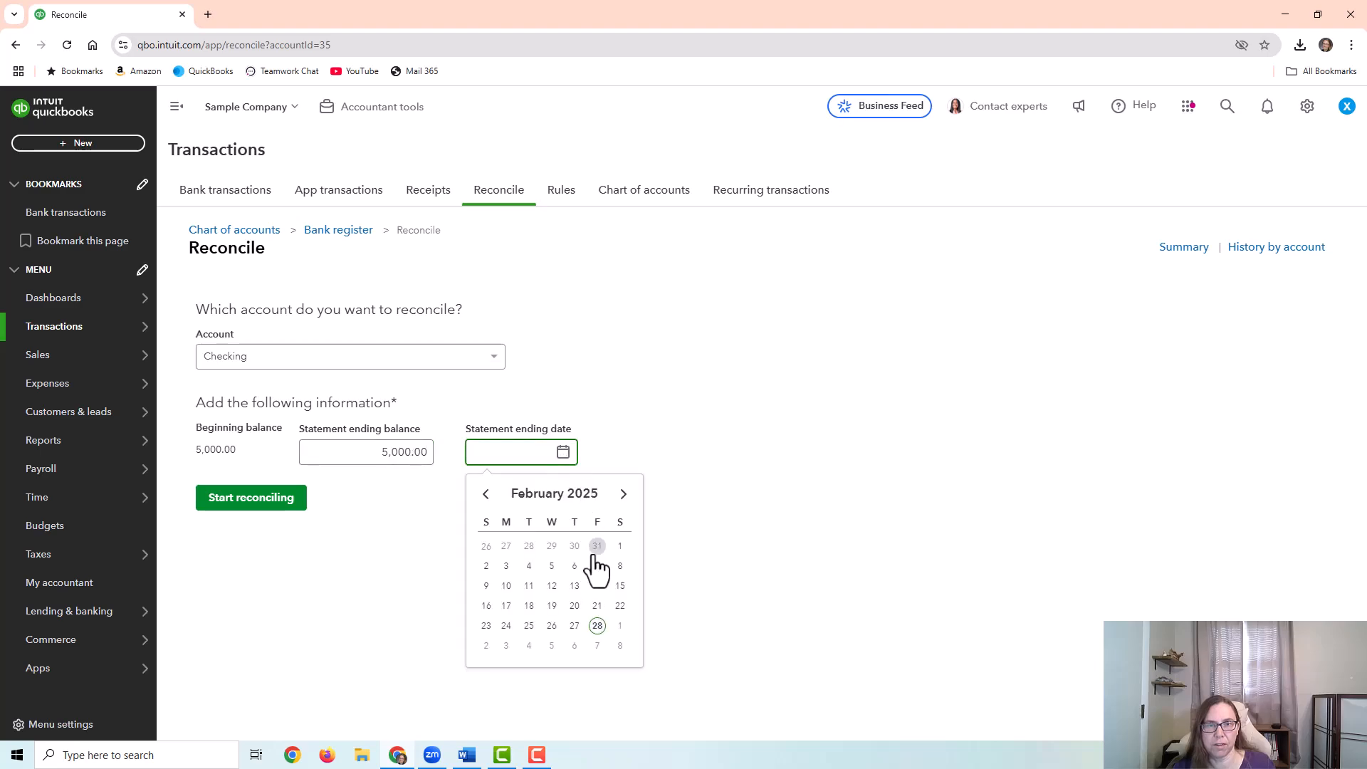
{"action": "left_click", "coordinate": [251, 496]}
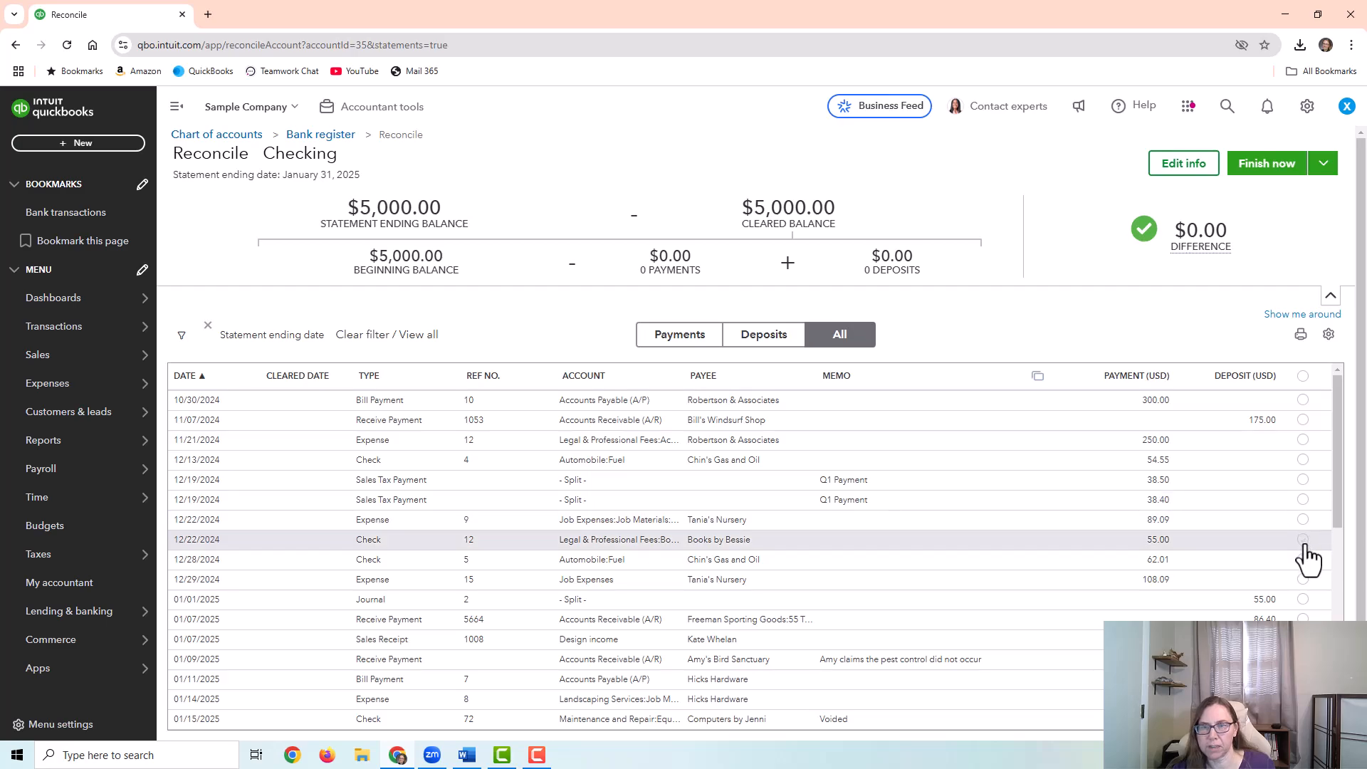
Step: Clear the $55 check and $55 journal entry to a $0.00 difference, then close without saving
{"action": "left_click", "coordinate": [1303, 538]}
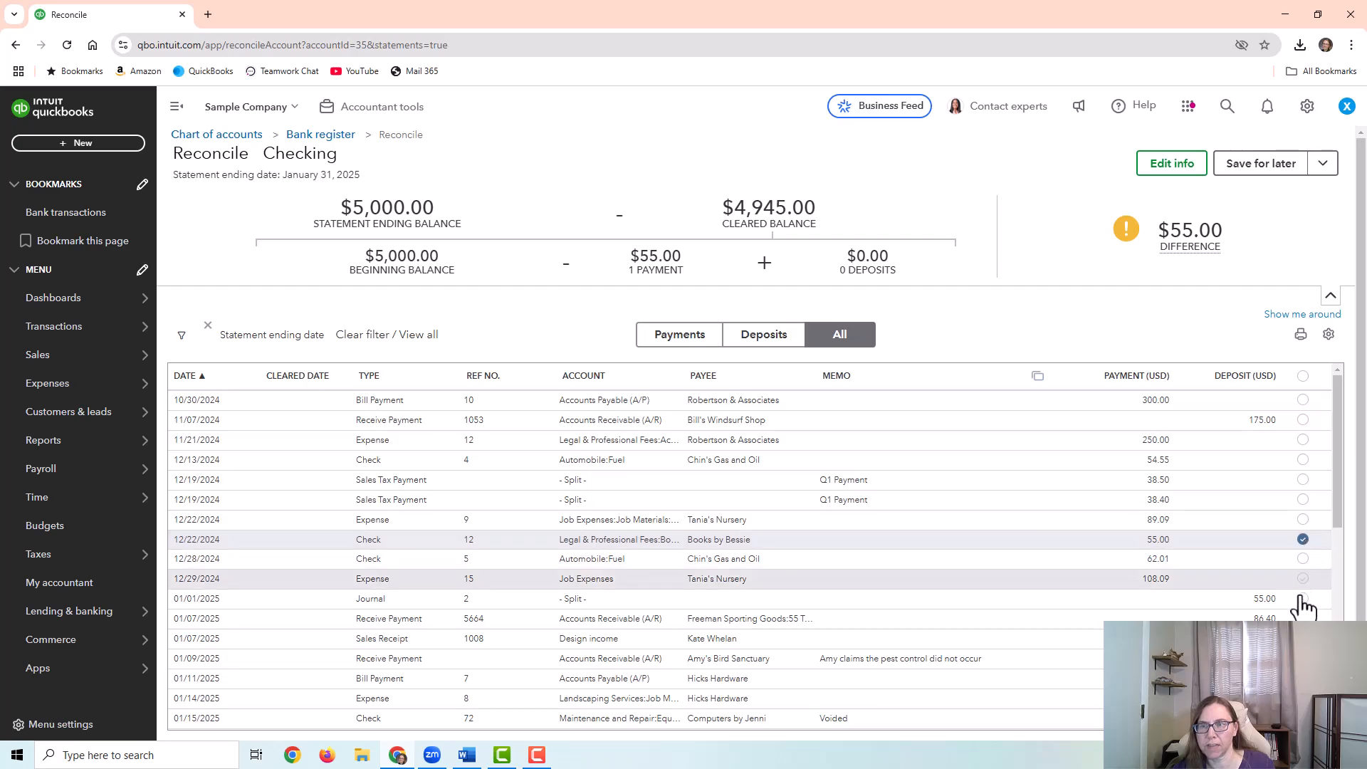
{"action": "left_click", "coordinate": [1302, 598]}
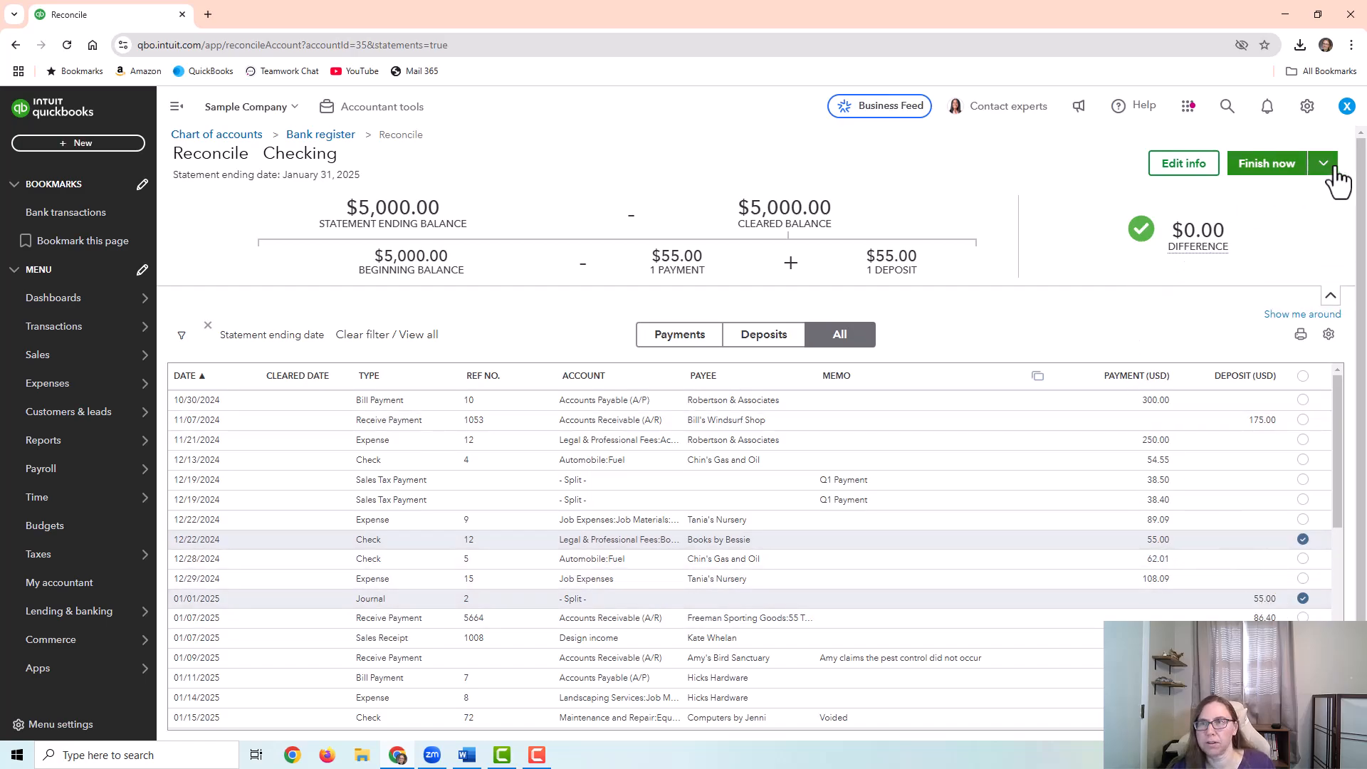
{"action": "left_click", "coordinate": [1322, 163]}
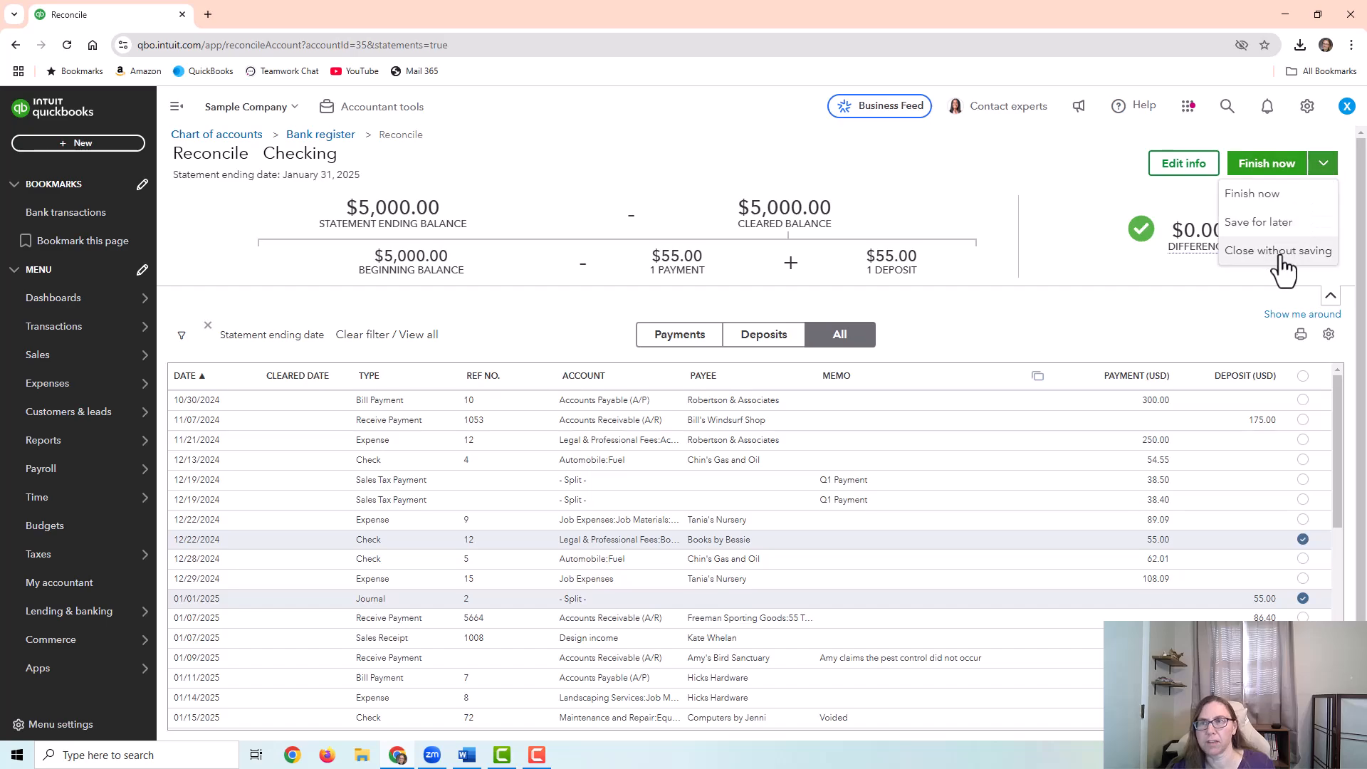
{"action": "left_click", "coordinate": [1277, 251]}
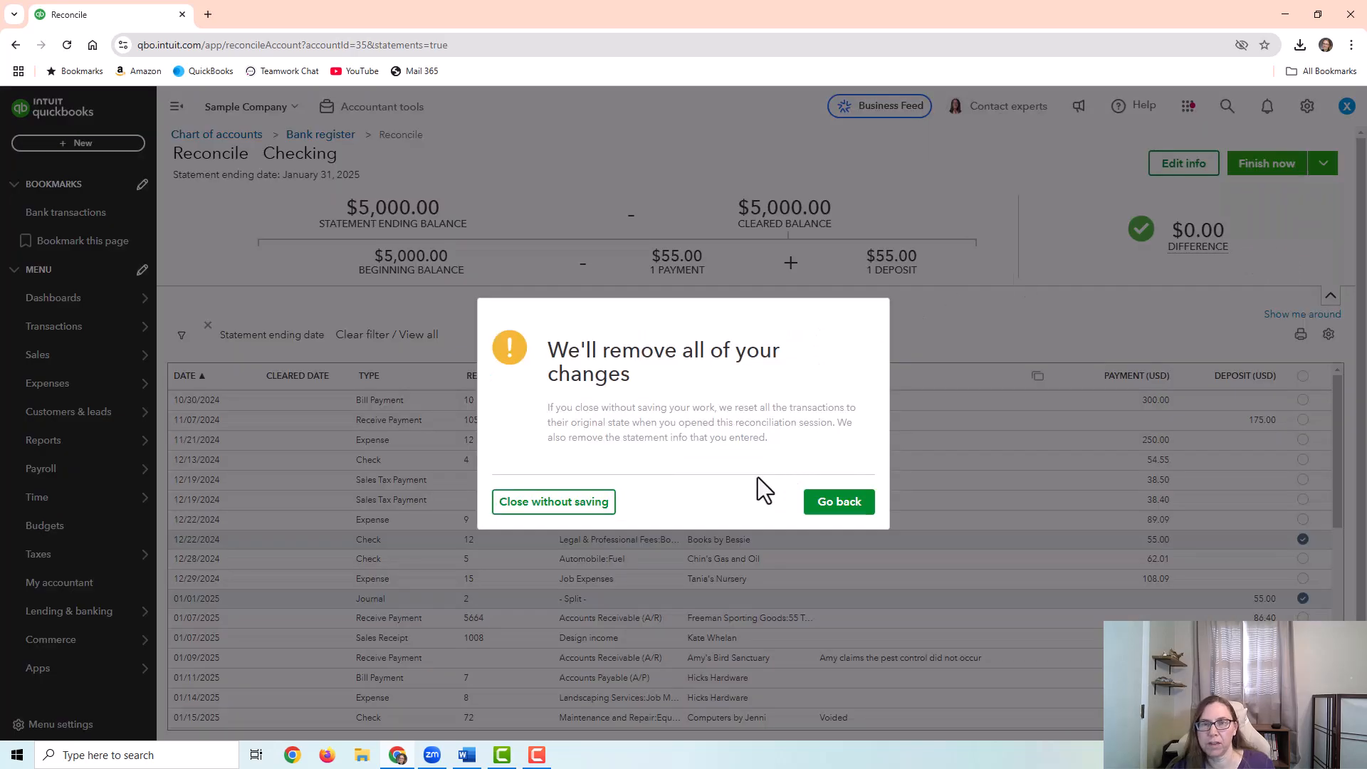
{"action": "mouse_move", "coordinate": [838, 501]}
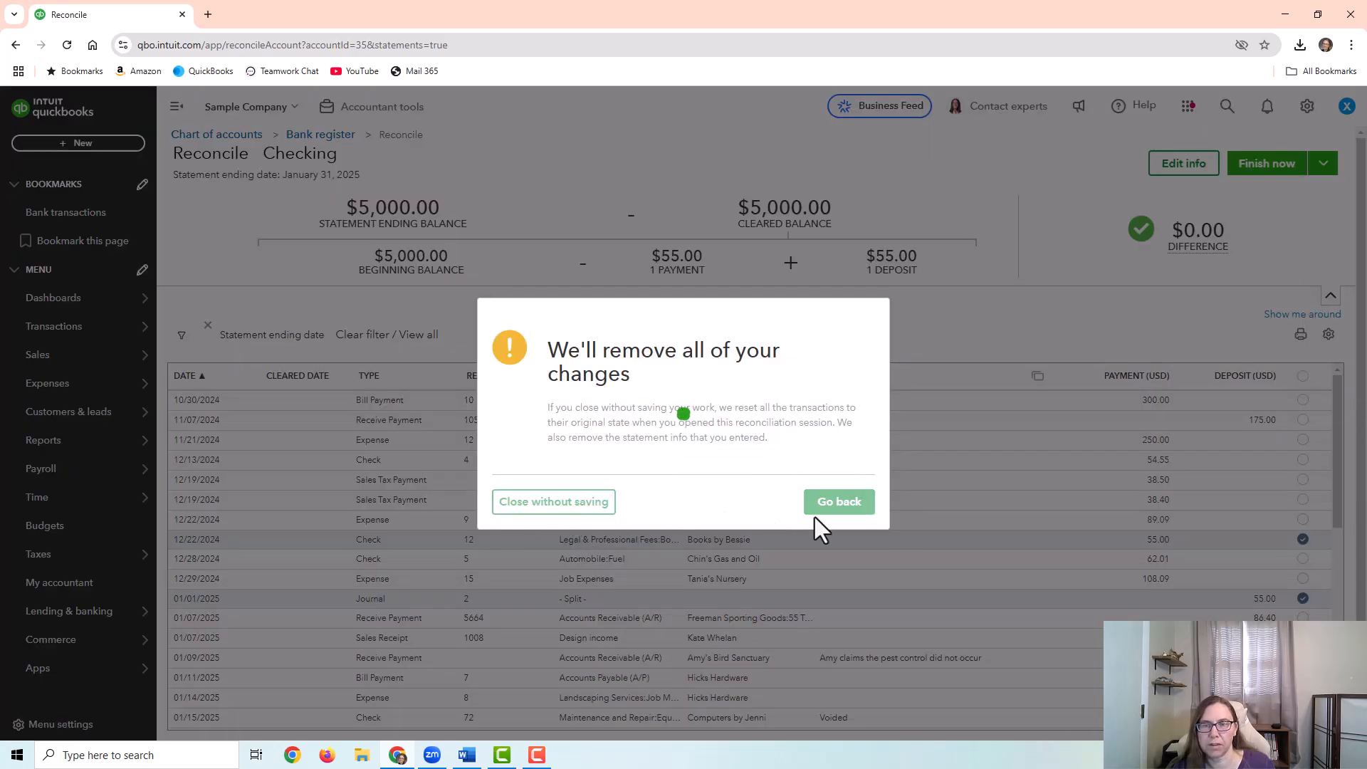
{"action": "left_click", "coordinate": [552, 501]}
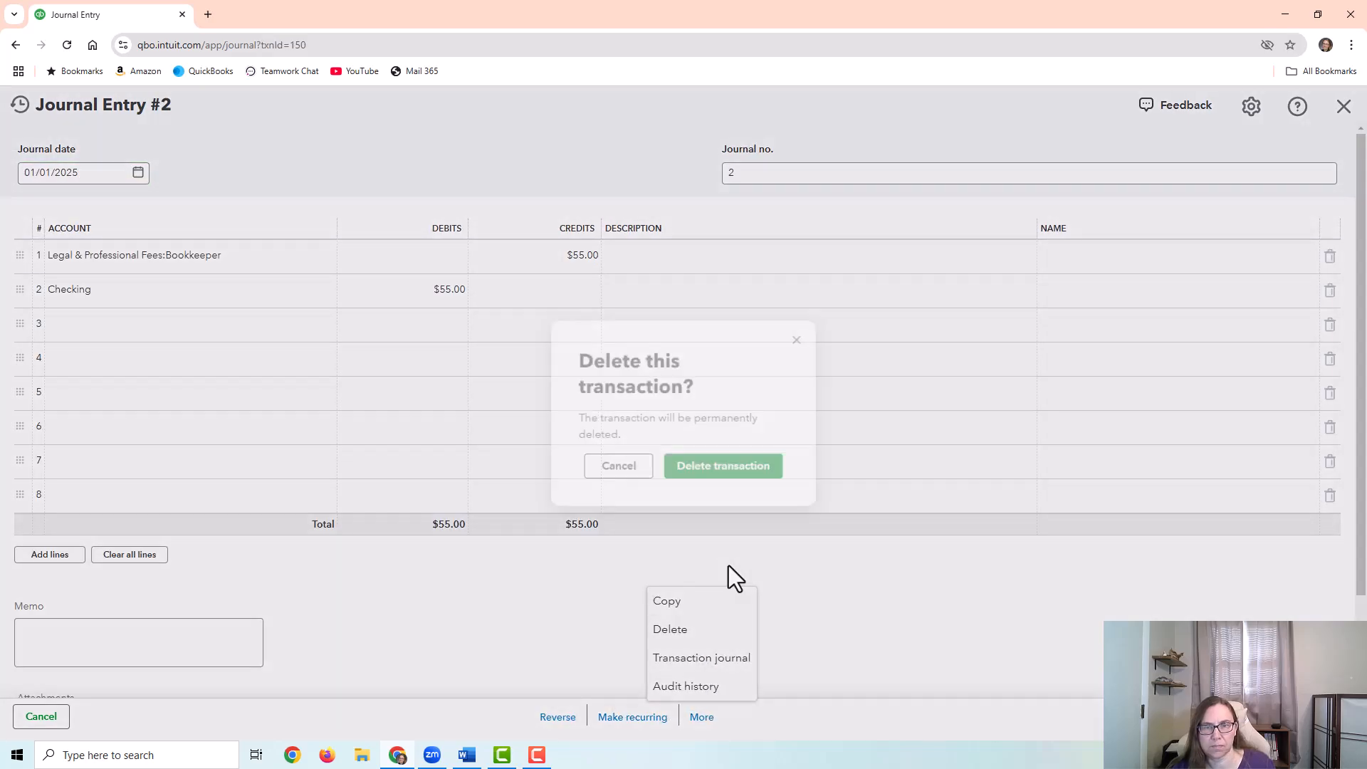
Step: Delete Journal Entry #2 and bring up the new-transaction menu
{"action": "left_click", "coordinate": [722, 466]}
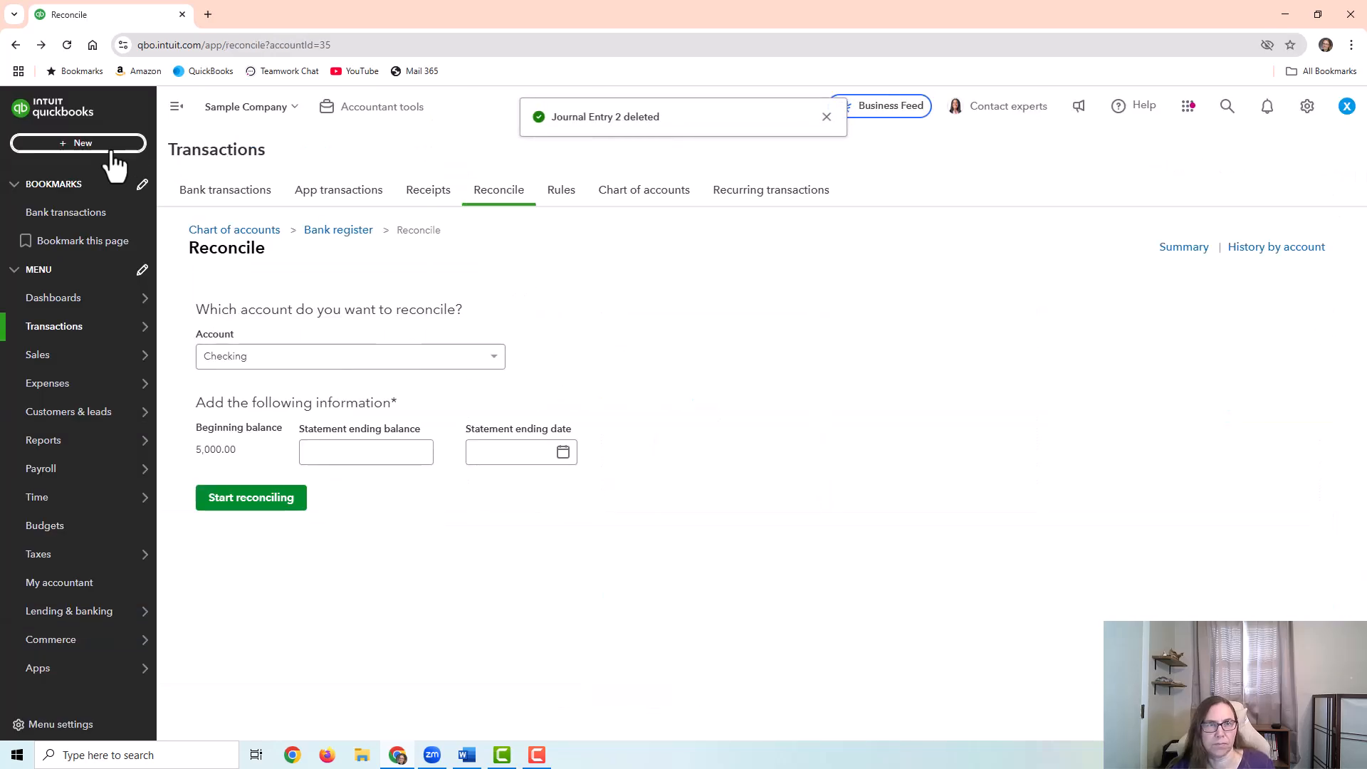
{"action": "left_click", "coordinate": [78, 142]}
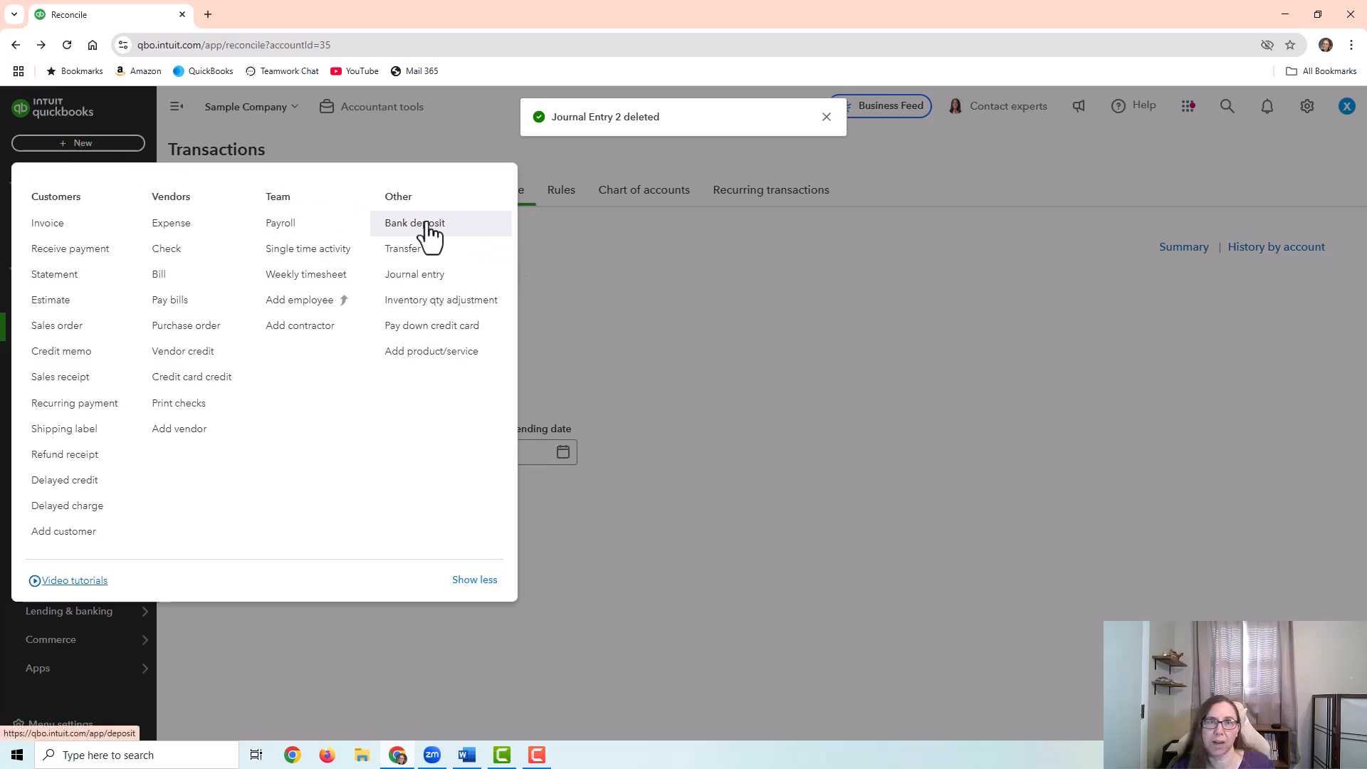
Step: Record a $55.00 Checking deposit from Books by Bessie coded to Bookkeeper
{"action": "left_click", "coordinate": [414, 222]}
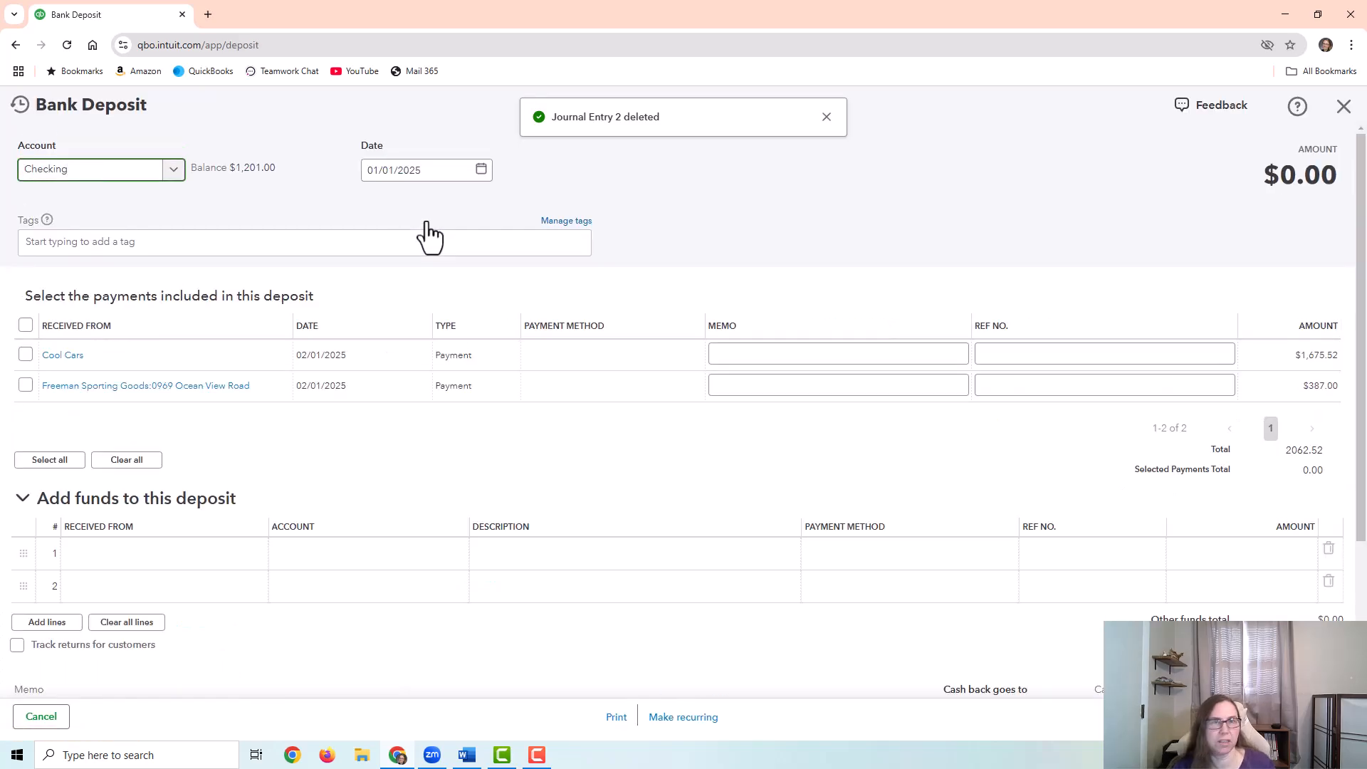
{"action": "left_click", "coordinate": [164, 552]}
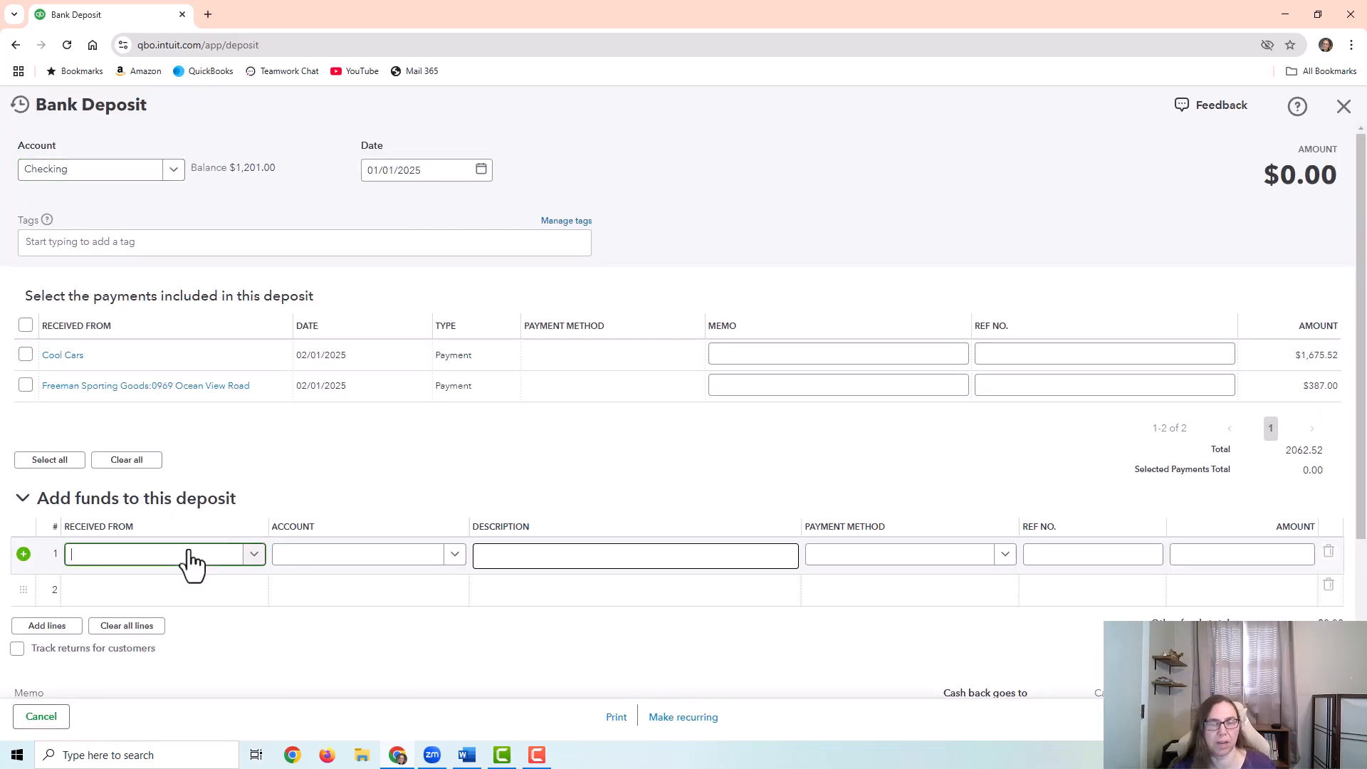
{"action": "type", "text": "by Bessie"}
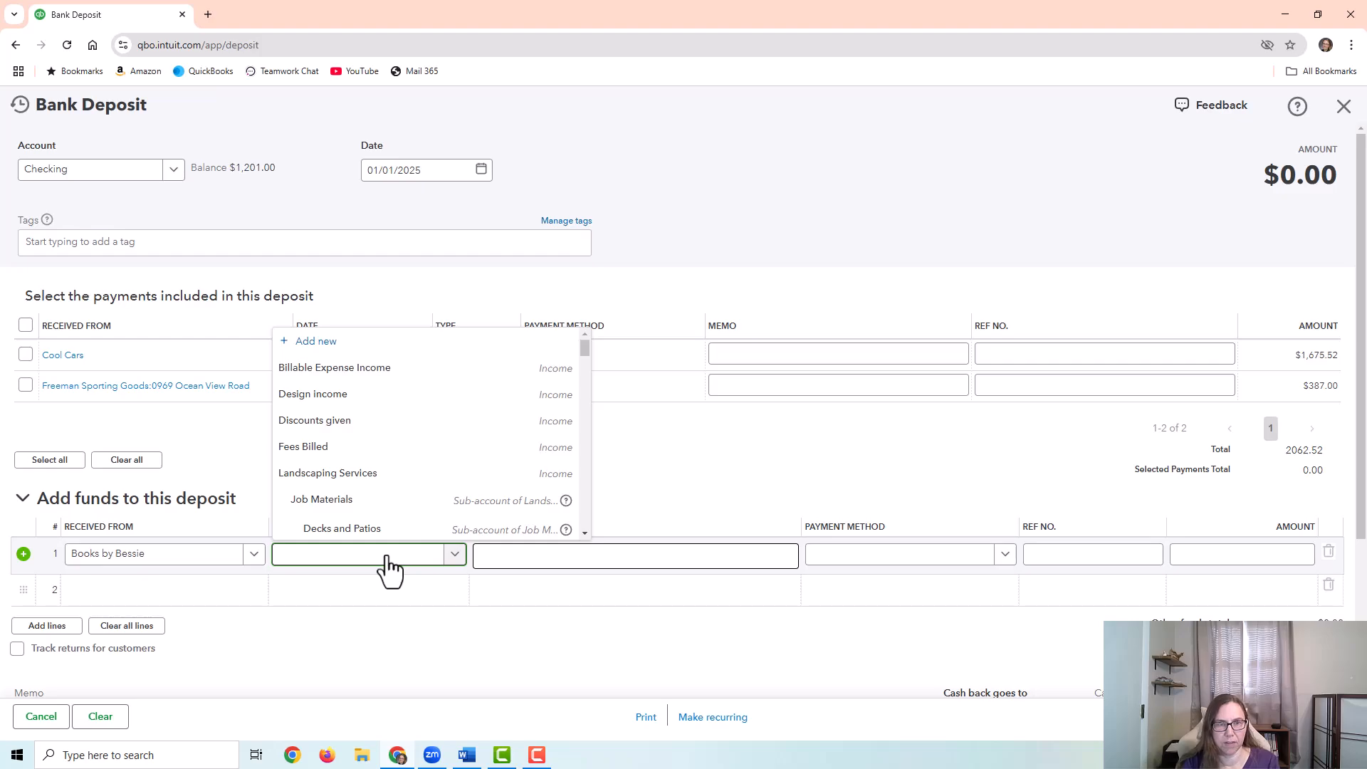
{"action": "type", "text": "book"}
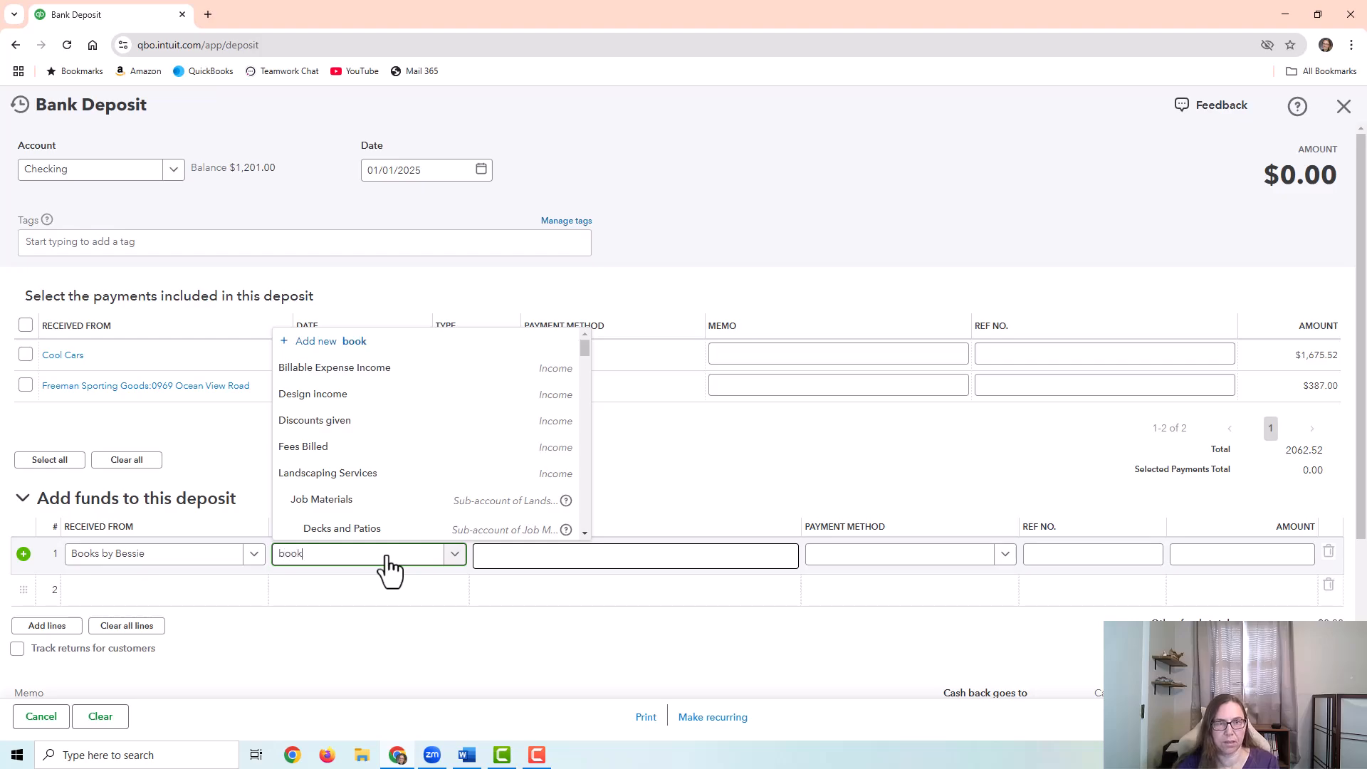
{"action": "left_click", "coordinate": [357, 554]}
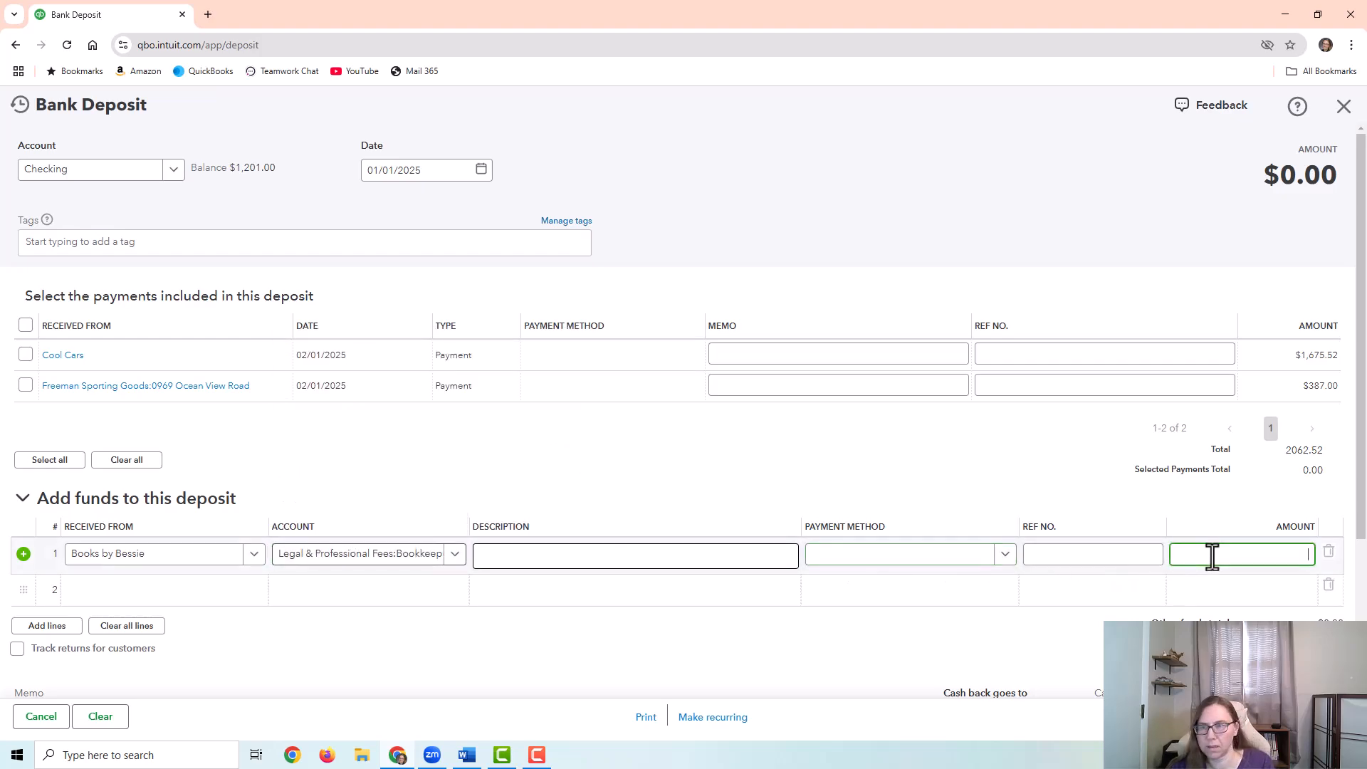
{"action": "type", "text": "55.00"}
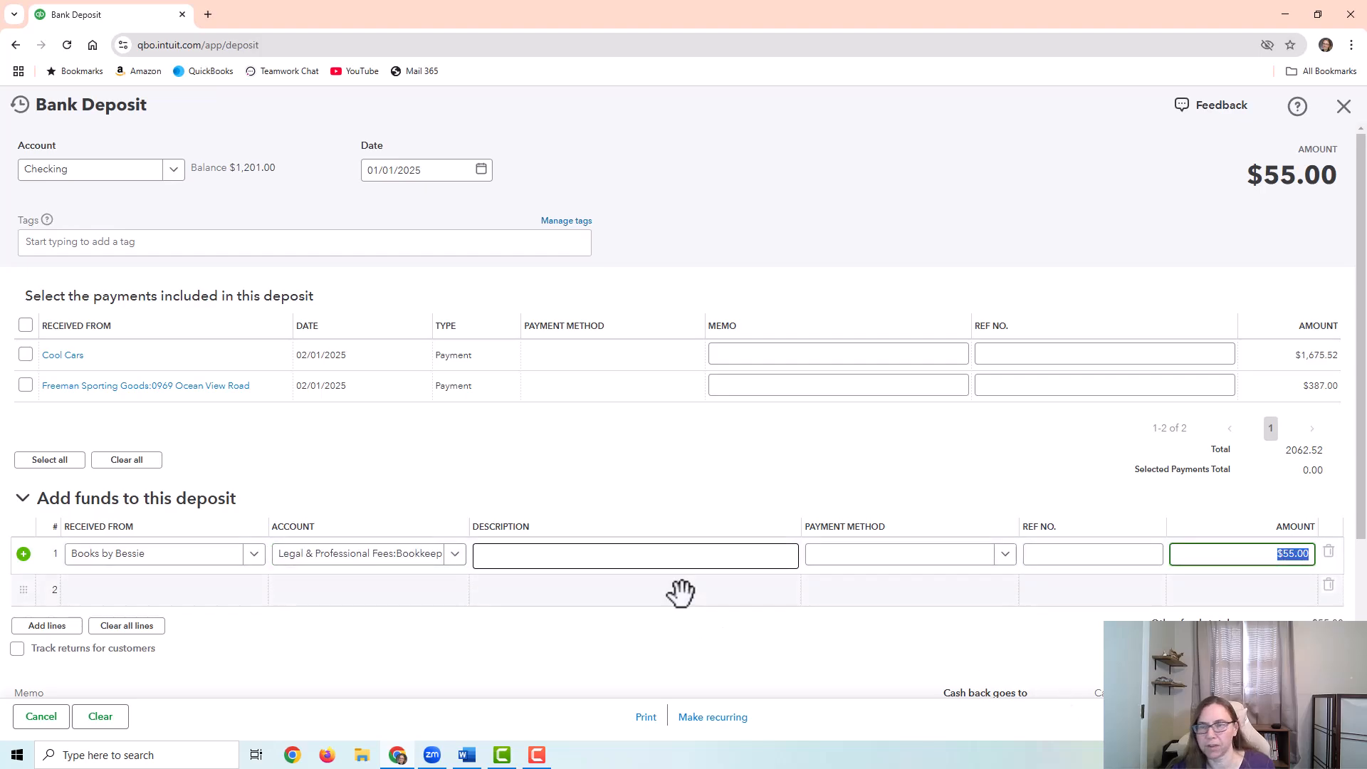
{"action": "left_click", "coordinate": [635, 556]}
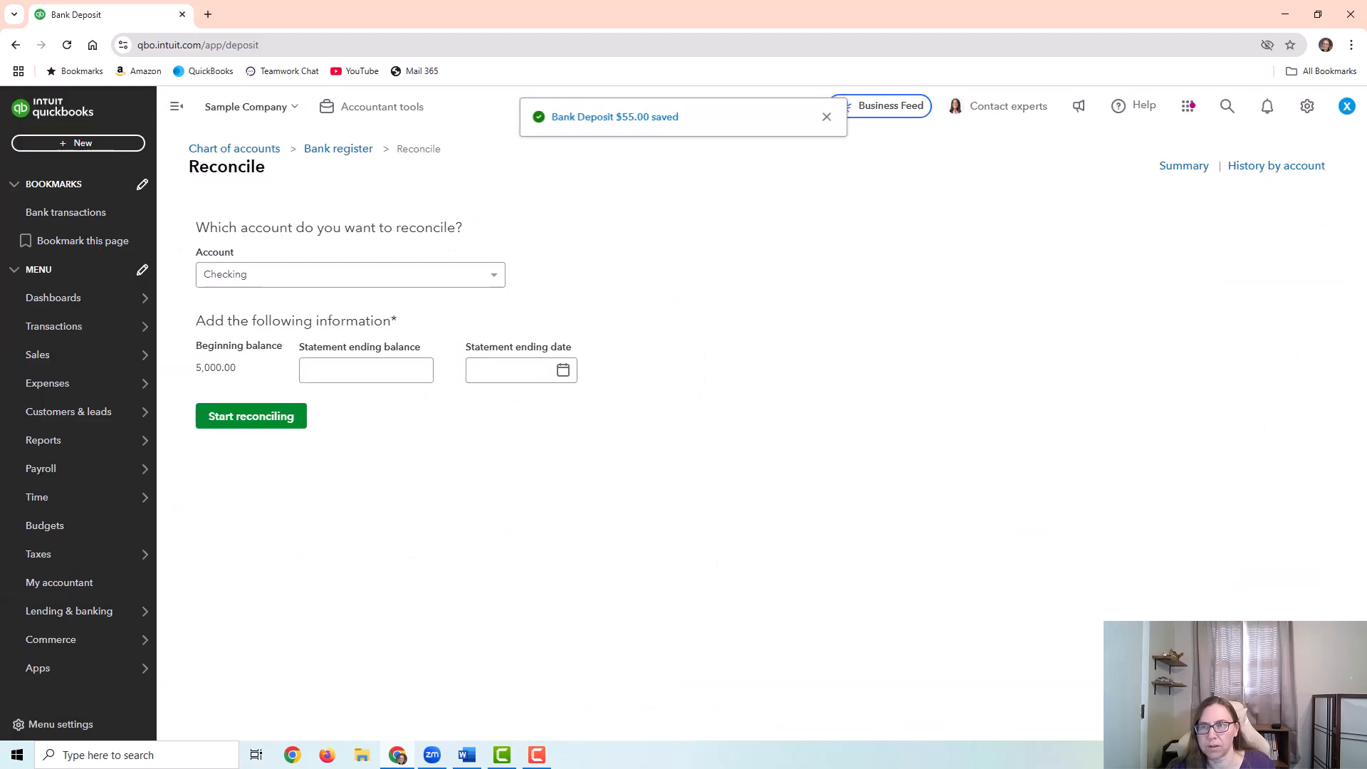
Step: Start reconciling Checking for January 2025 with ending balance 5000
{"action": "left_click", "coordinate": [366, 452]}
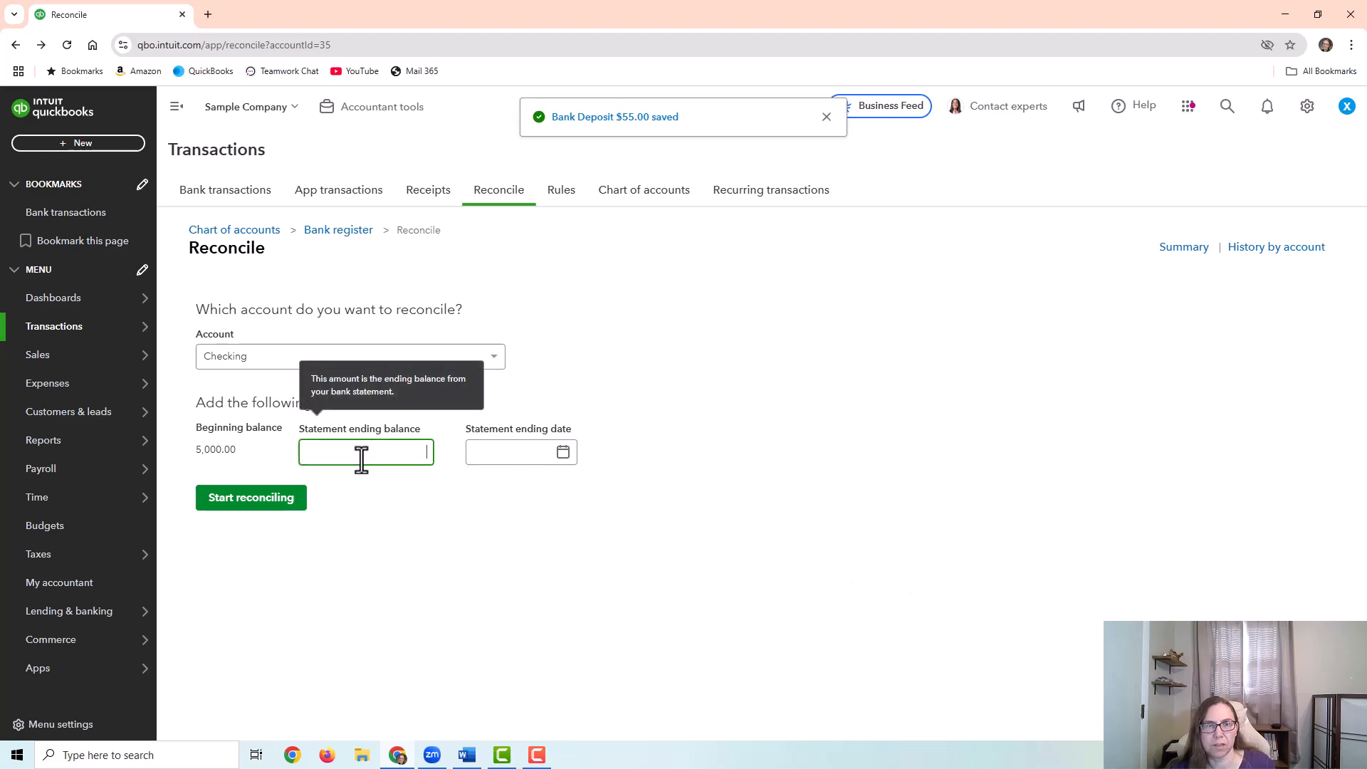
{"action": "type", "text": "5000"}
{"action": "left_click", "coordinate": [521, 451]}
{"action": "type", "text": "01/31/2025"}
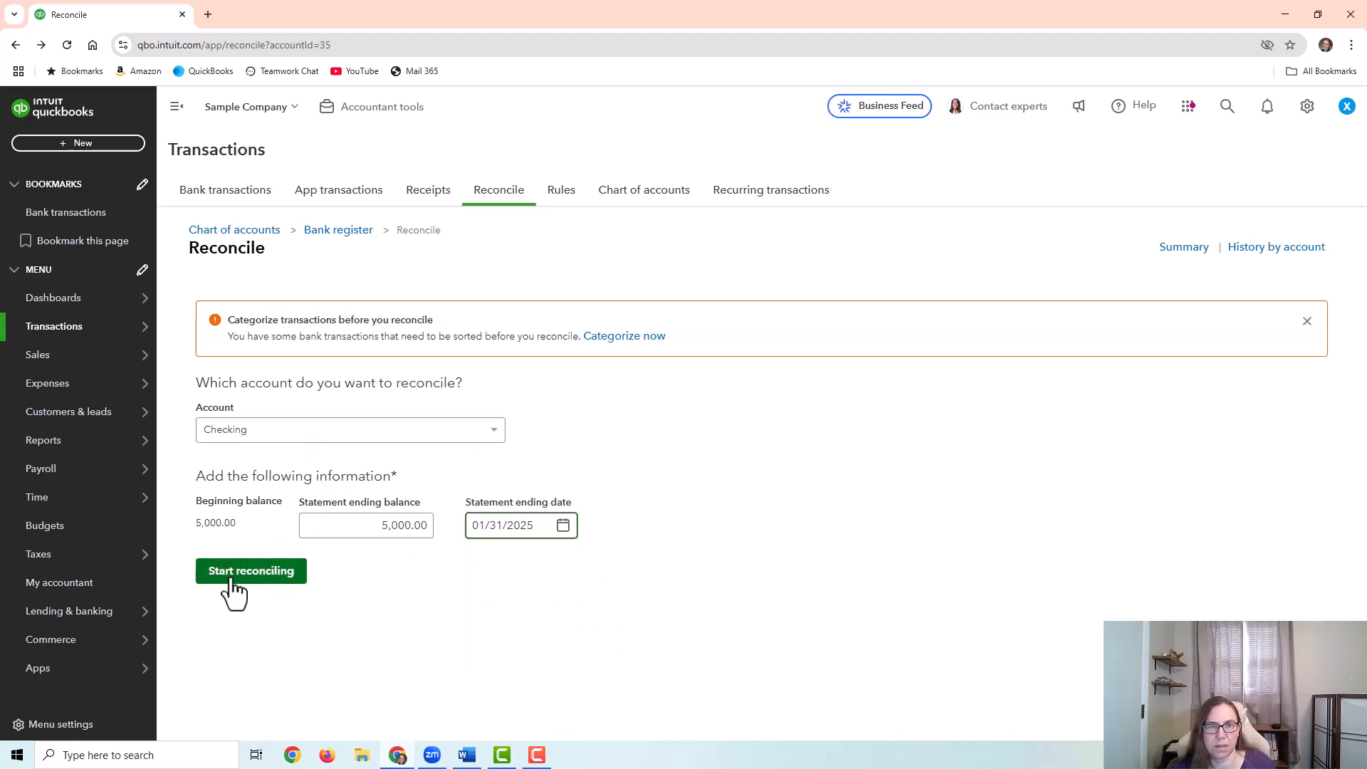
{"action": "left_click", "coordinate": [251, 569]}
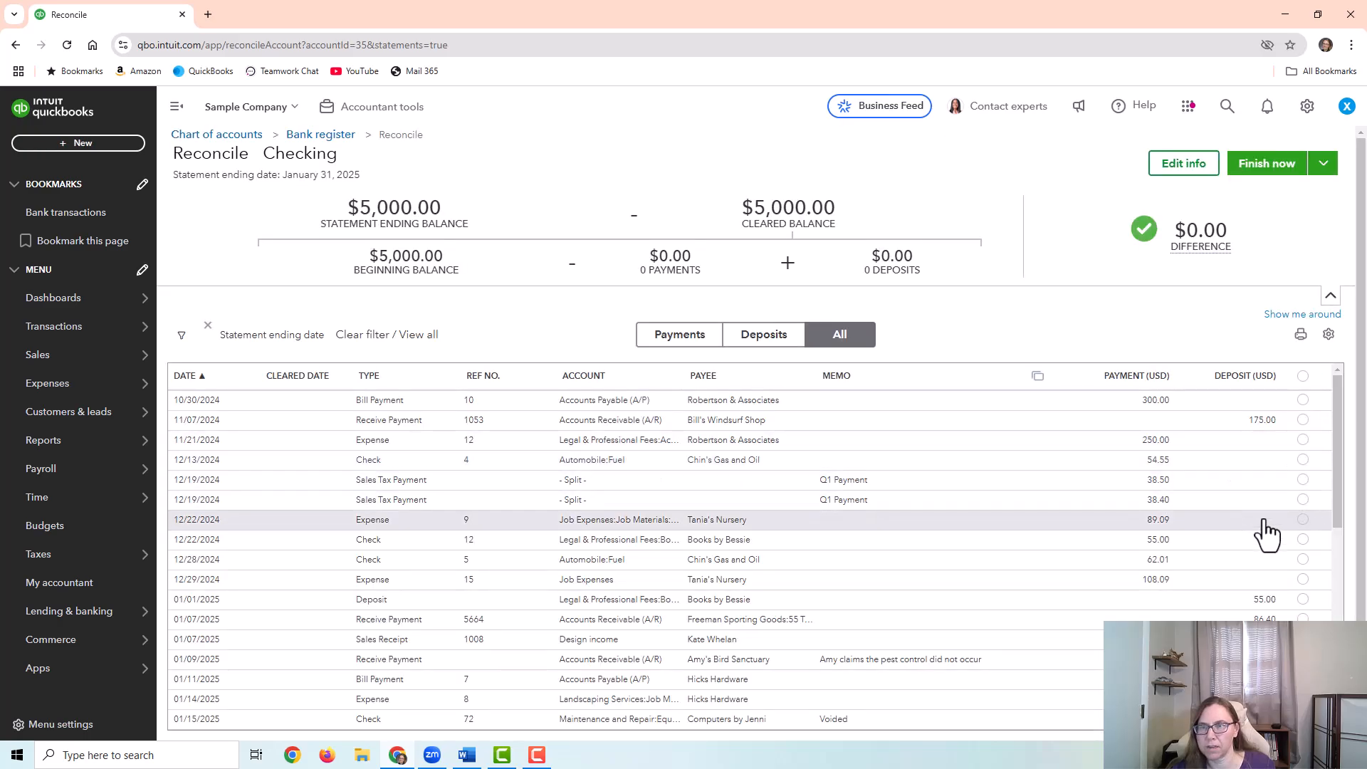
Step: Clear the $55.00 check and $55.00 deposit to a $0.00 difference, then discard the reconciliation
{"action": "left_click", "coordinate": [1303, 538]}
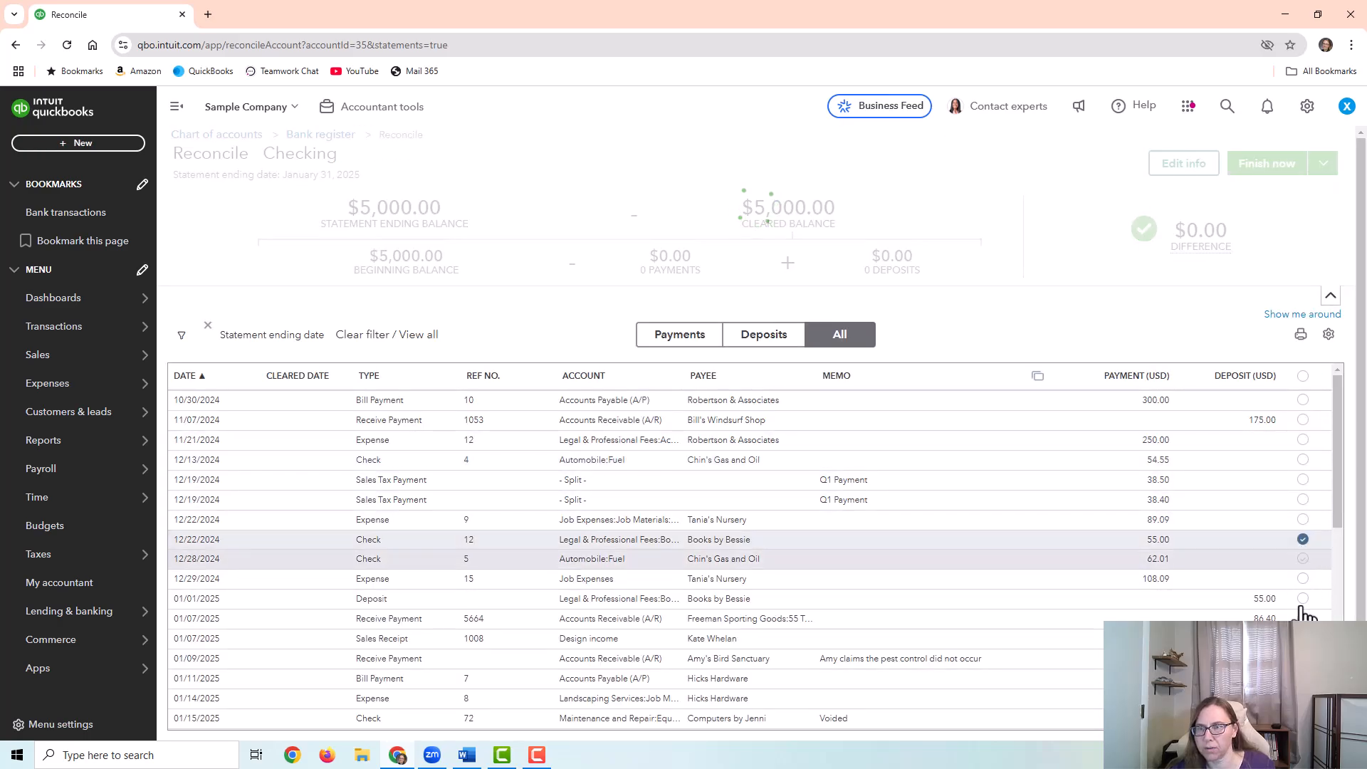
{"action": "left_click", "coordinate": [1303, 598]}
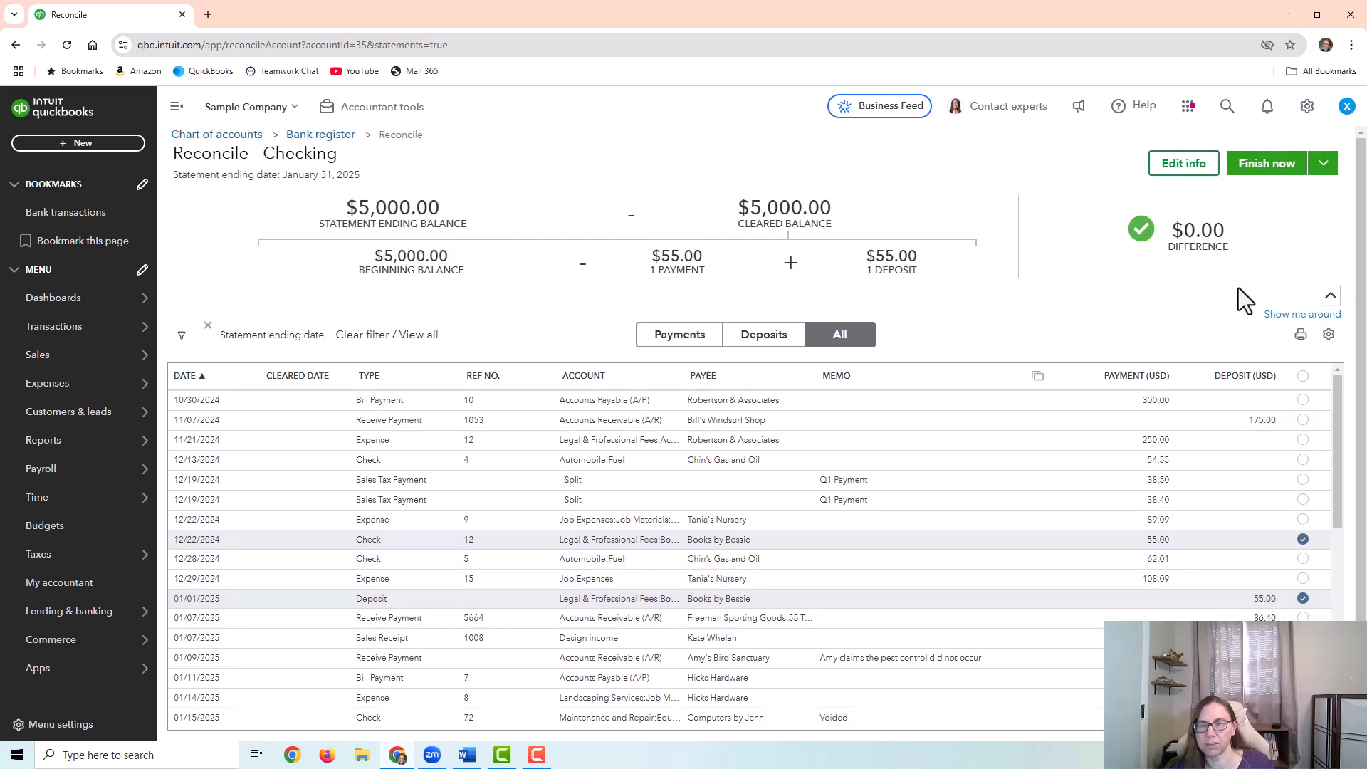
{"action": "mouse_move", "coordinate": [349, 379]}
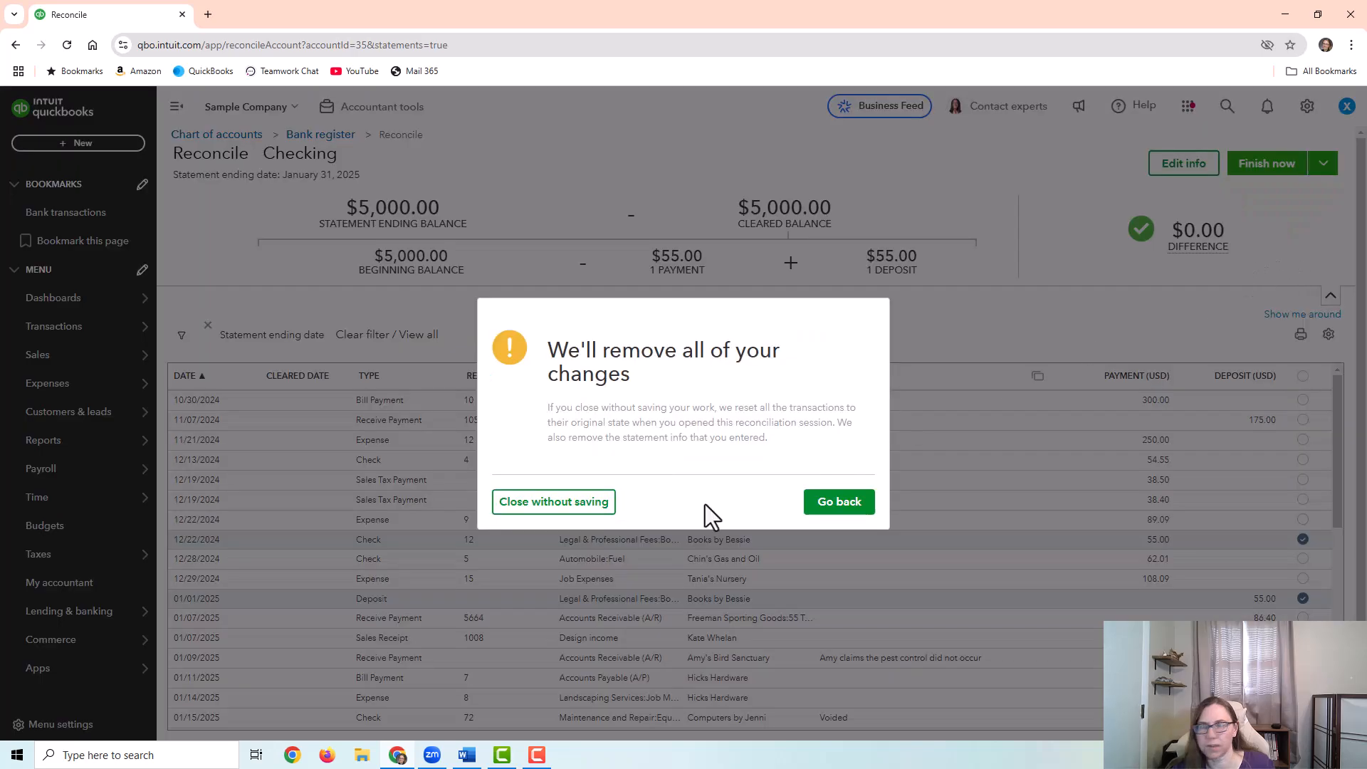
{"action": "mouse_move", "coordinate": [553, 501]}
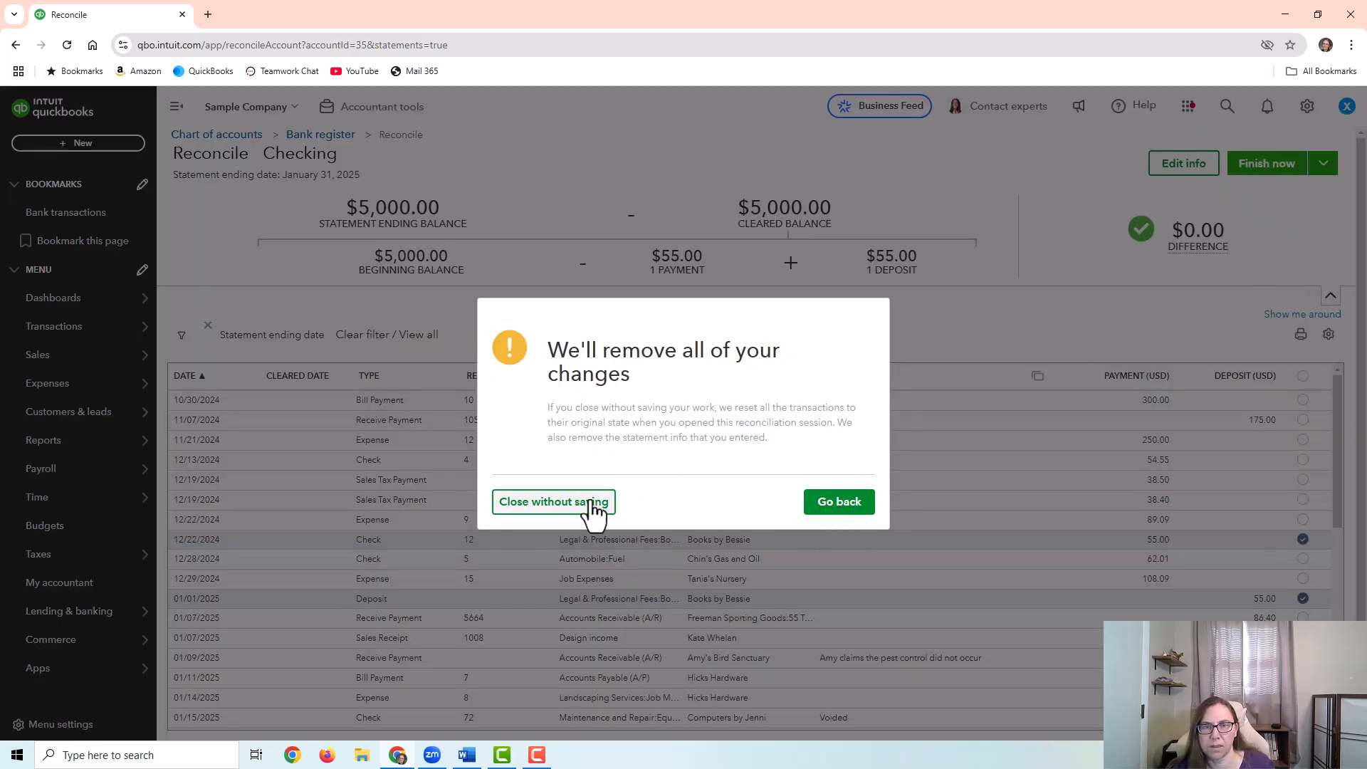
{"action": "left_click", "coordinate": [553, 501]}
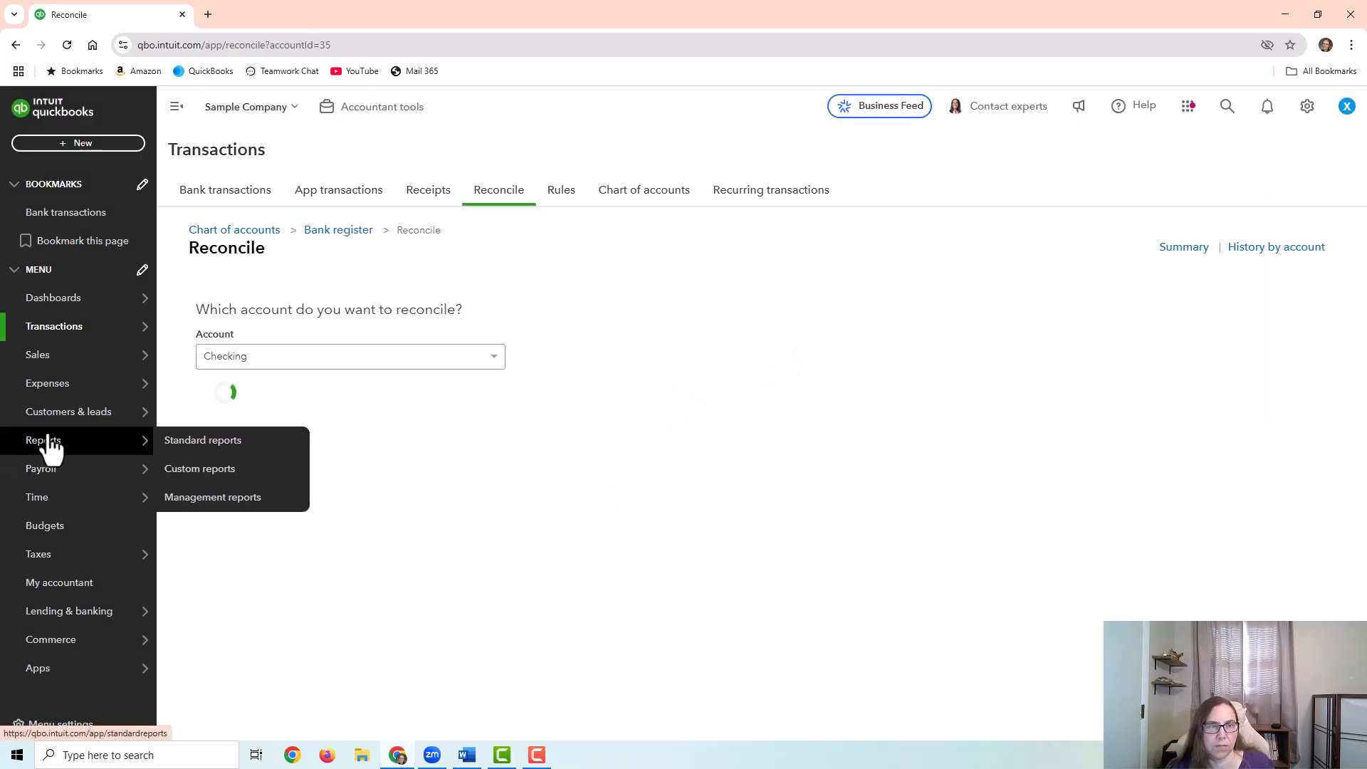
Step: Run the Profit and Loss report for Last Year, showing Bookkeeper expense $55.00 and net income $384.49
{"action": "left_click", "coordinate": [202, 440]}
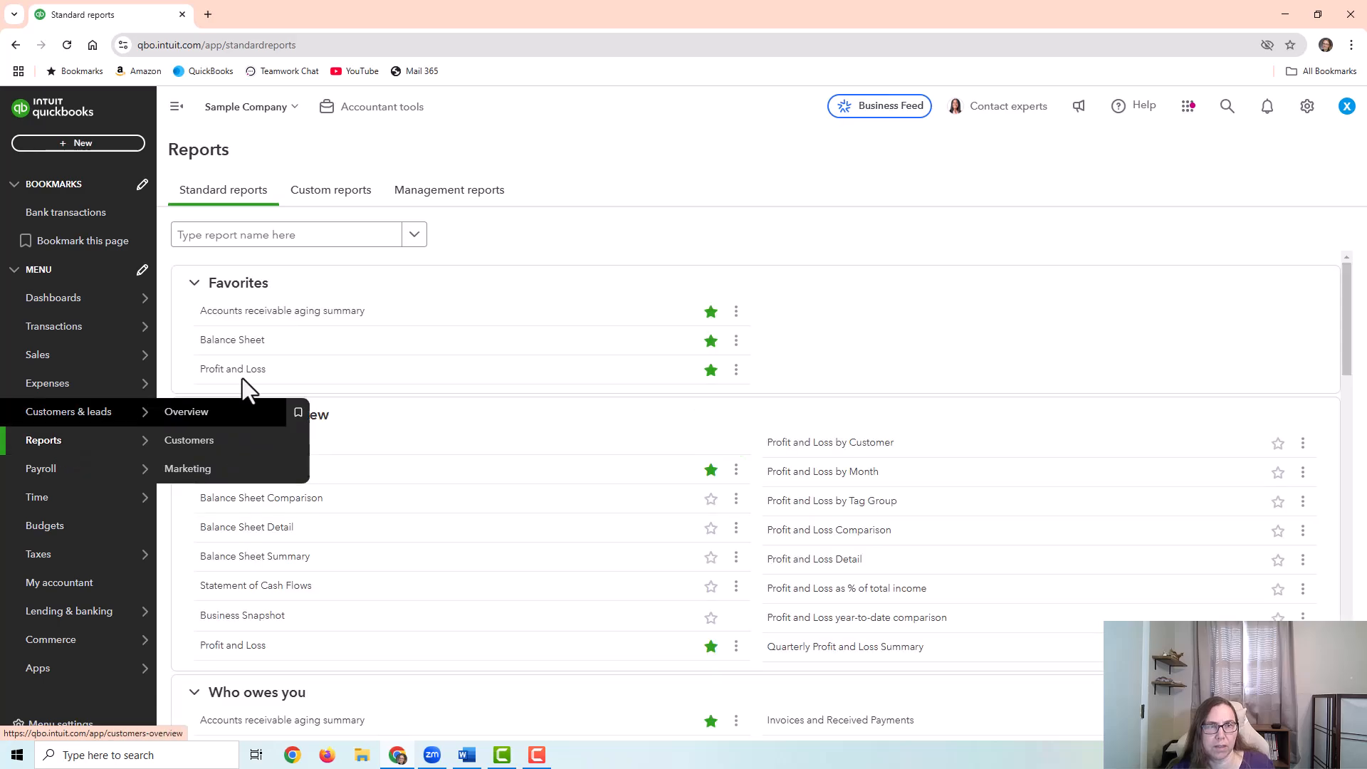
{"action": "left_click", "coordinate": [232, 368]}
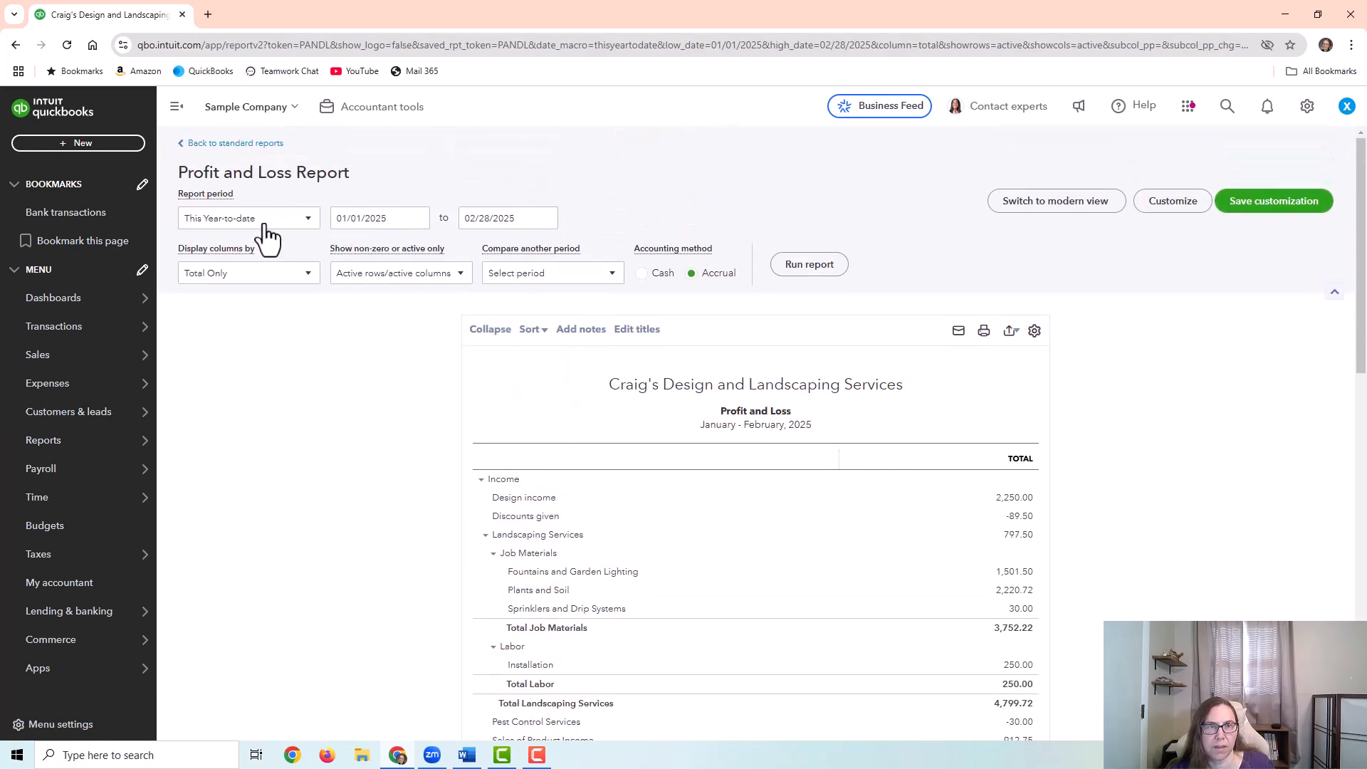
{"action": "scroll", "scroll_direction": "down", "scroll_amount": 3}
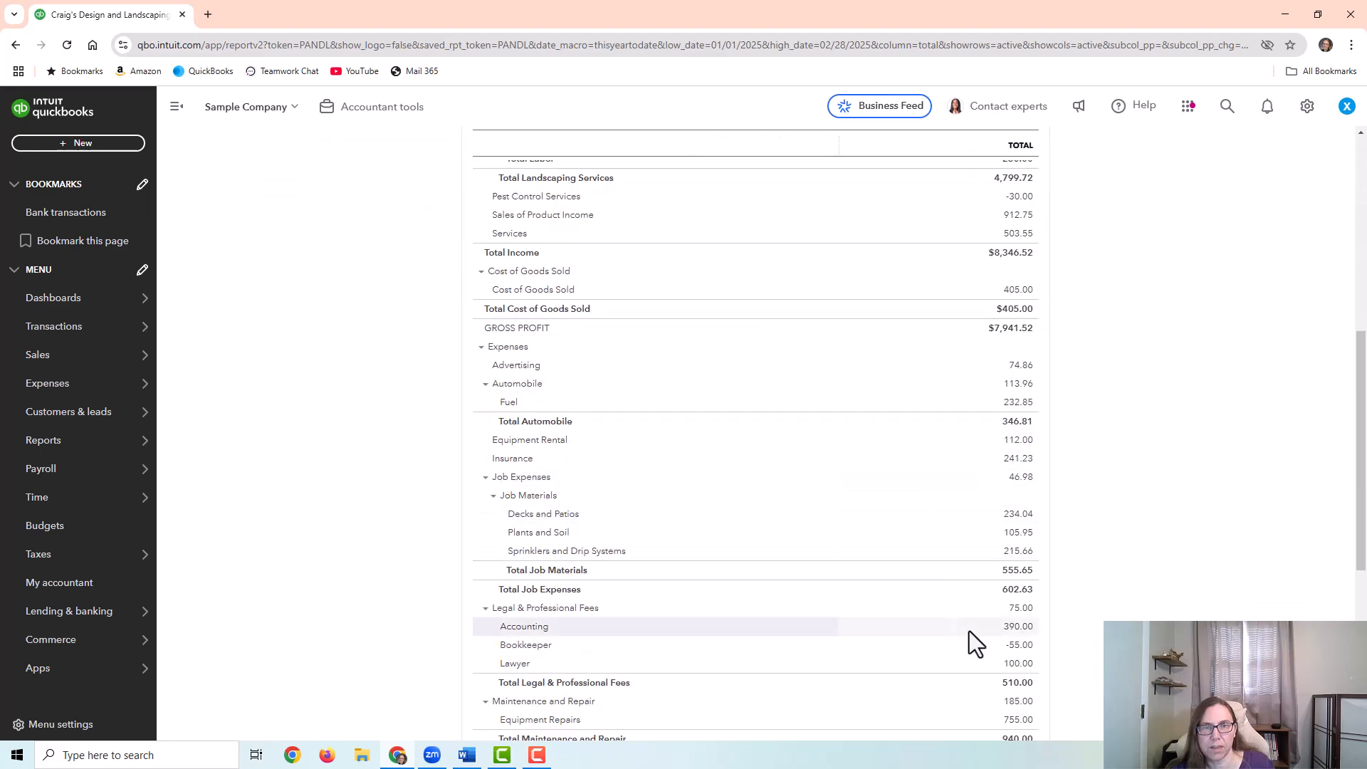
{"action": "scroll", "scroll_direction": "down", "scroll_amount": 3}
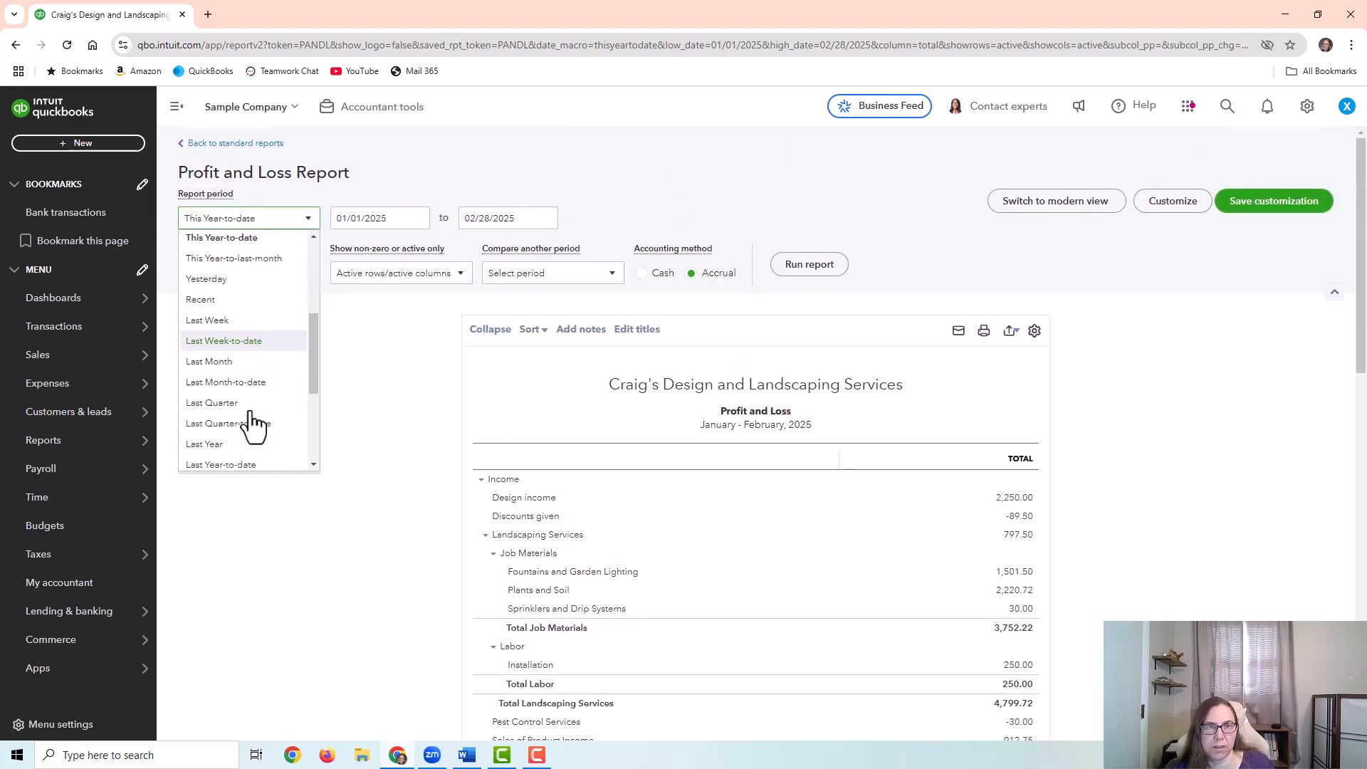
{"action": "left_click", "coordinate": [204, 445]}
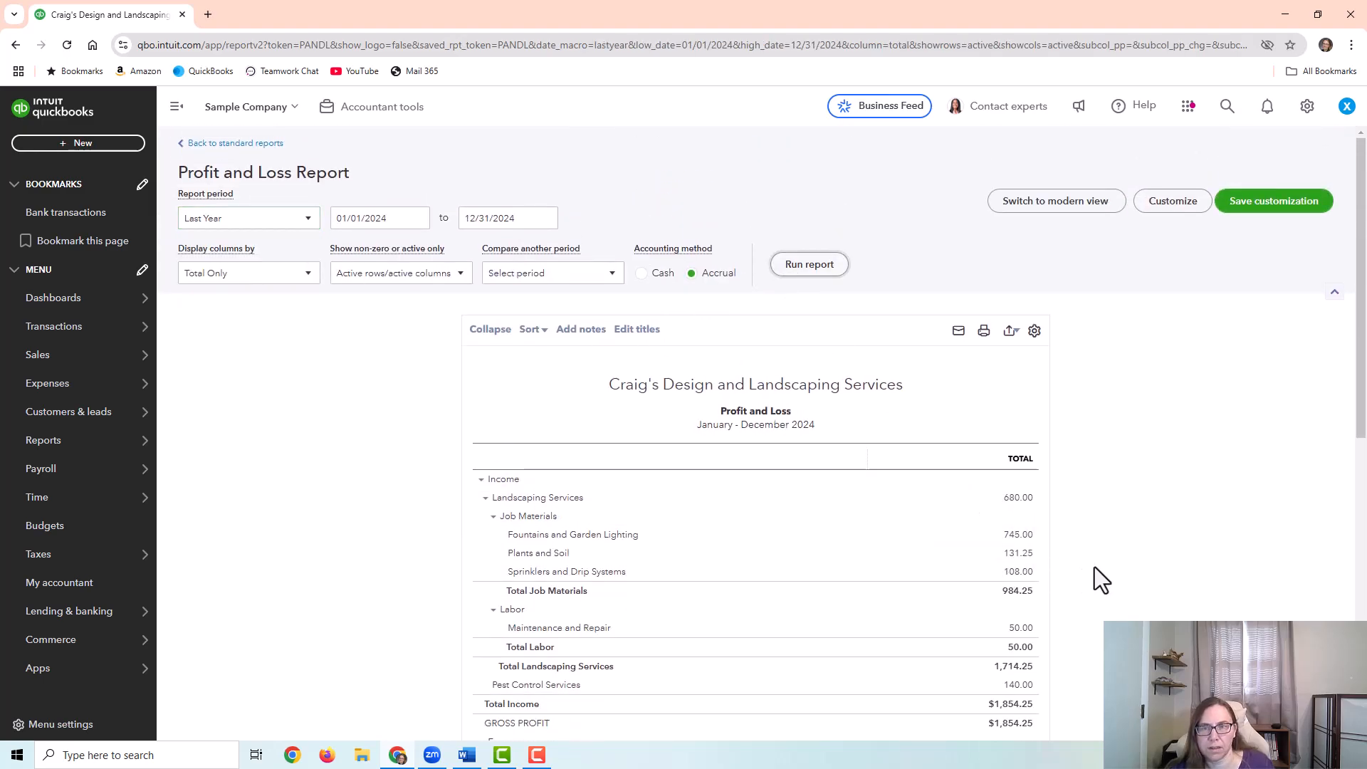
{"action": "scroll", "scroll_direction": "down", "scroll_amount": 3}
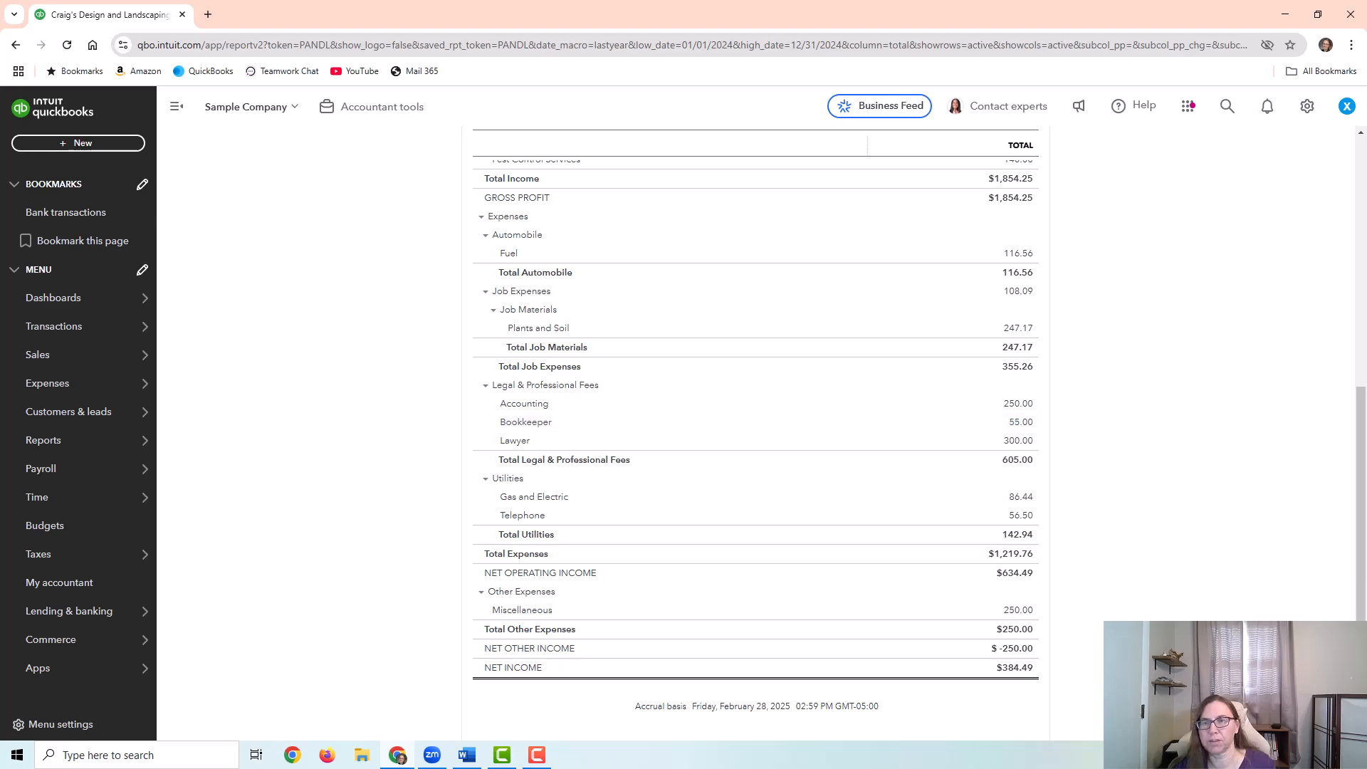
{"action": "mouse_move", "coordinate": [1228, 316]}
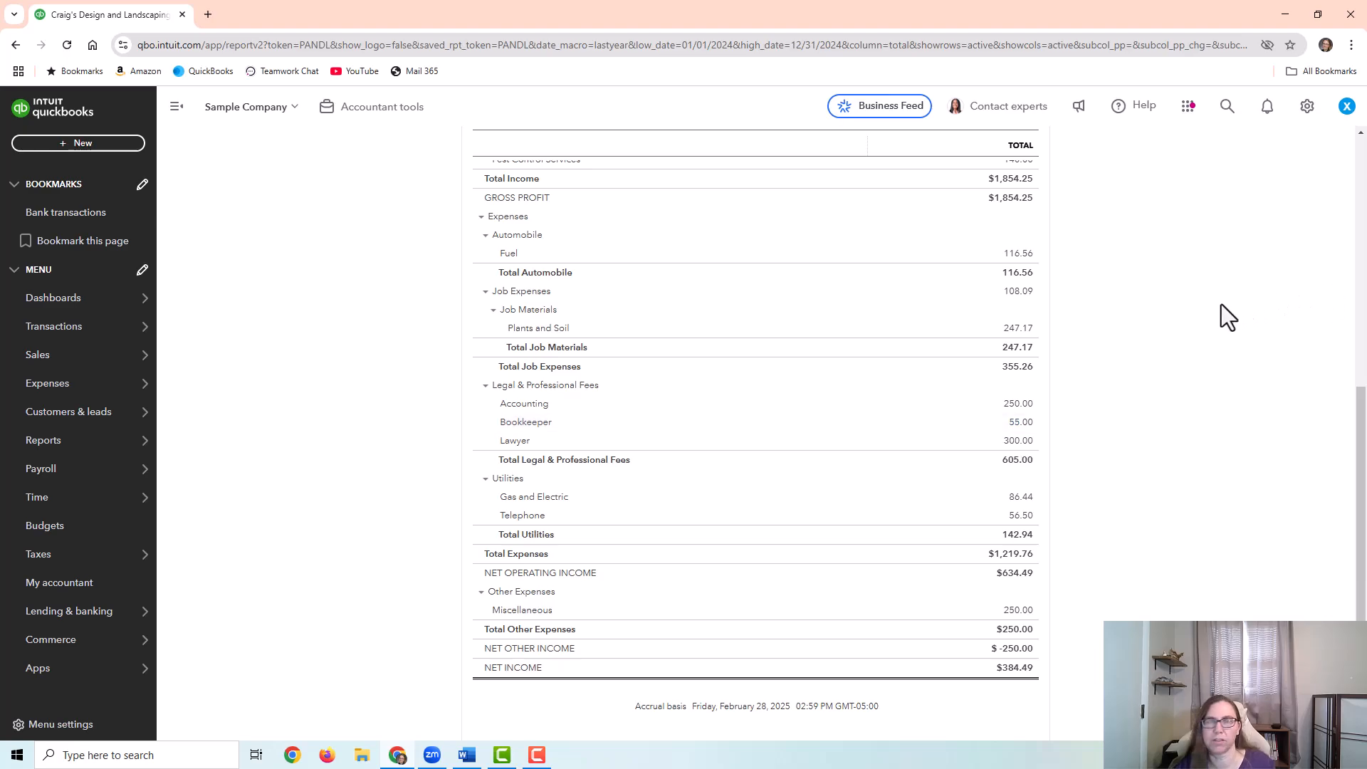